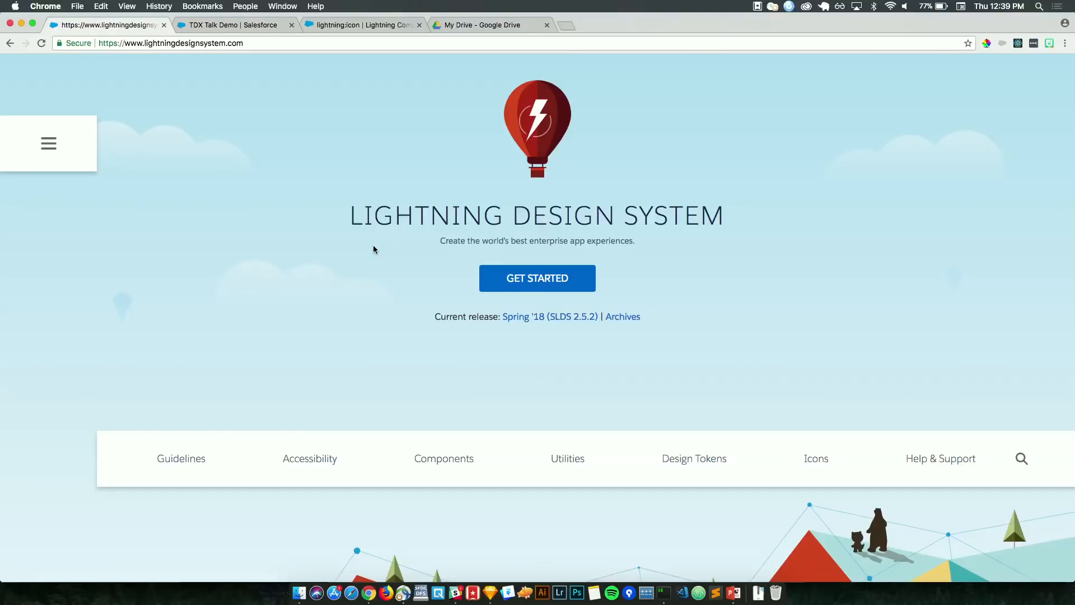
mouse_move(537, 278)
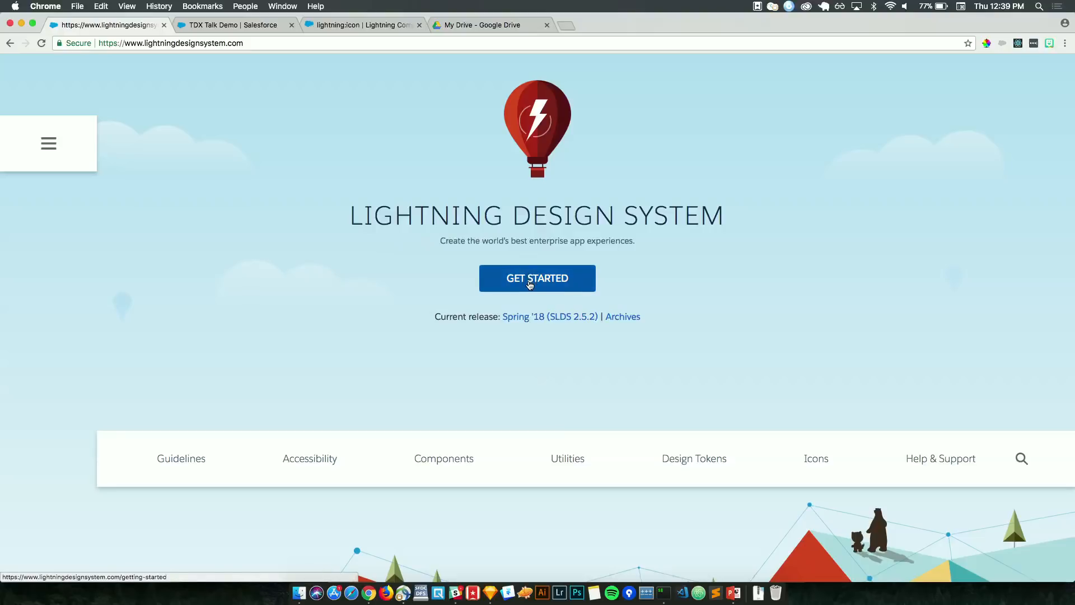
- Open the Getting Started guide and expand the Platforms and Guidelines sidebar sections
click(537, 278)
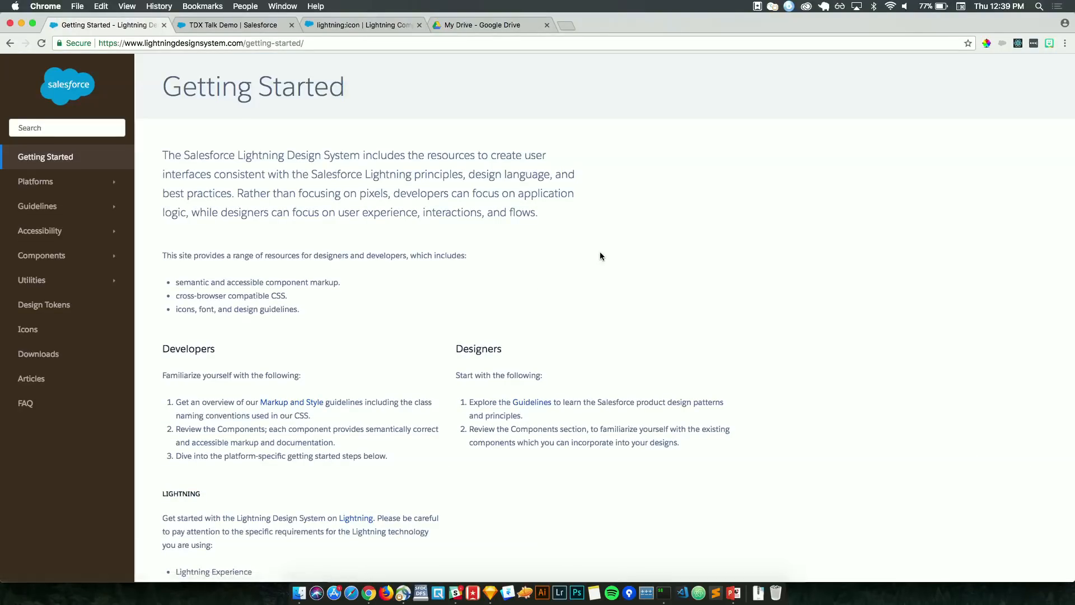
scroll(down, 3)
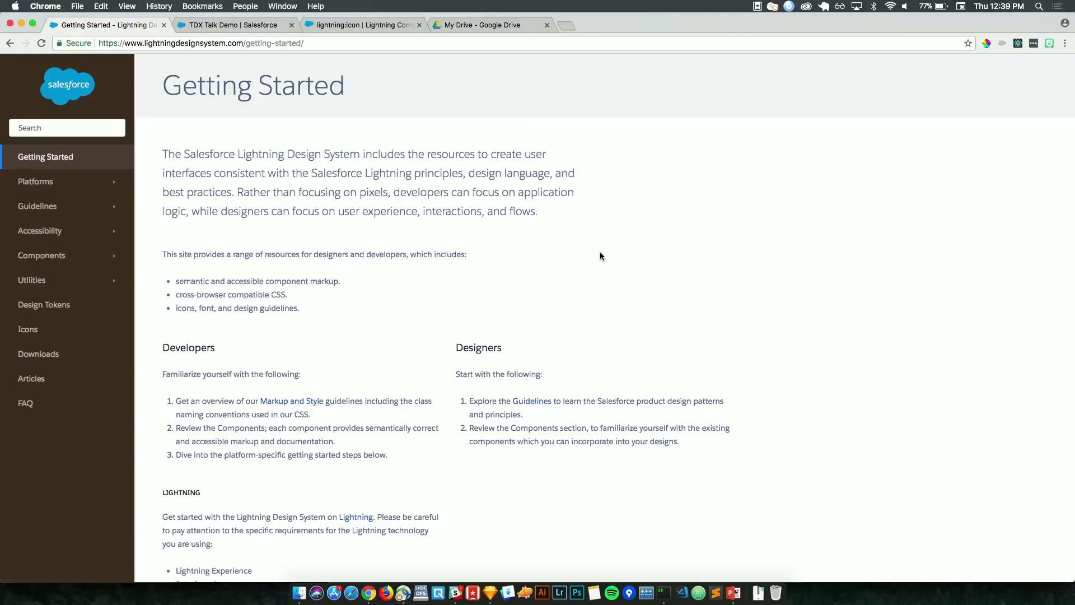
scroll(down, 3)
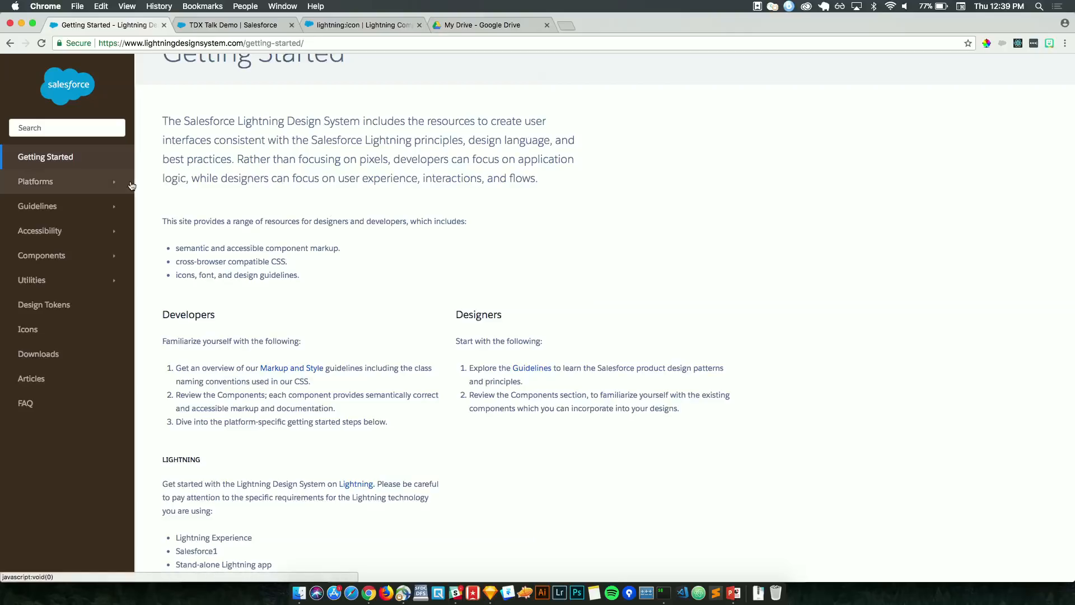
click(35, 181)
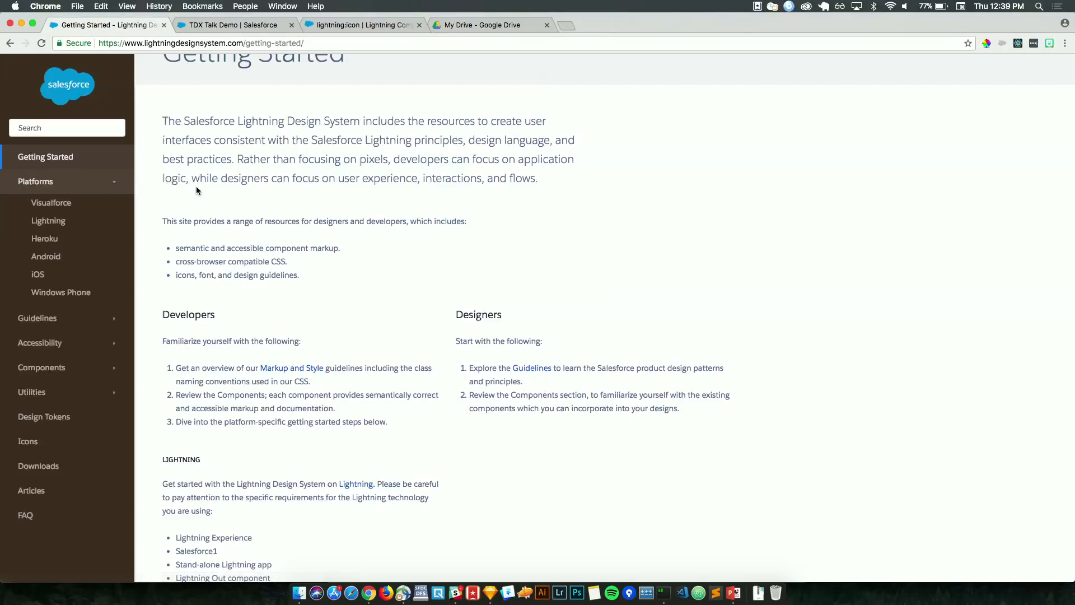
mouse_move(165, 197)
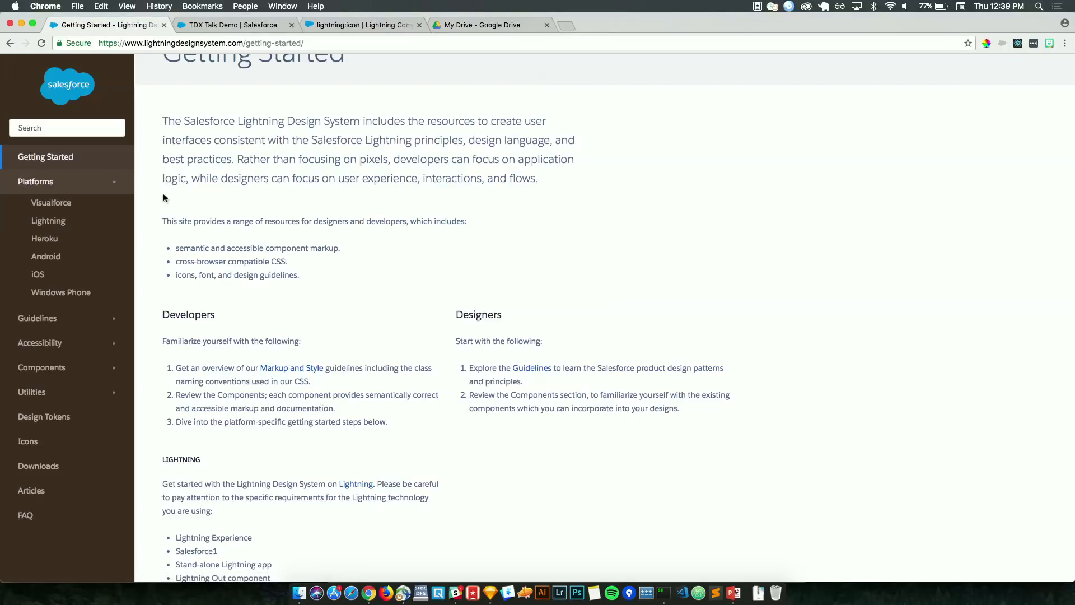
click(37, 318)
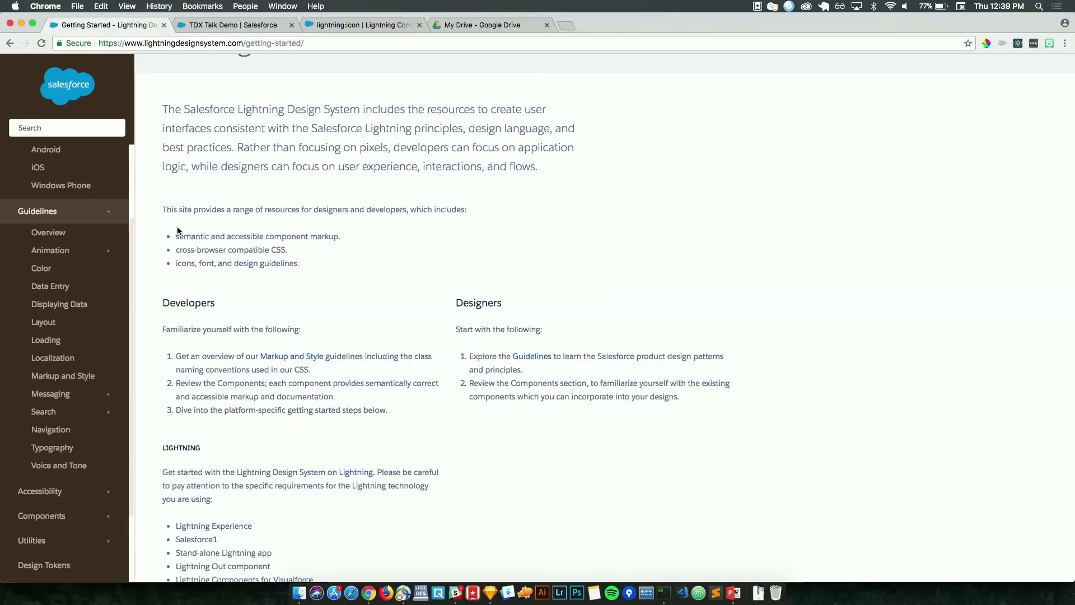
mouse_move(95, 242)
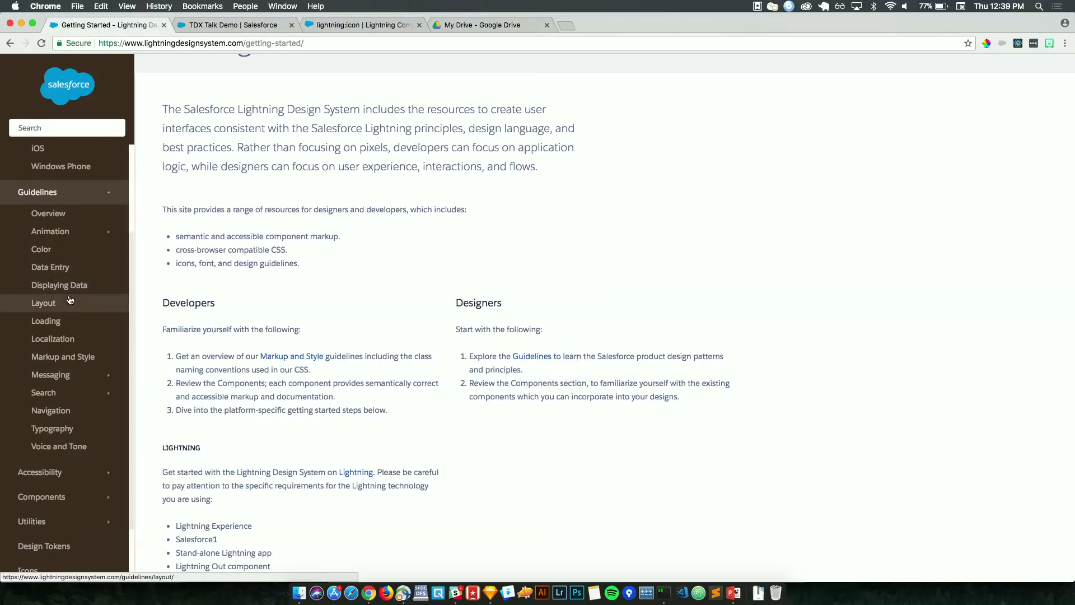
mouse_move(58, 284)
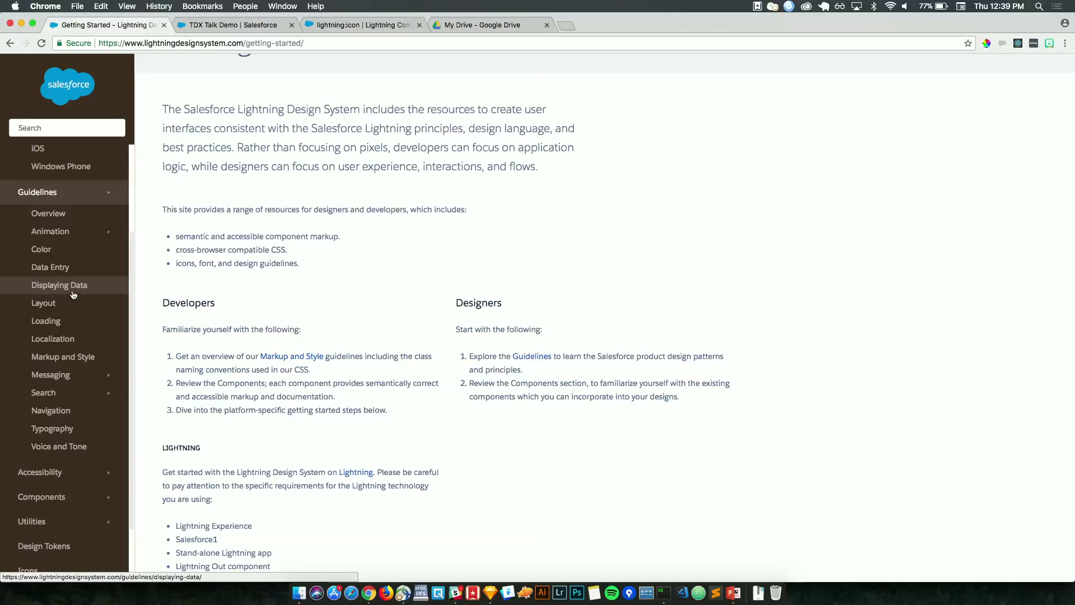
- Browse the Color guideline's gray, brand and usage sections, then swap Guidelines for Accessibility
click(41, 248)
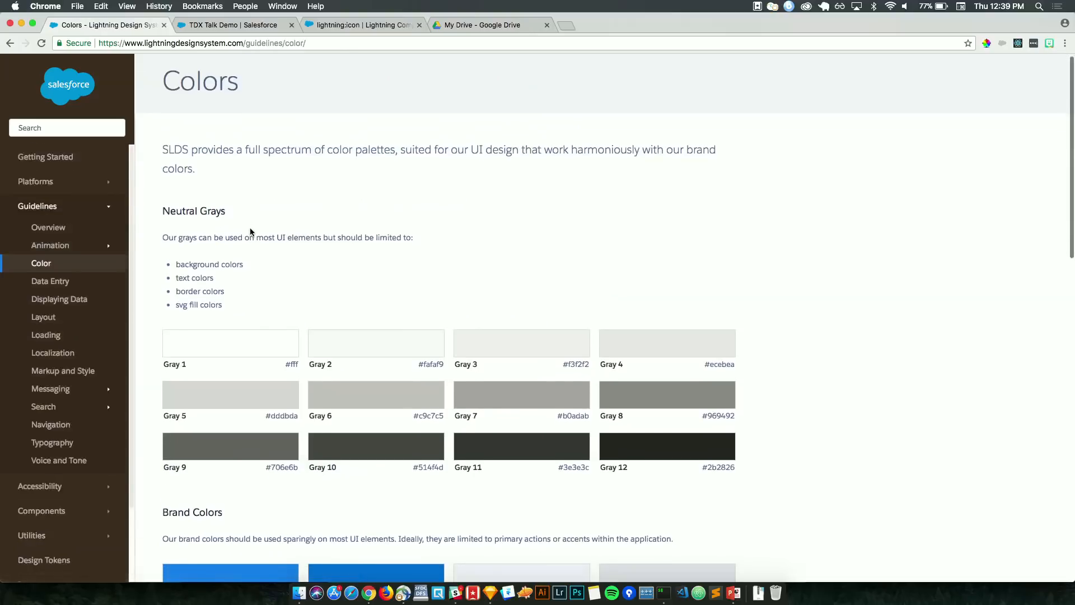
scroll(down, 3)
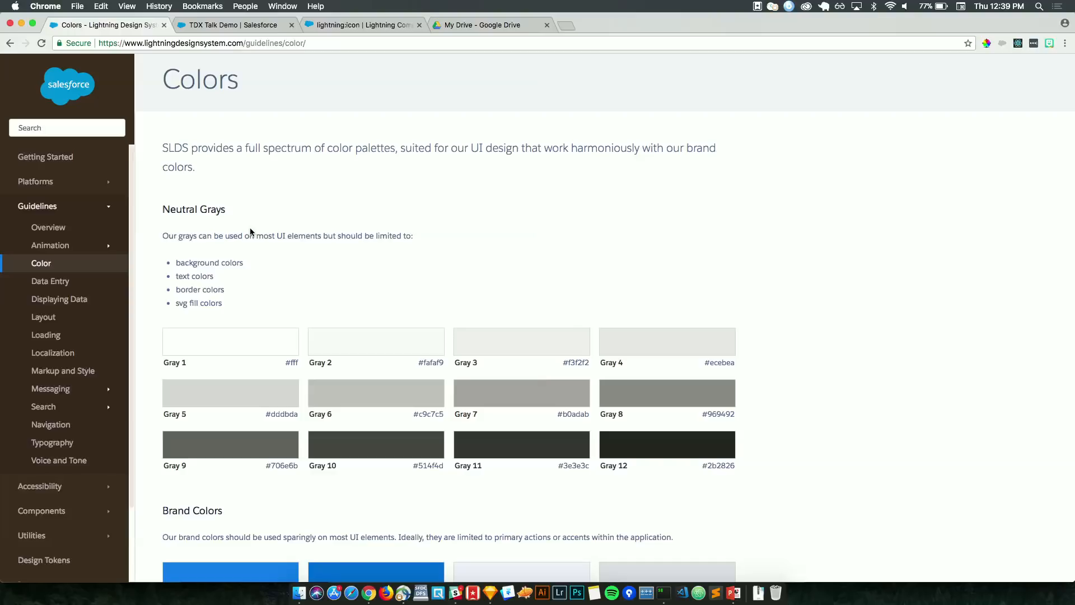
mouse_move(349, 274)
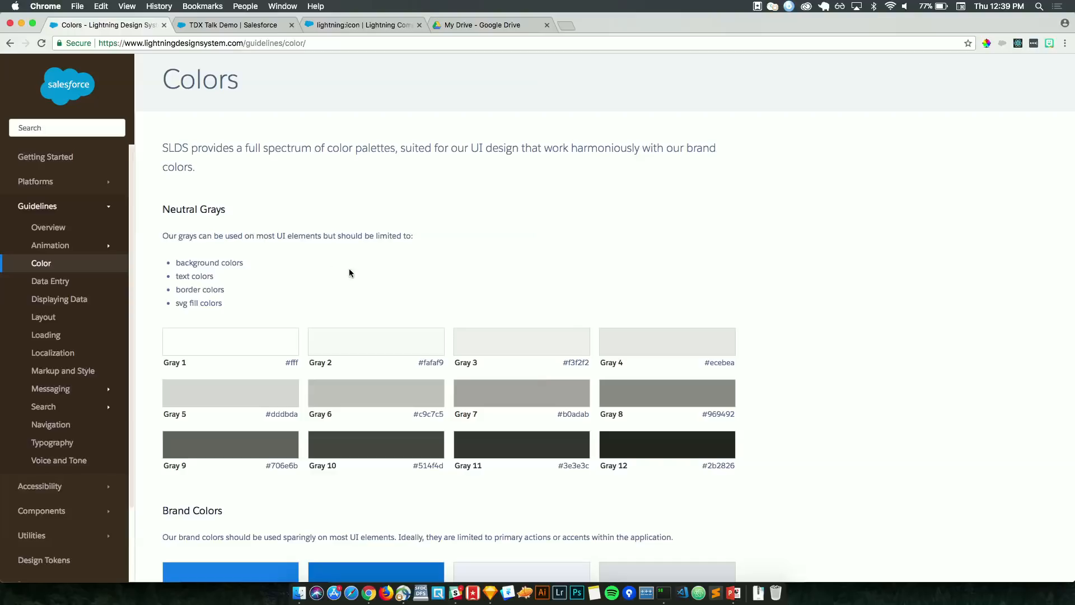
scroll(down, 3)
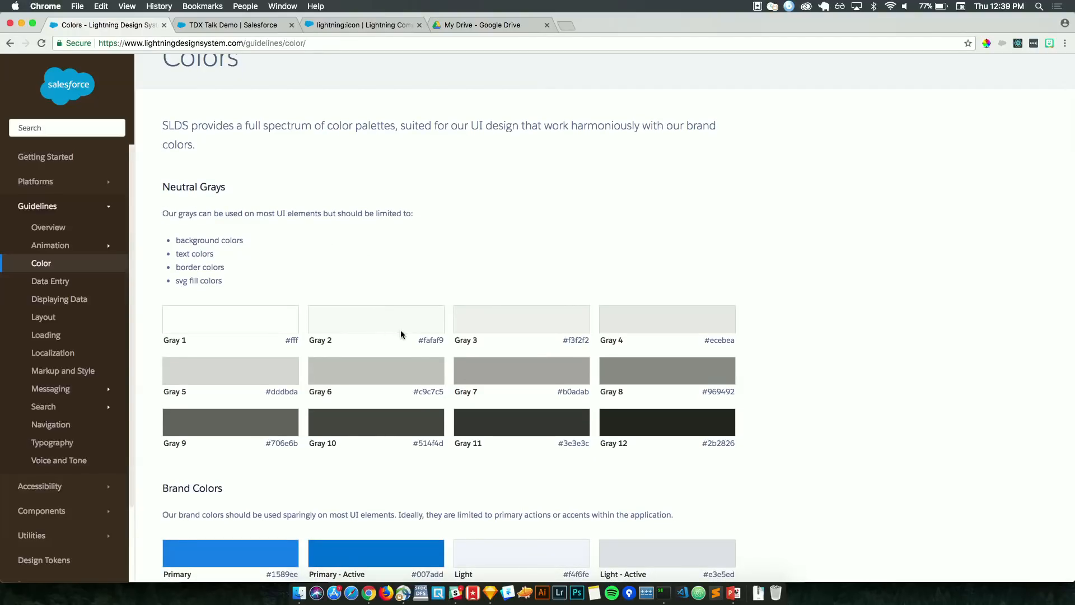
scroll(down, 3)
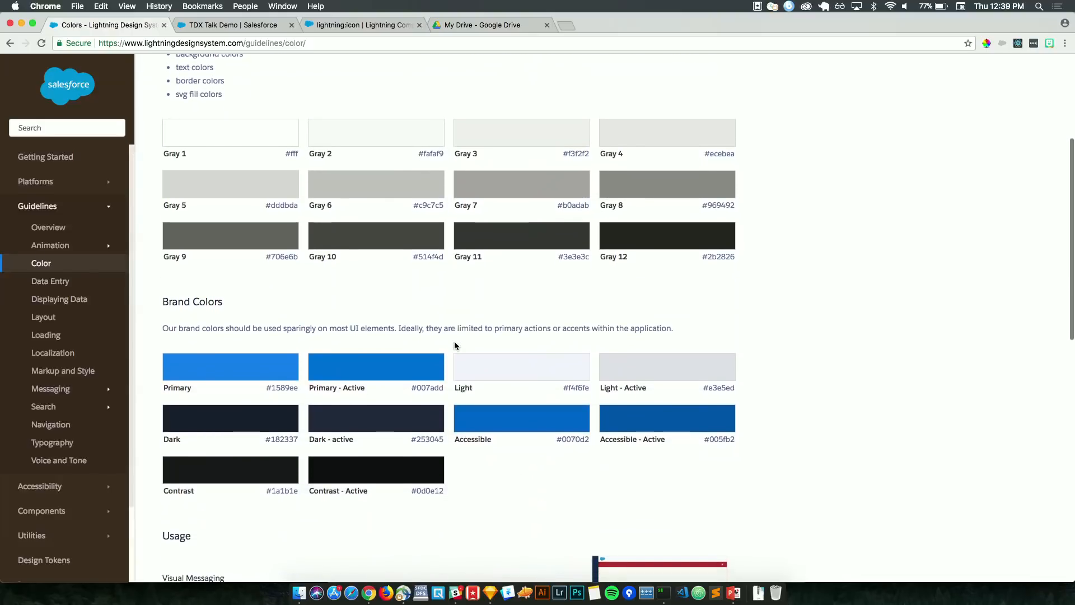
scroll(down, 3)
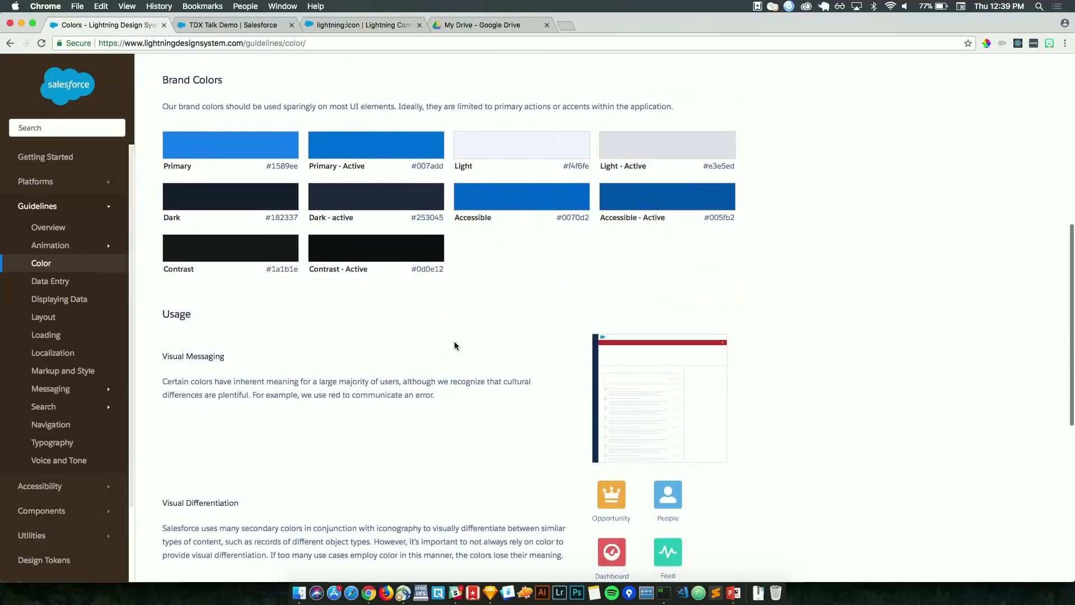
scroll(down, 3)
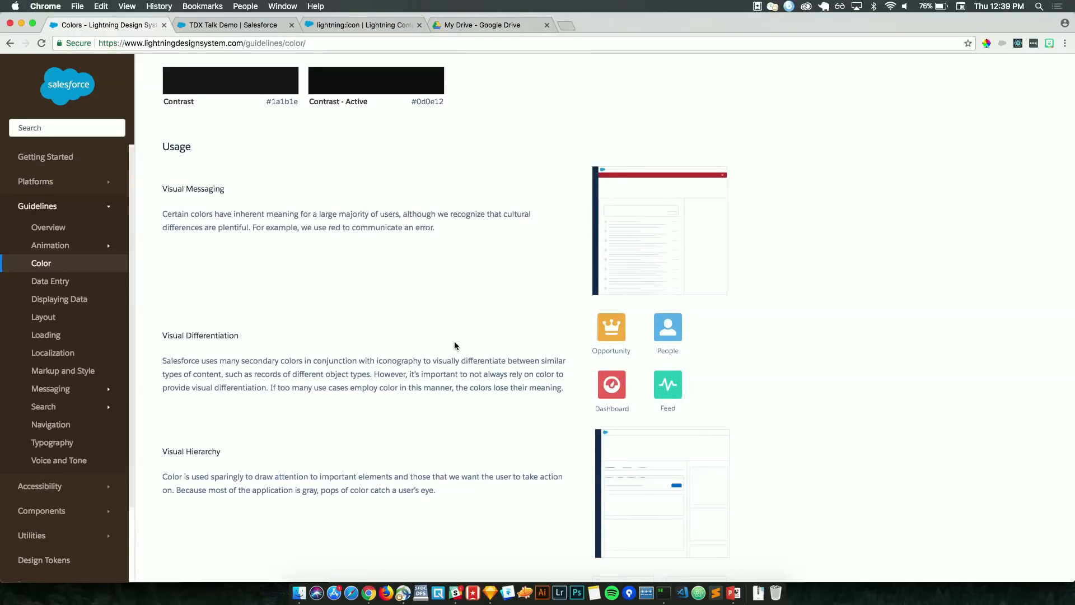
mouse_move(149, 311)
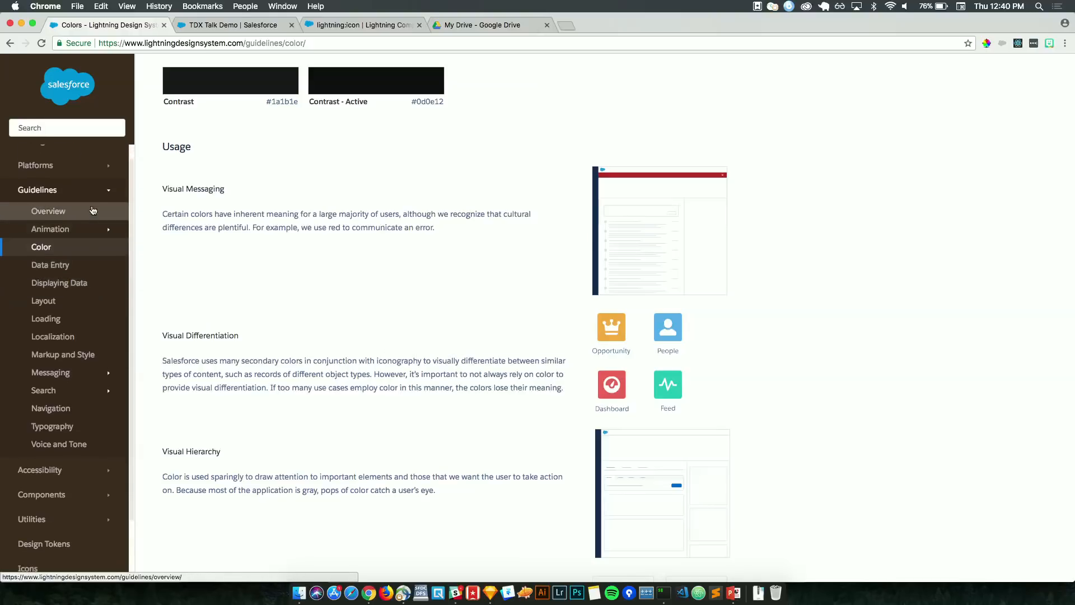
click(36, 189)
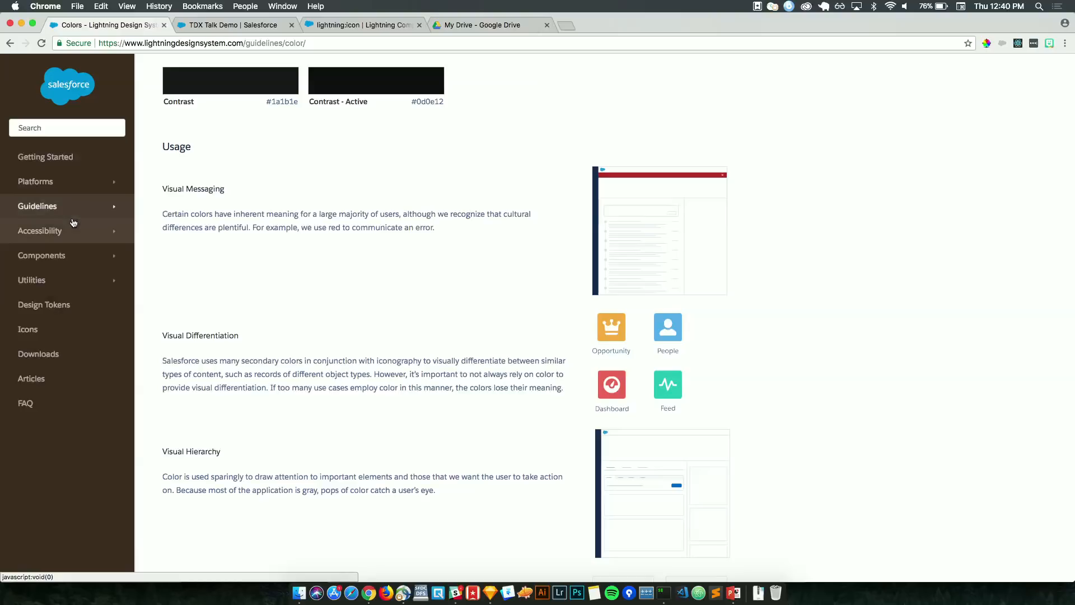
click(39, 231)
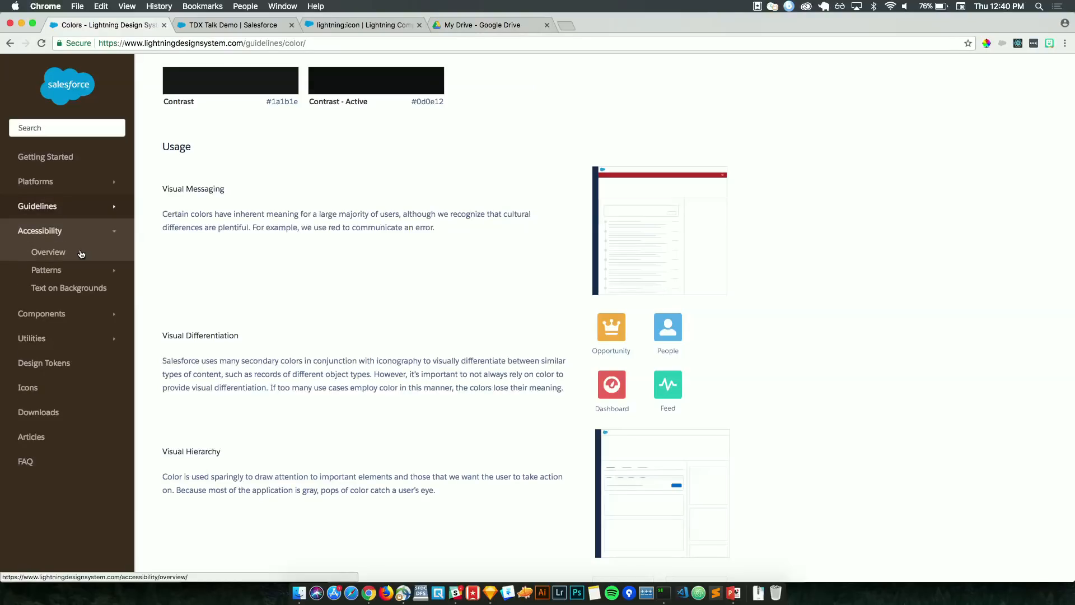
- Open the Accessibility Overview, expand Patterns, and go to the Menu pattern
click(48, 251)
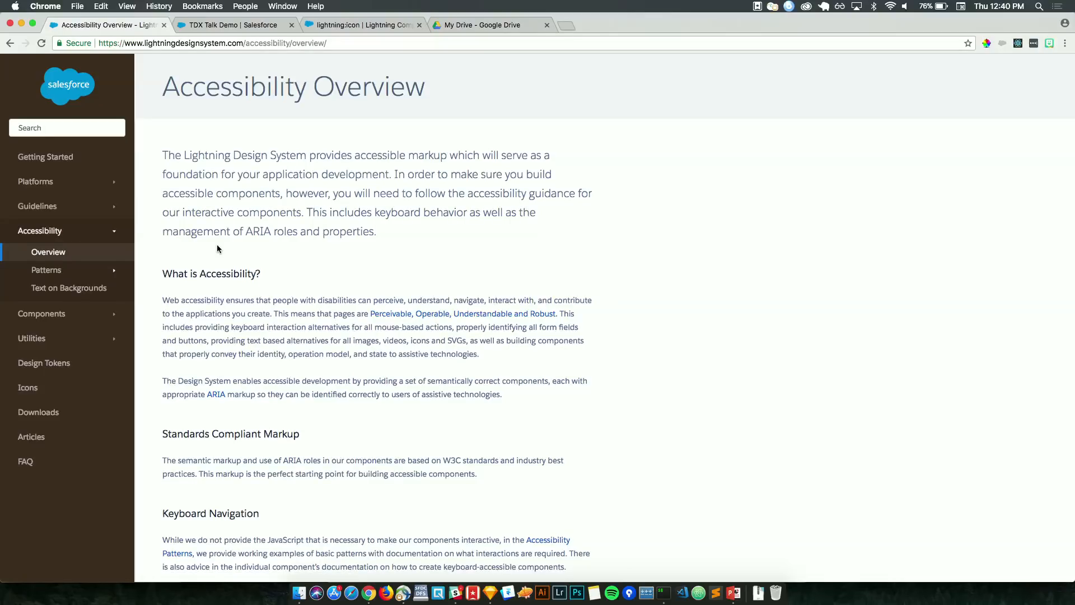
mouse_move(66, 269)
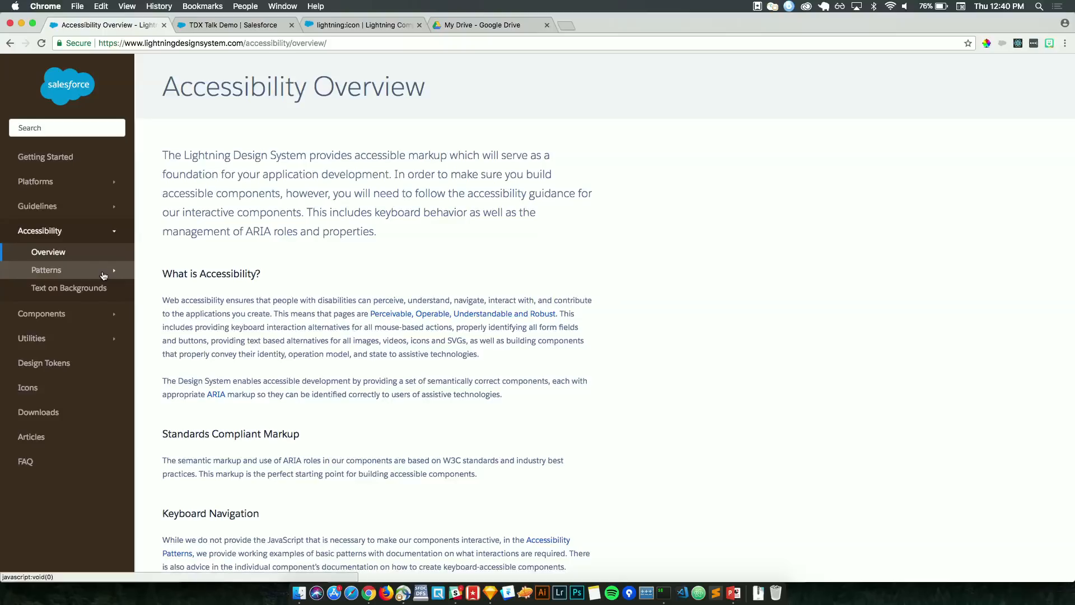
click(46, 269)
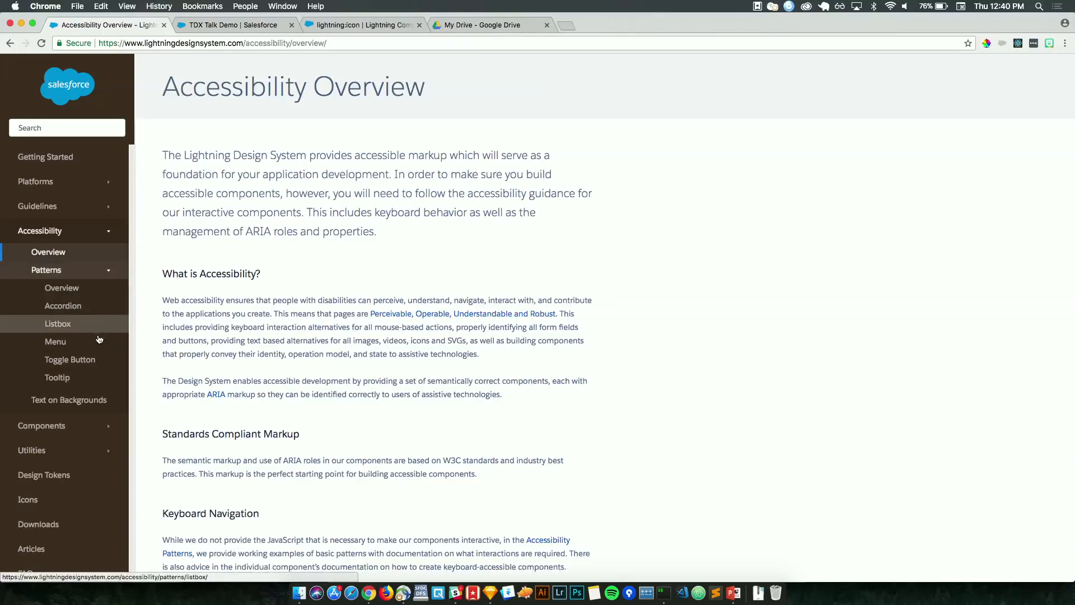
click(56, 341)
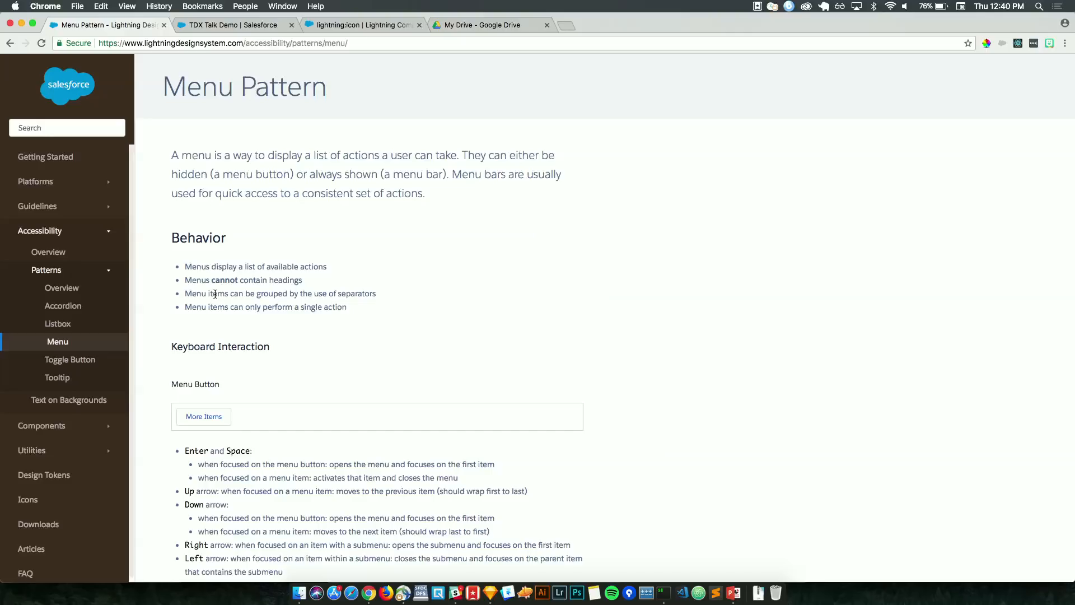
- Read through the Menu pattern's markup and references, then expand Components in the sidebar
scroll(down, 3)
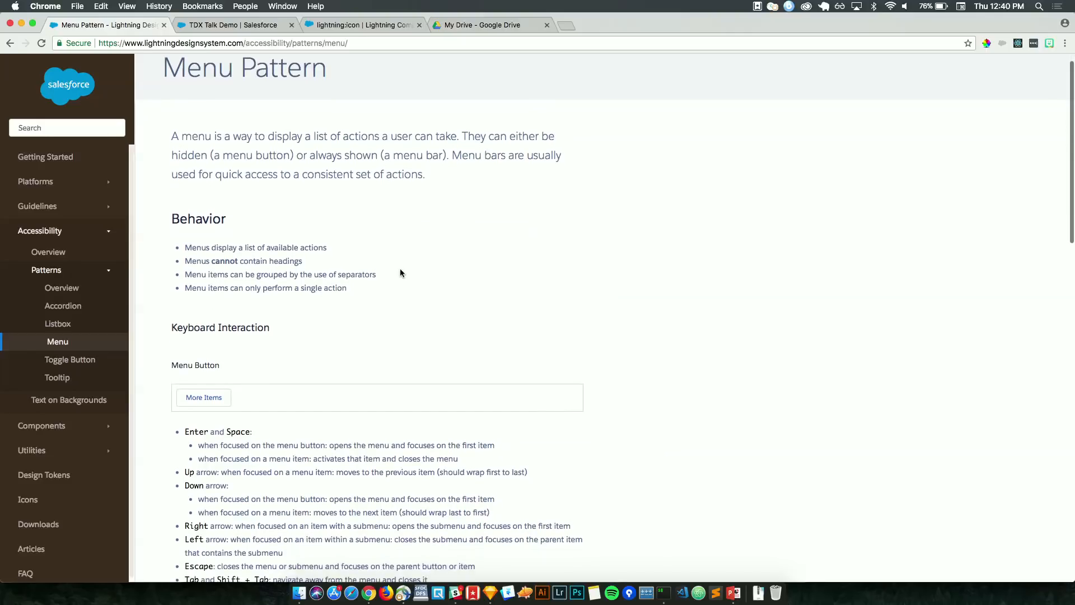
scroll(down, 3)
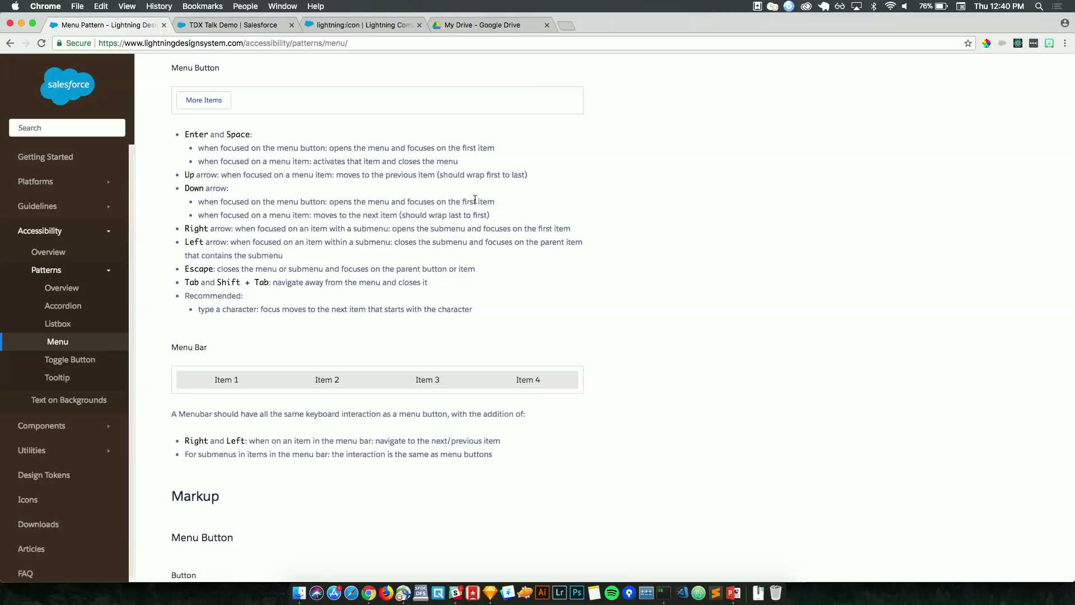
scroll(down, 3)
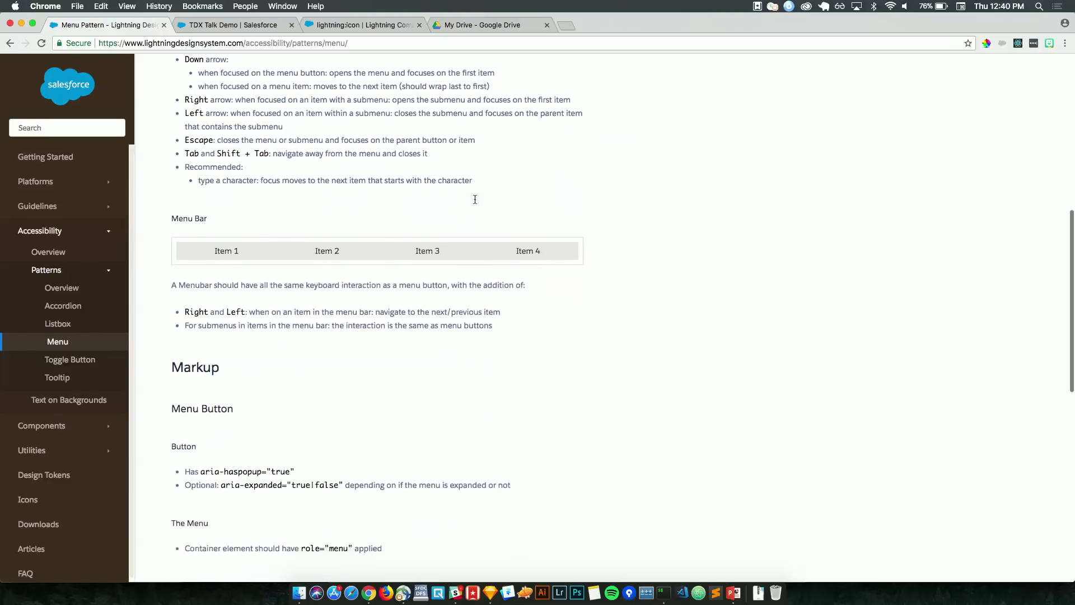
scroll(down, 3)
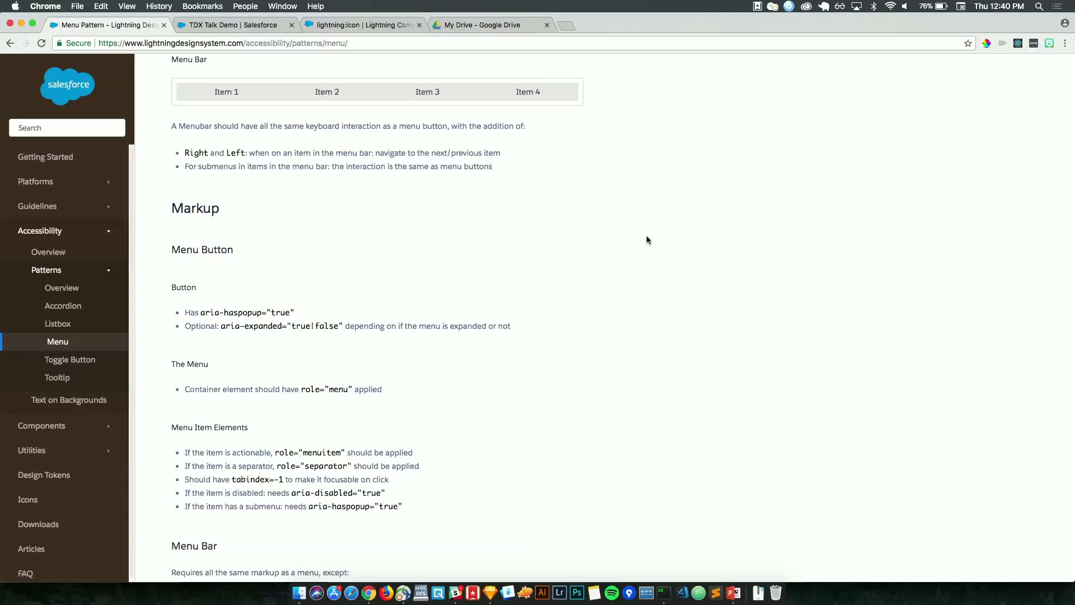
scroll(down, 3)
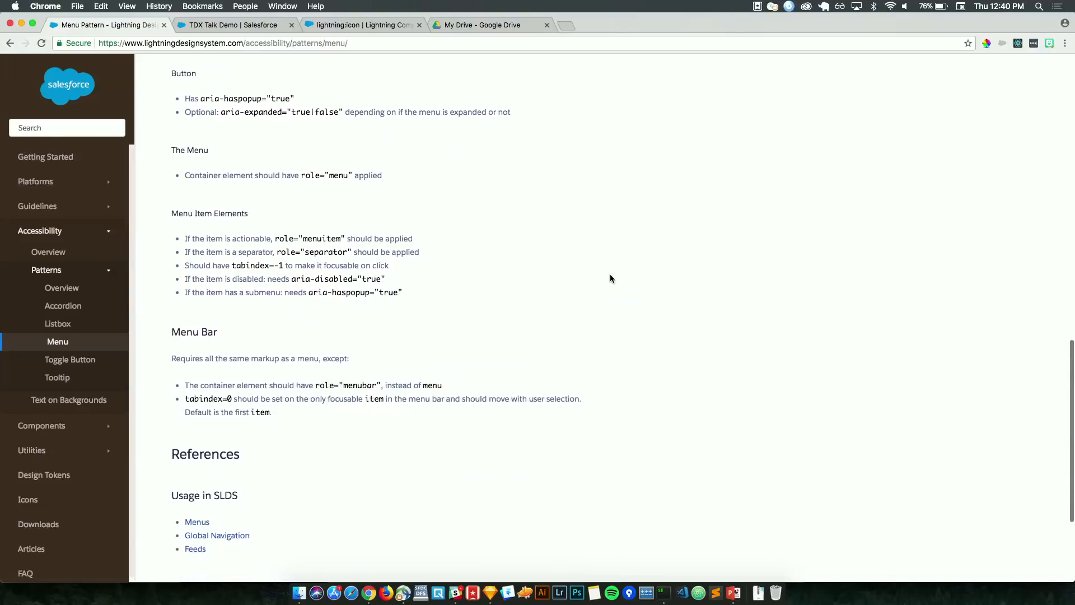
scroll(down, 3)
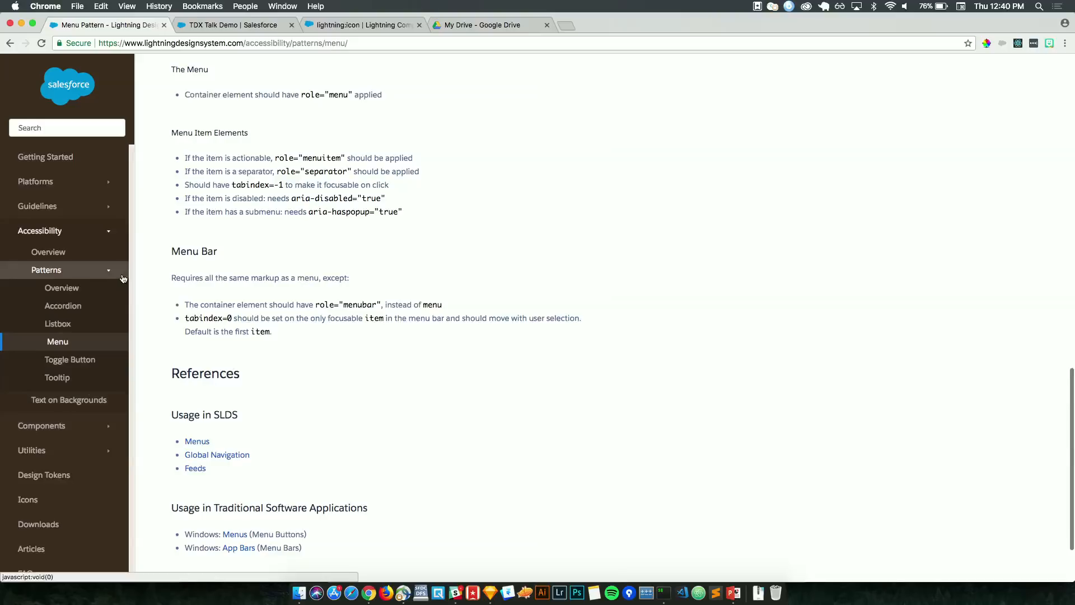
click(41, 255)
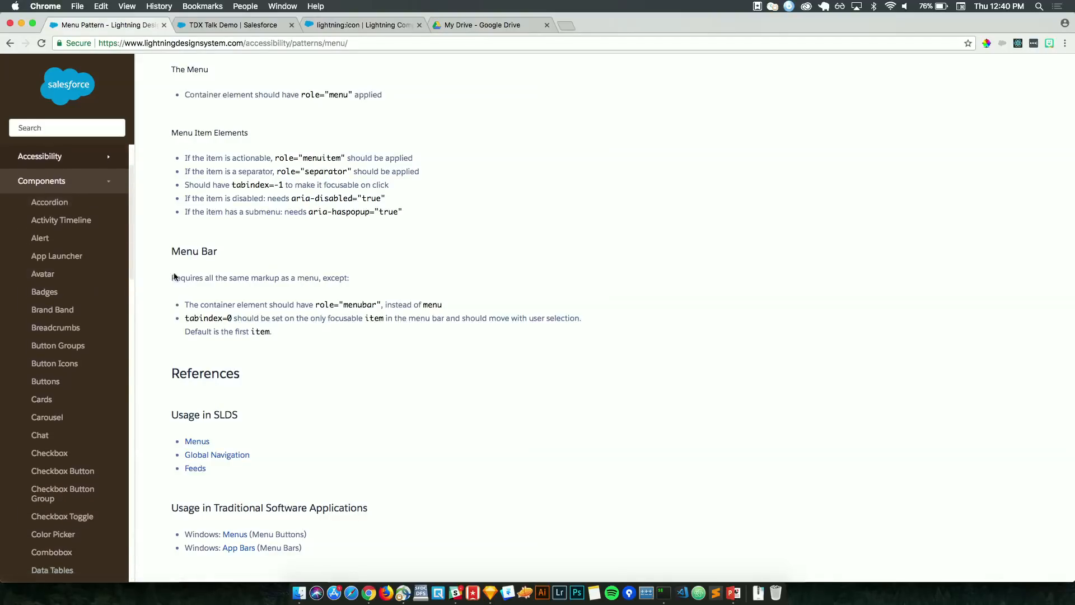
mouse_move(176, 279)
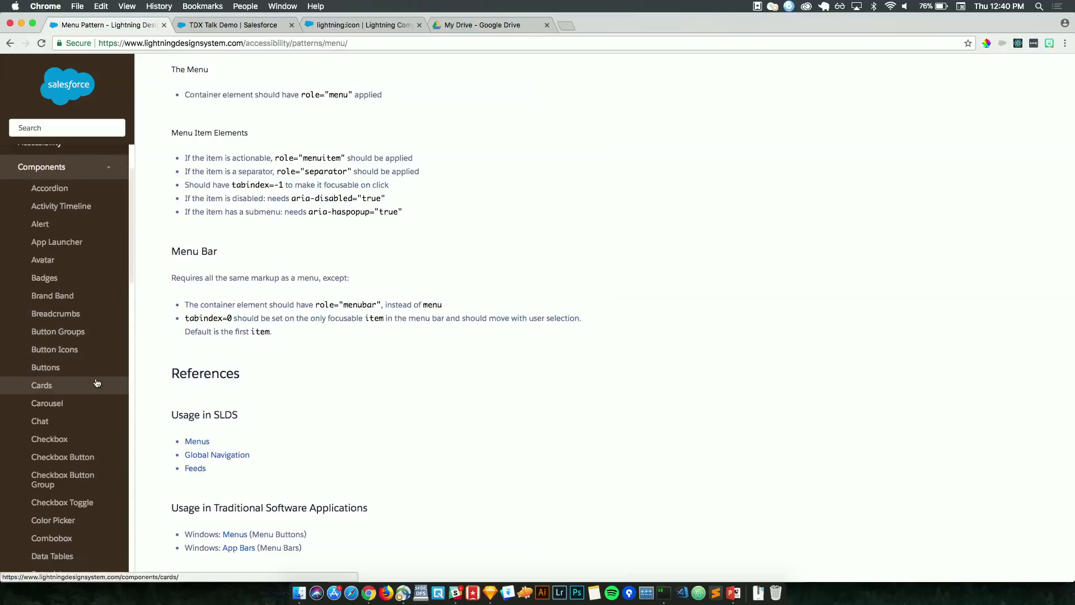
- Open the Cards component page and scroll through its documentation
click(42, 385)
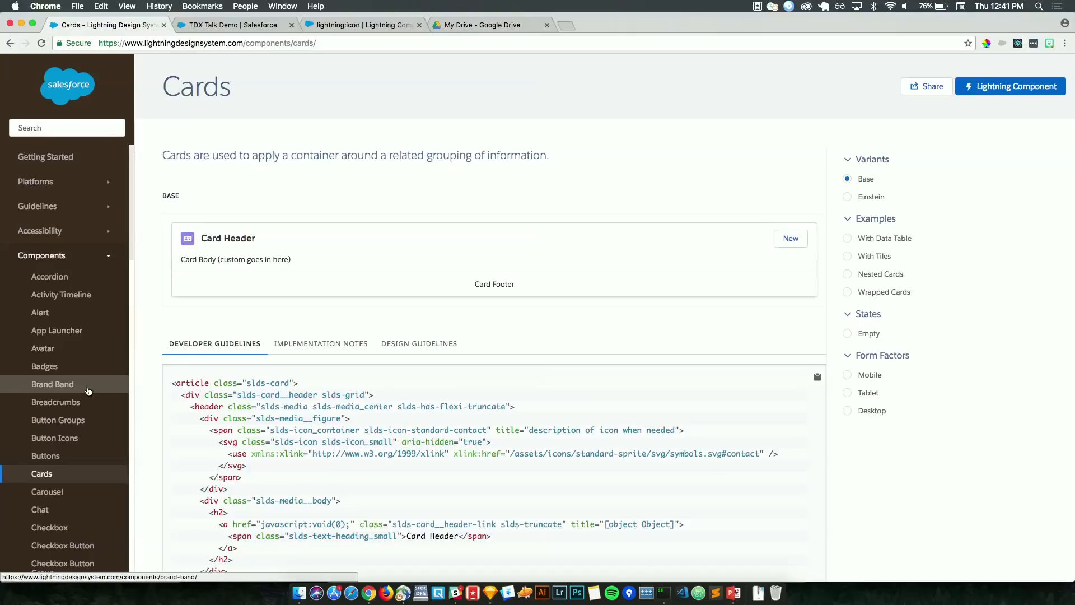
mouse_move(40, 312)
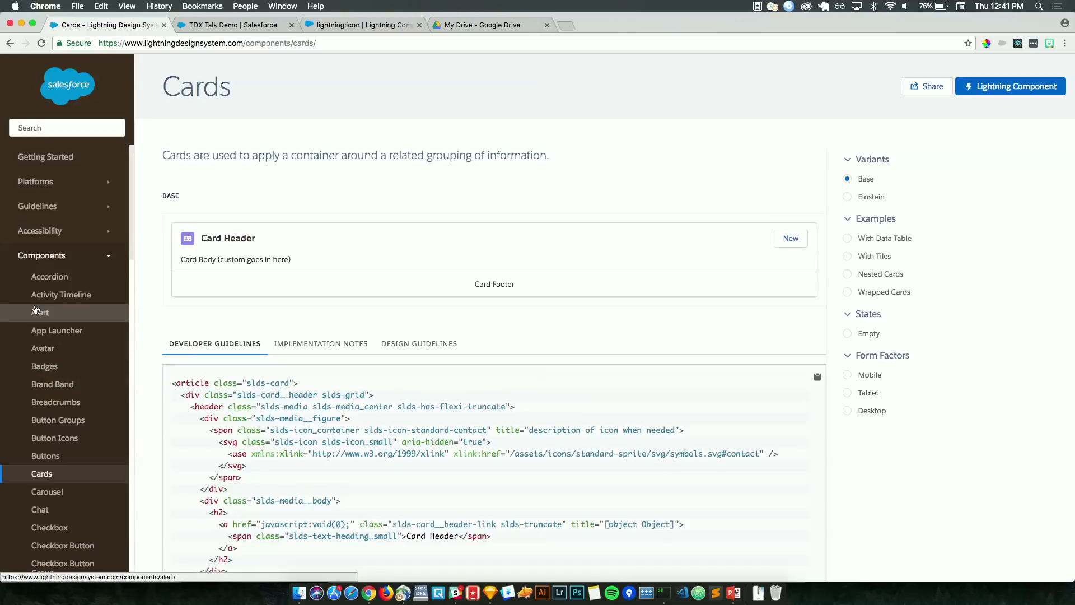
scroll(down, 3)
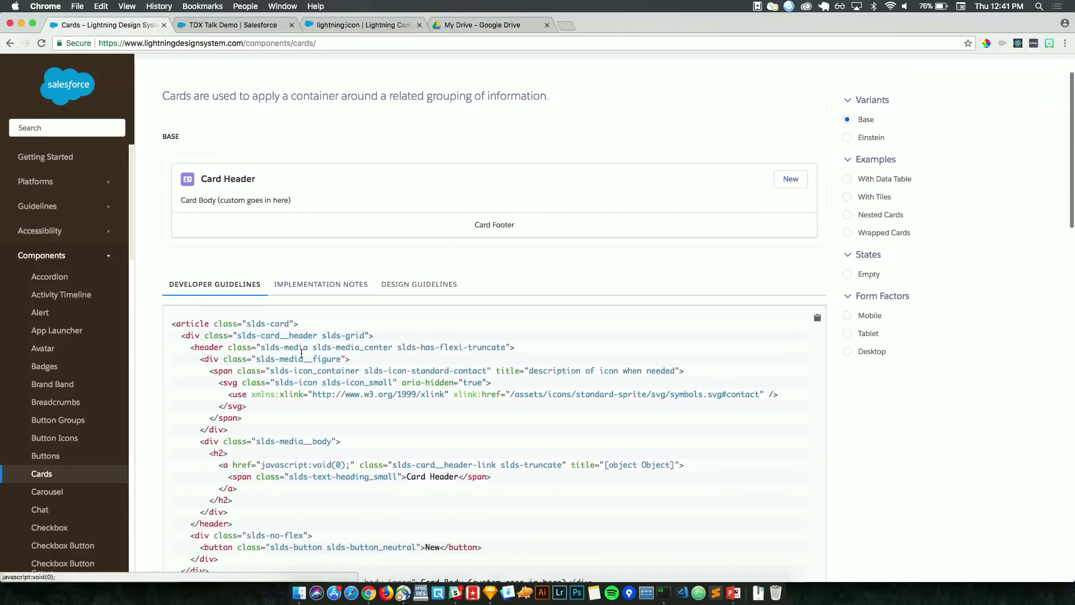
scroll(down, 3)
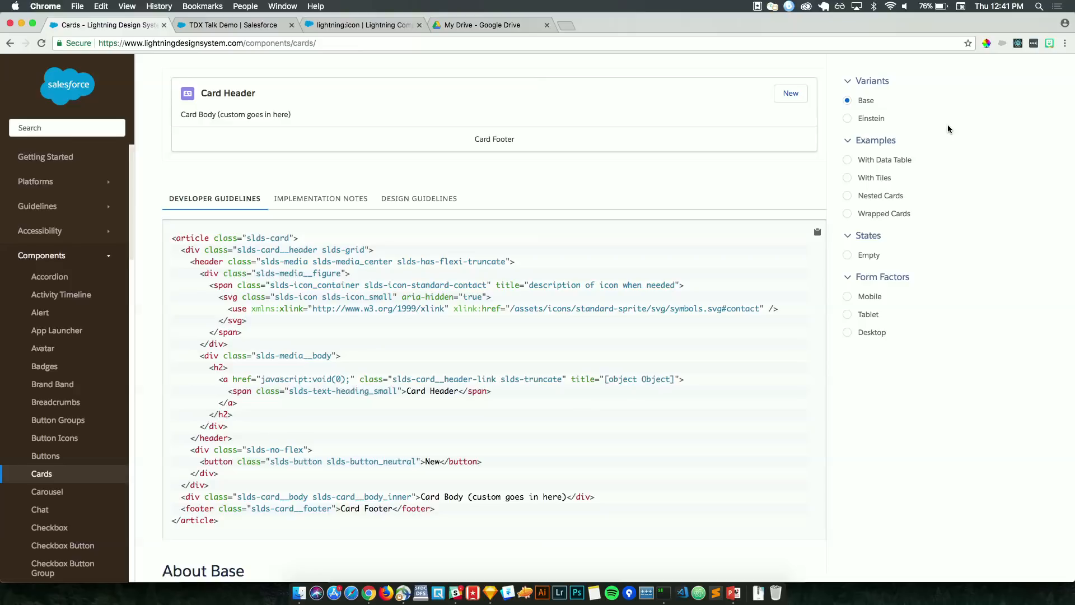
scroll(down, 3)
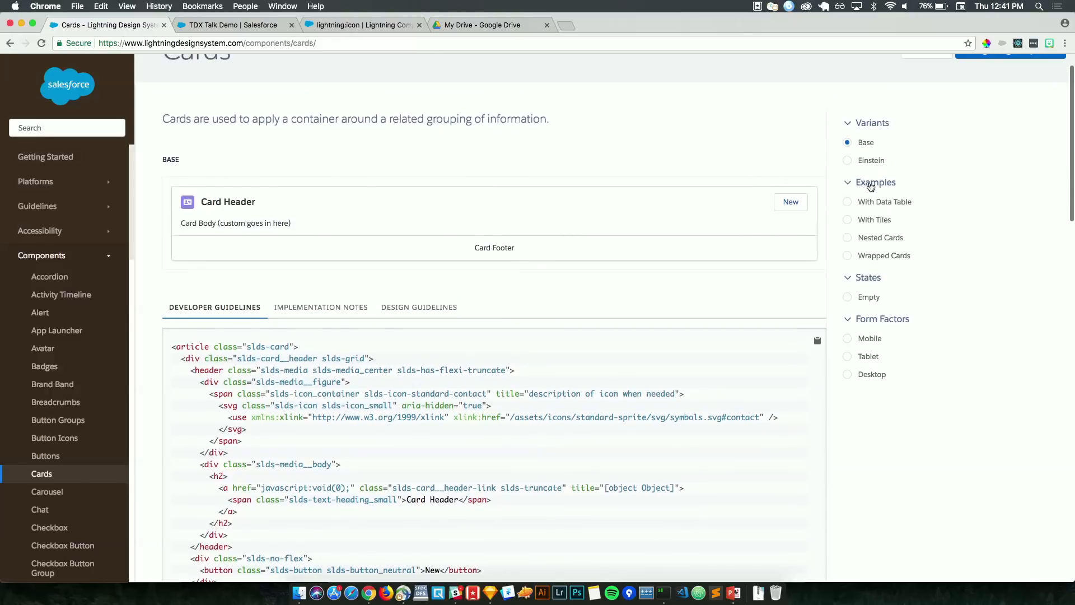
- Preview the Einstein card with icon and actions at mobile size, then open Activity Timeline
click(848, 160)
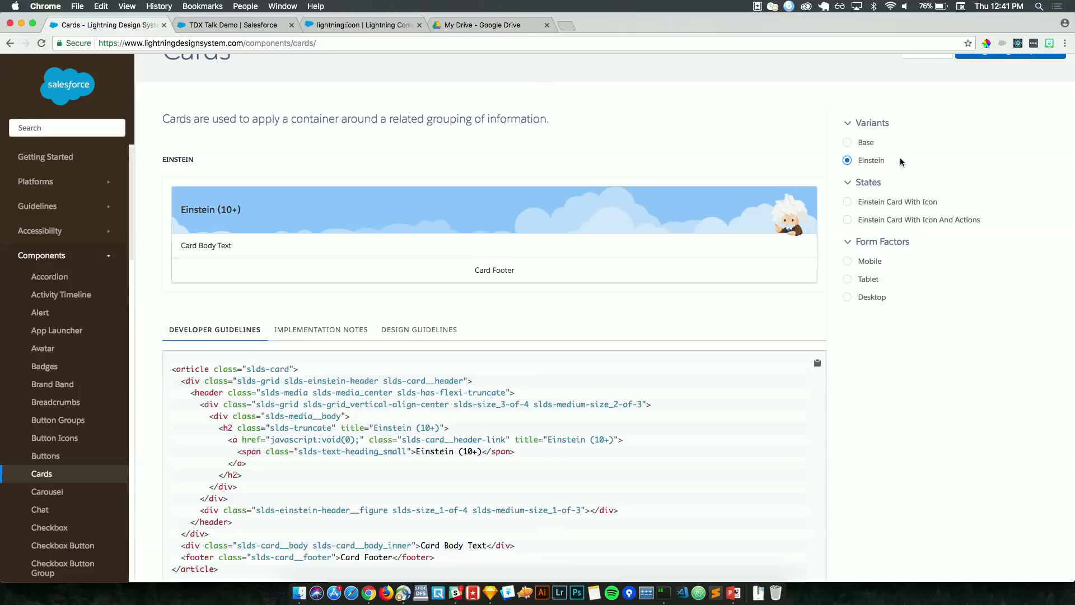
click(847, 201)
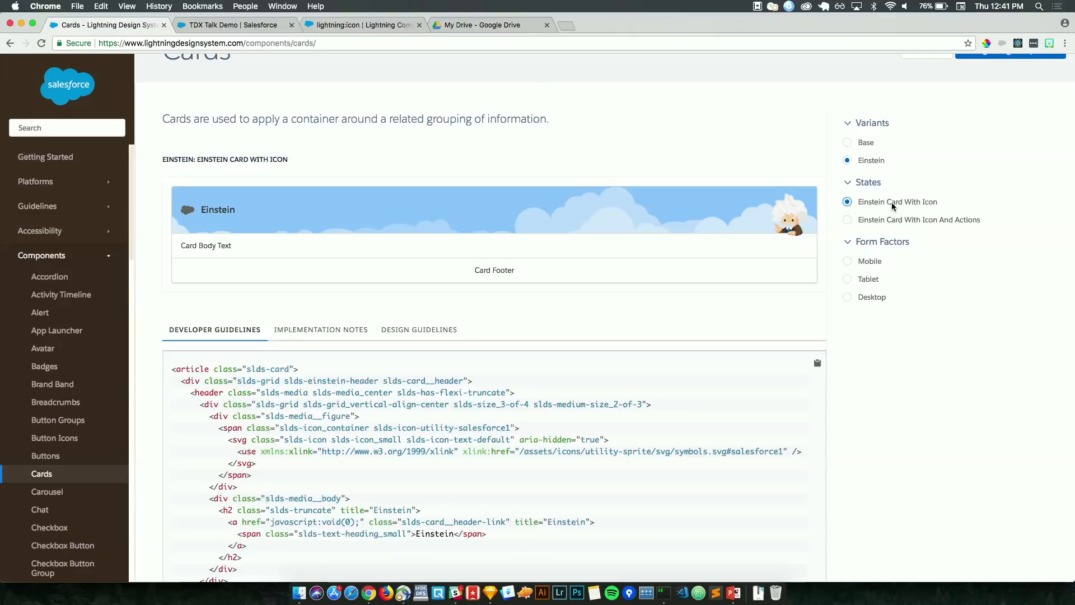
mouse_move(885, 222)
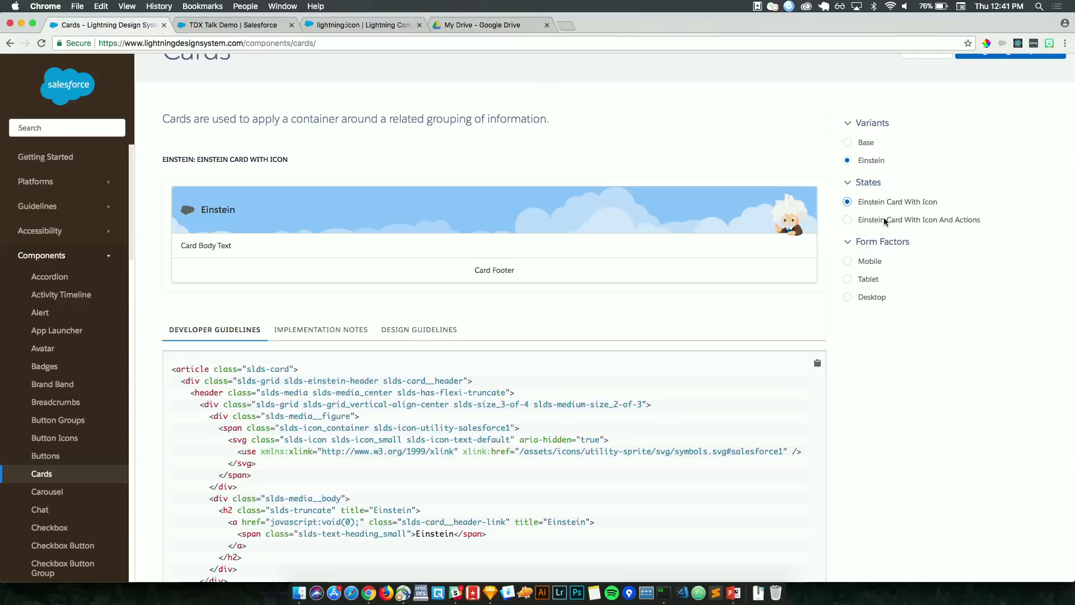
click(848, 220)
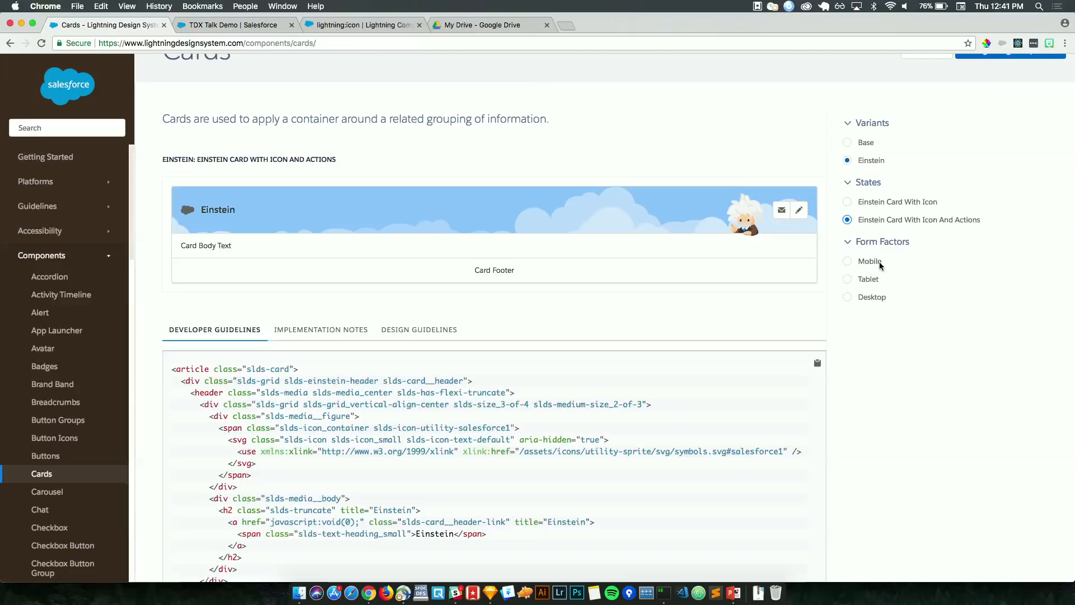
click(848, 261)
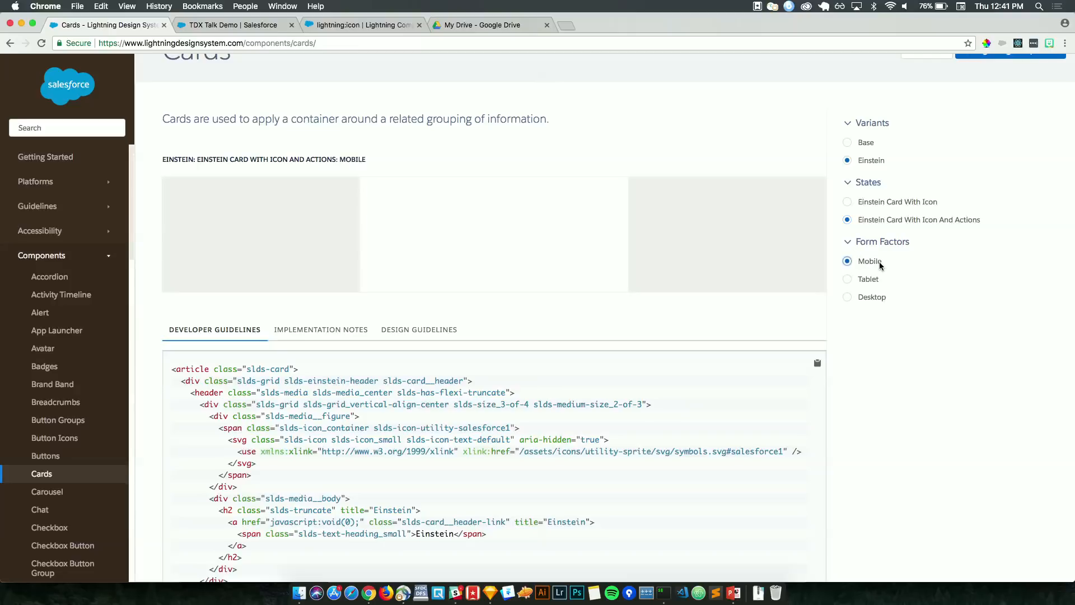
click(847, 297)
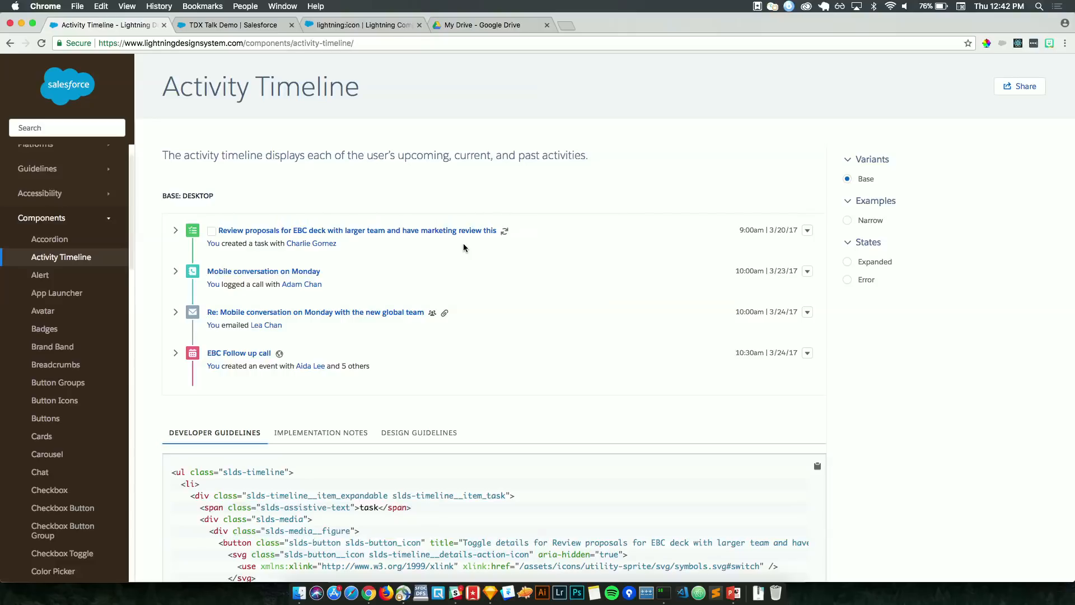
- Scroll through the Activity Timeline code and notes, then select the Expanded state
scroll(down, 3)
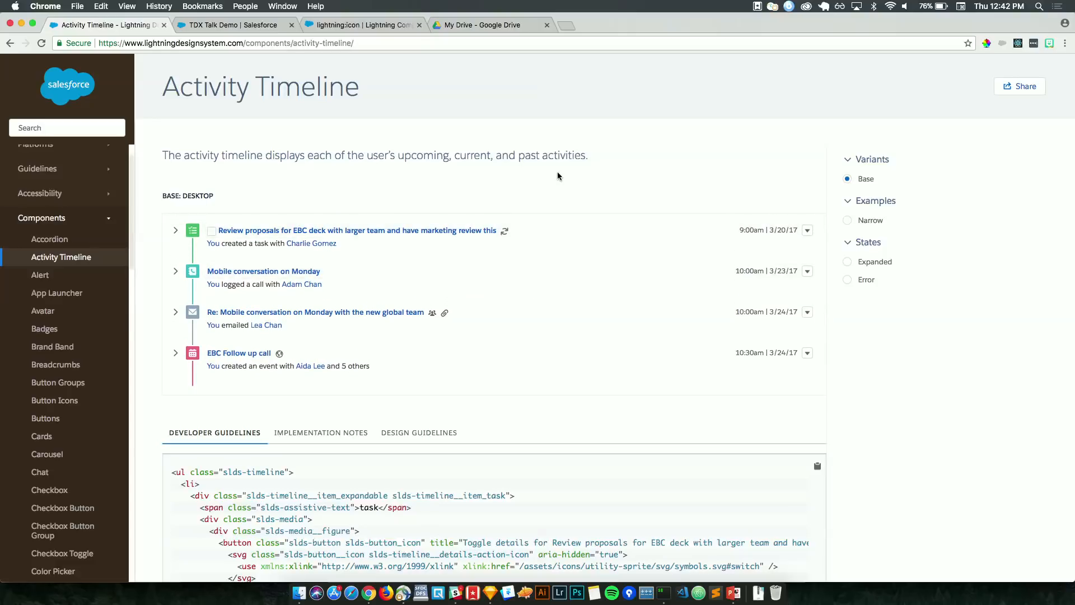
scroll(down, 3)
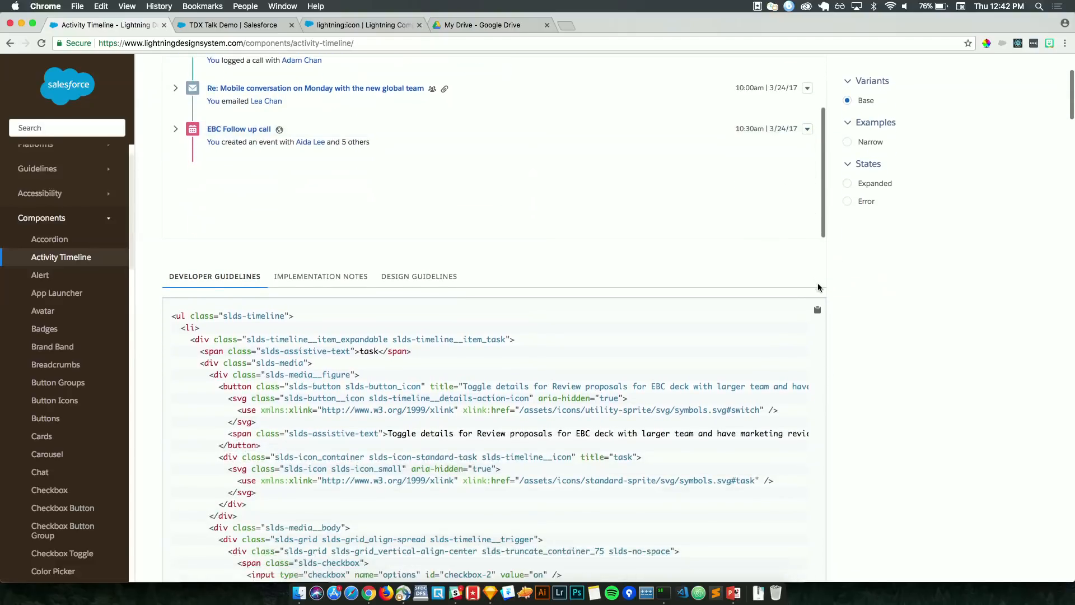
scroll(down, 3)
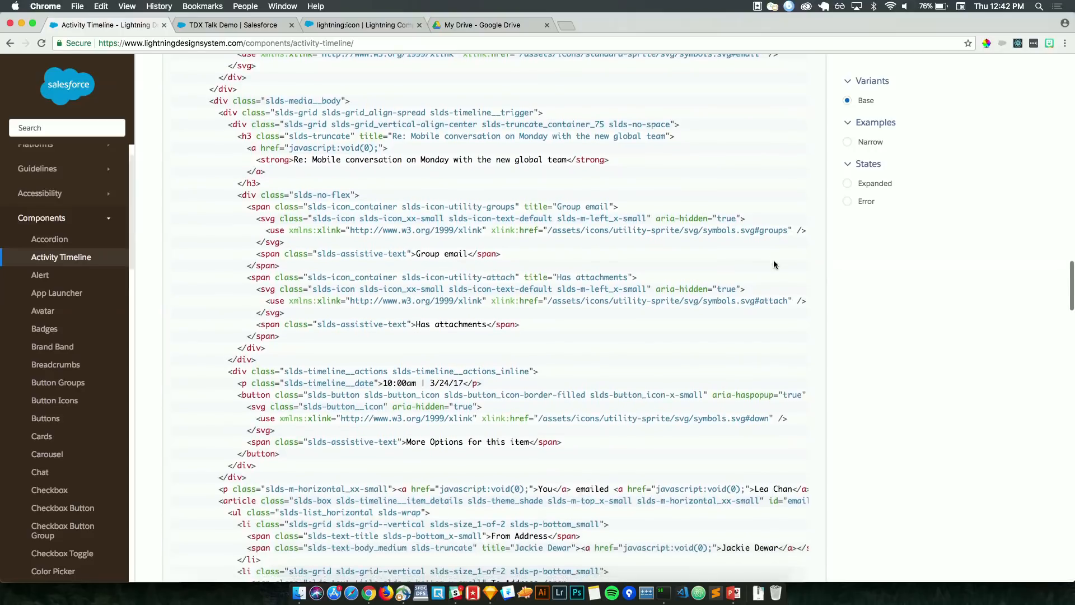
scroll(down, 3)
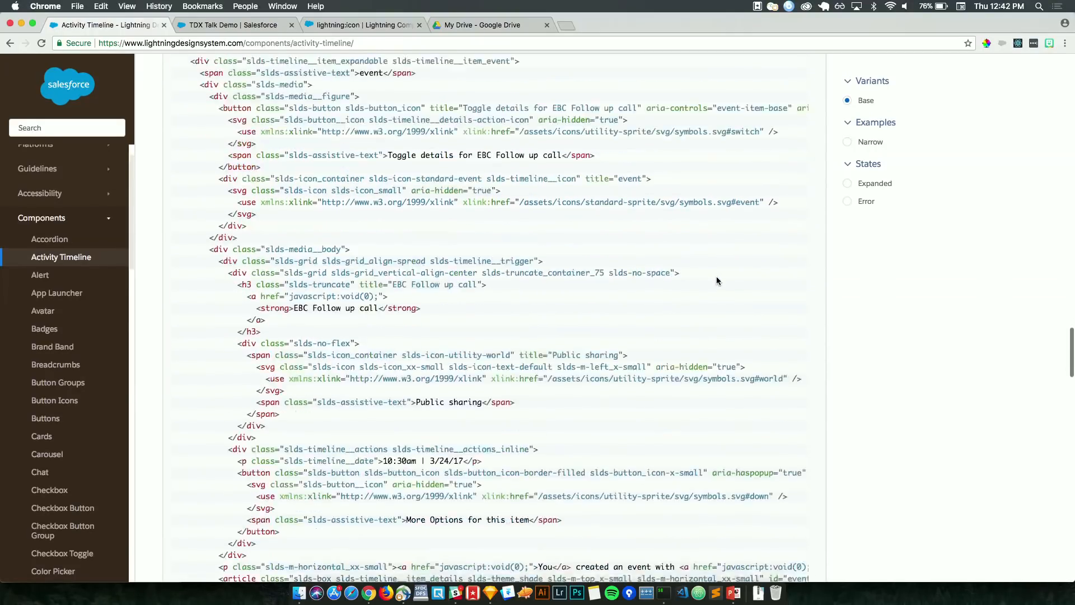
scroll(down, 3)
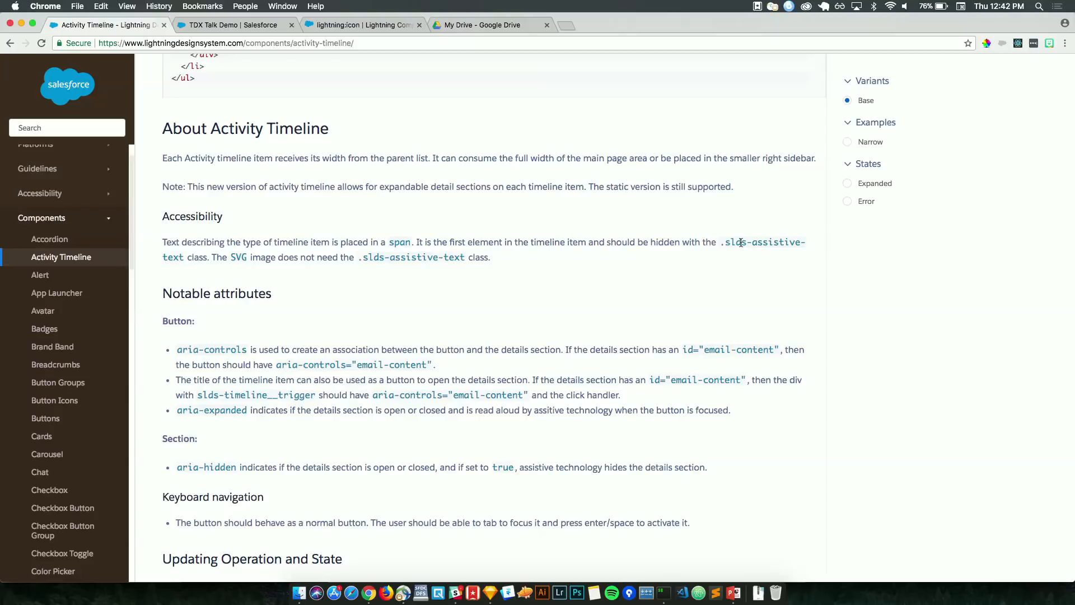
scroll(down, 3)
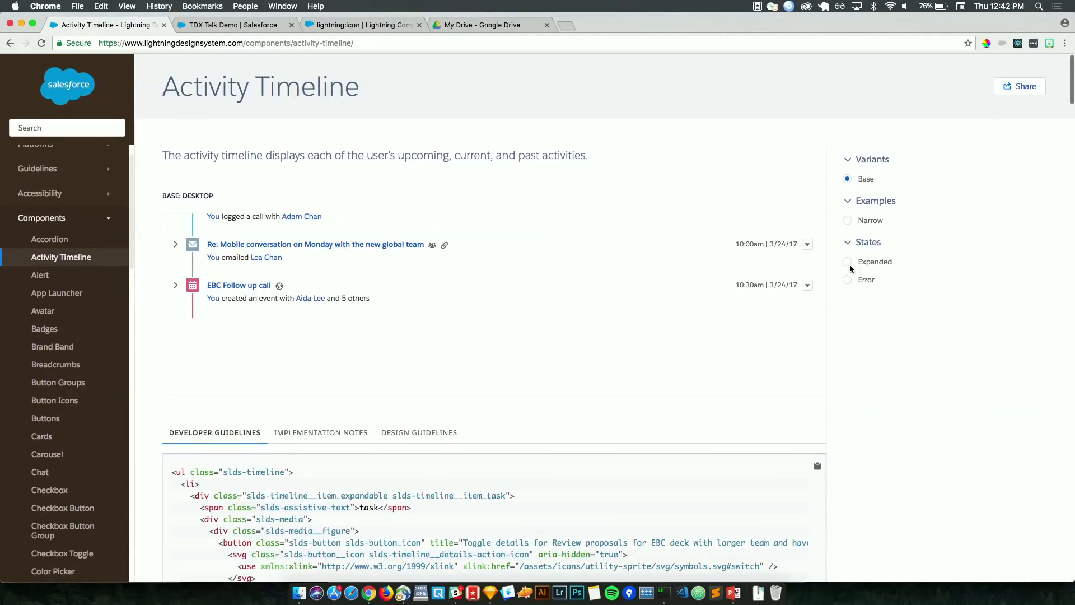
click(847, 261)
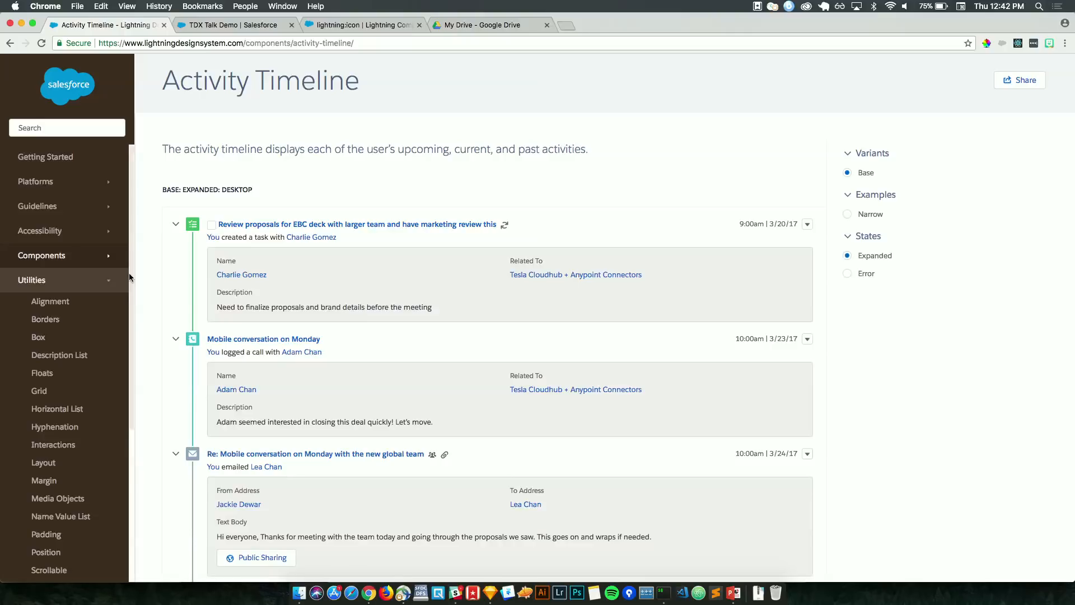
- View the Padding utility's bottom and vertical examples, then open the Design Tokens page
scroll(down, 3)
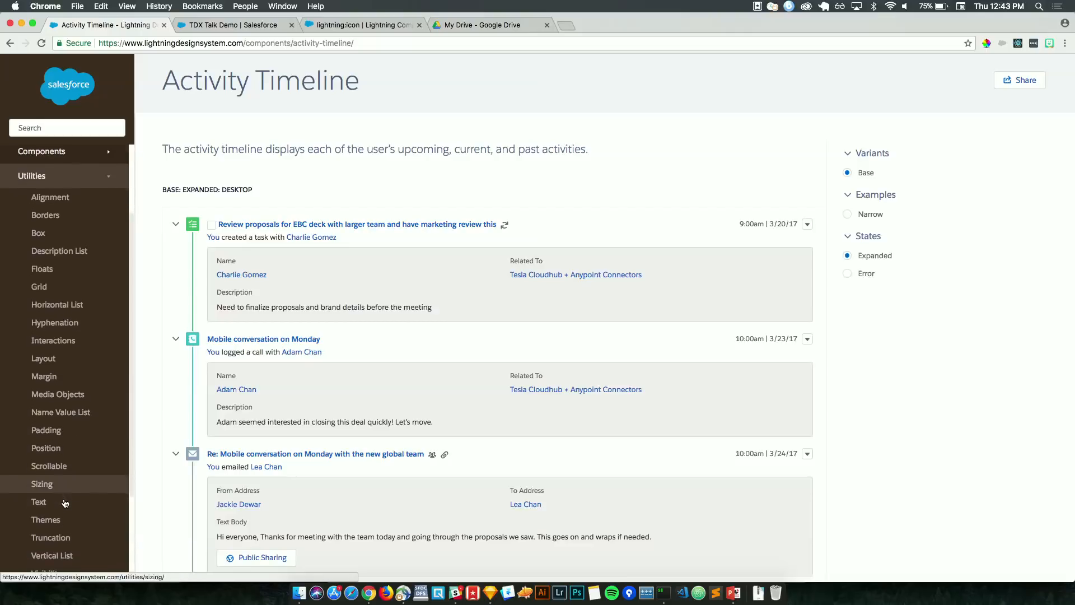
click(46, 430)
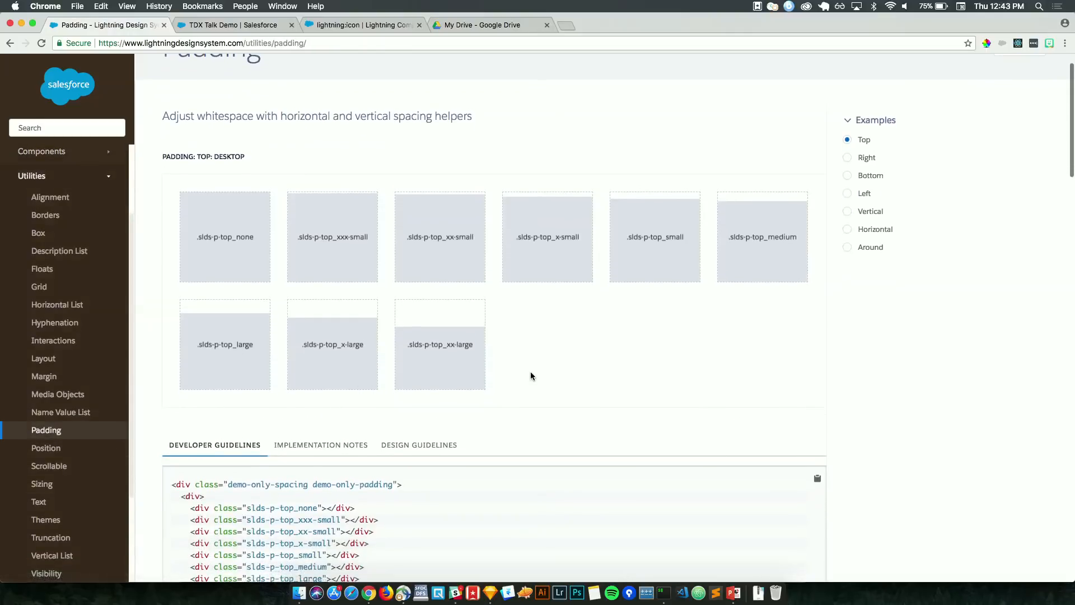
scroll(down, 3)
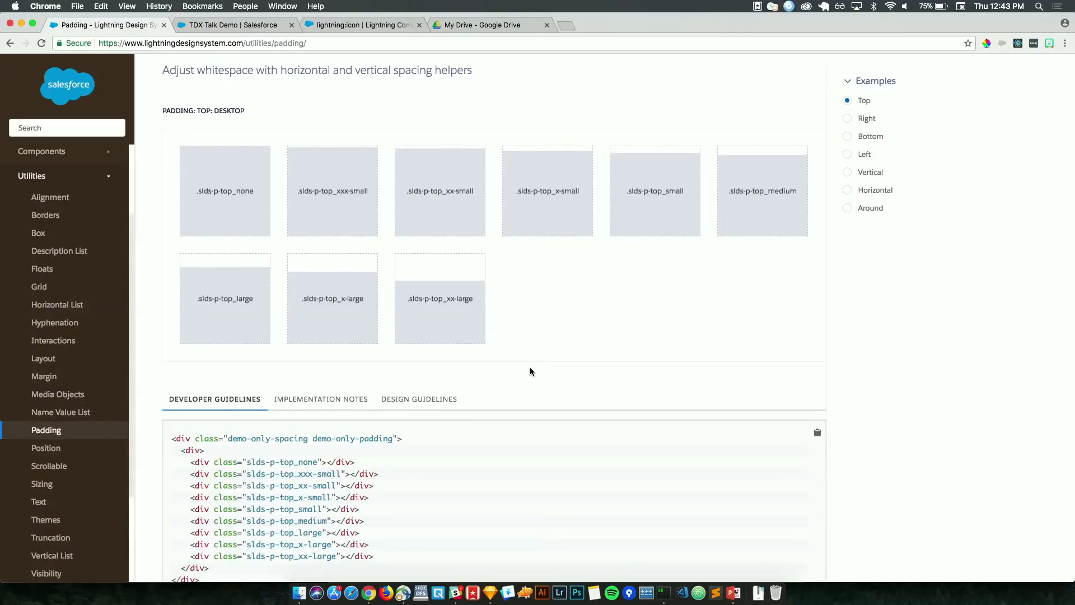
mouse_move(299, 456)
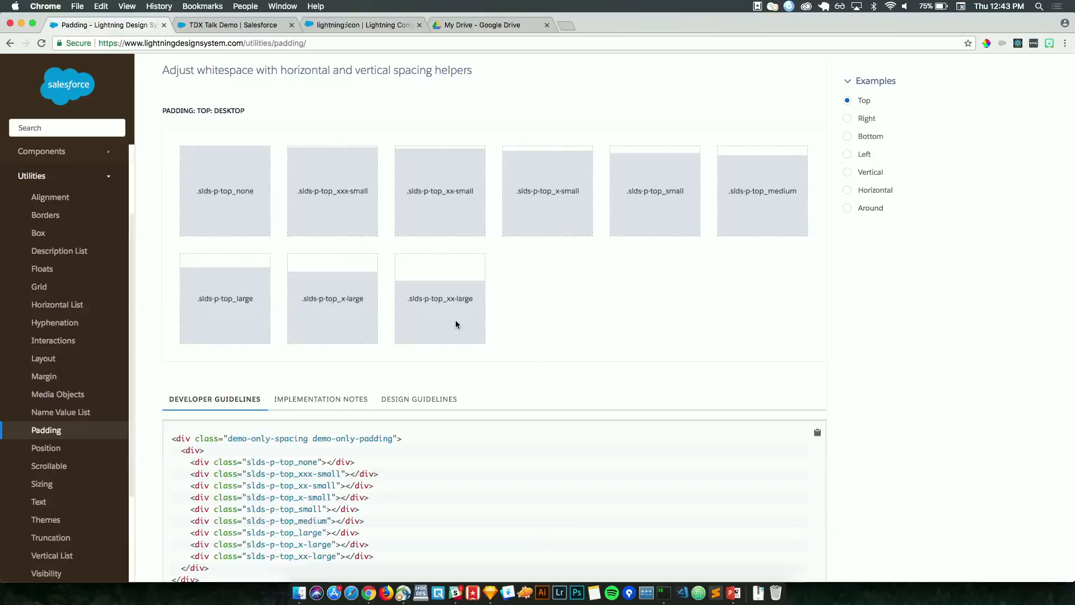
scroll(down, 3)
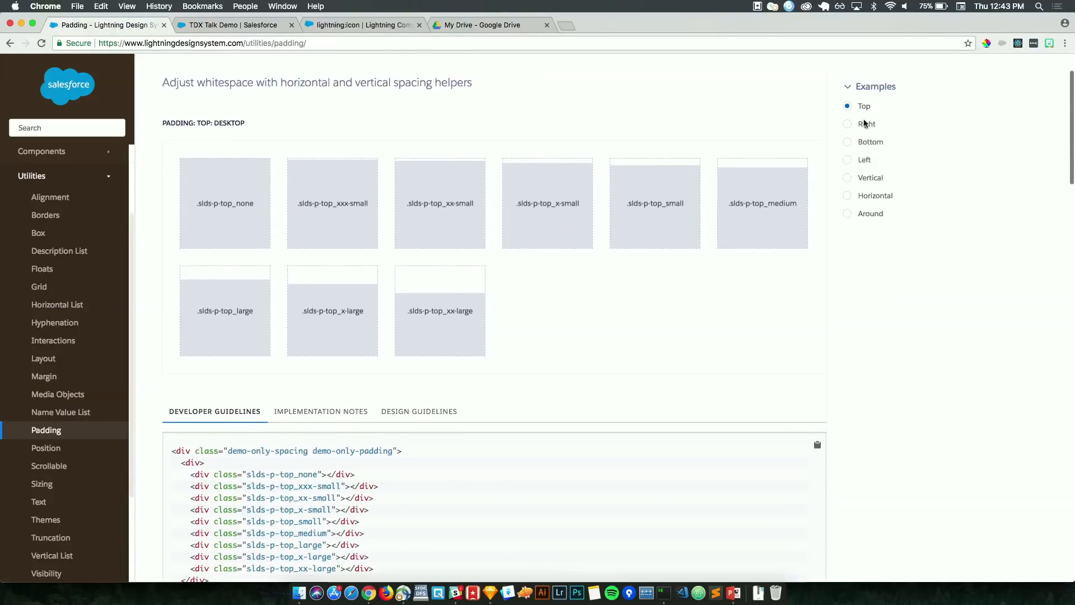
click(847, 141)
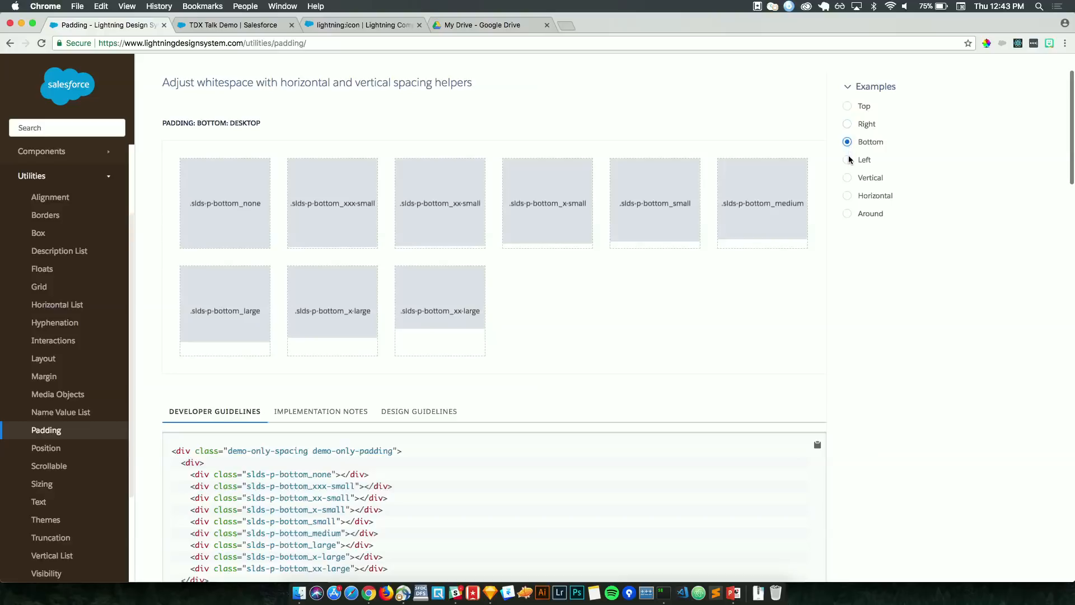
click(847, 177)
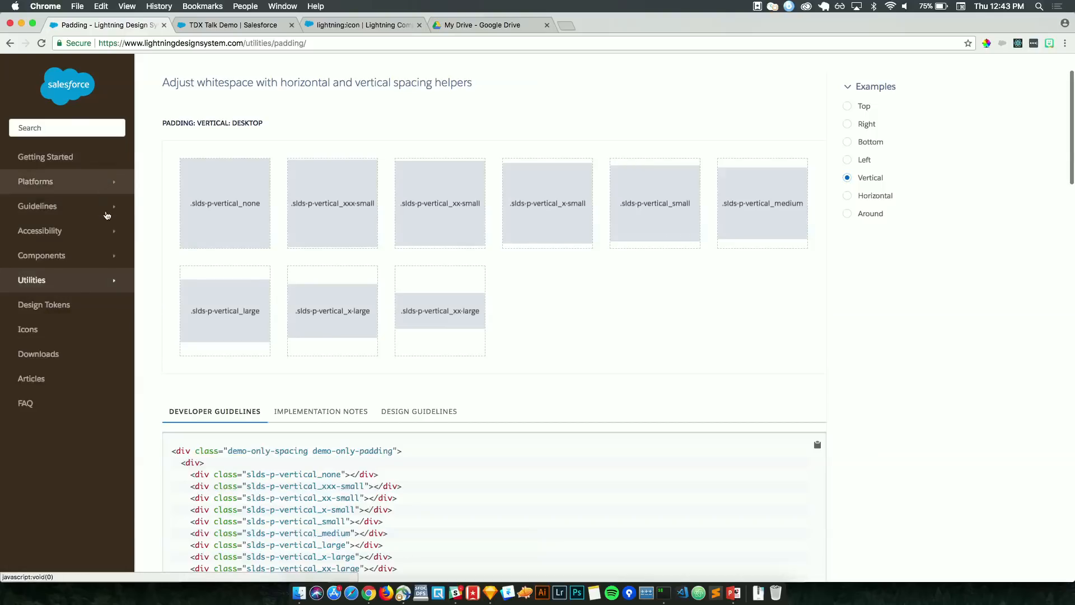
click(44, 304)
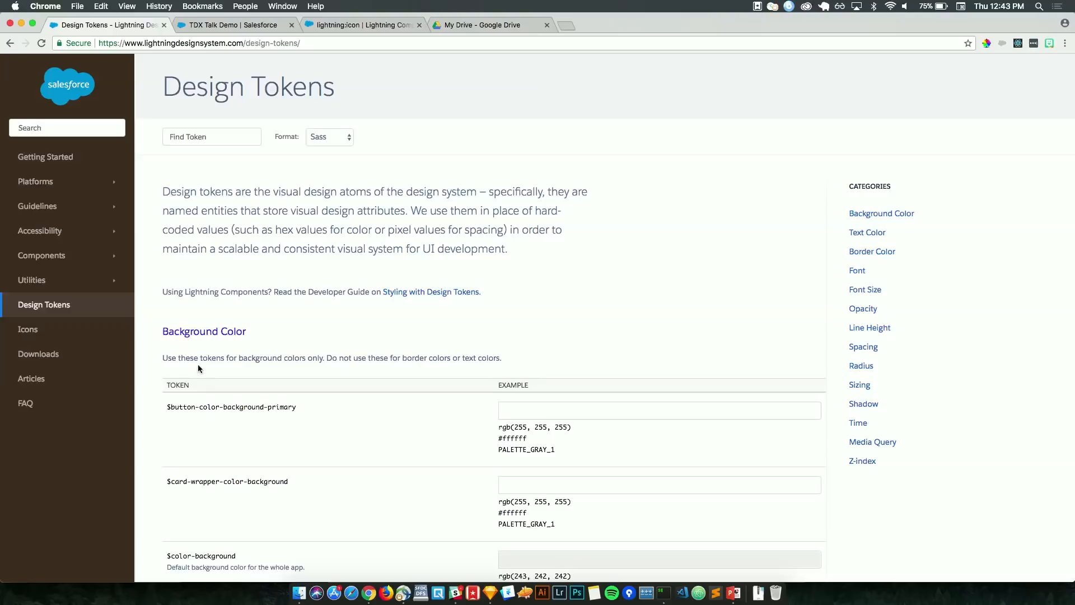
- Filter the icon gallery with 'cont' to find contact icons, then go to Downloads
click(28, 330)
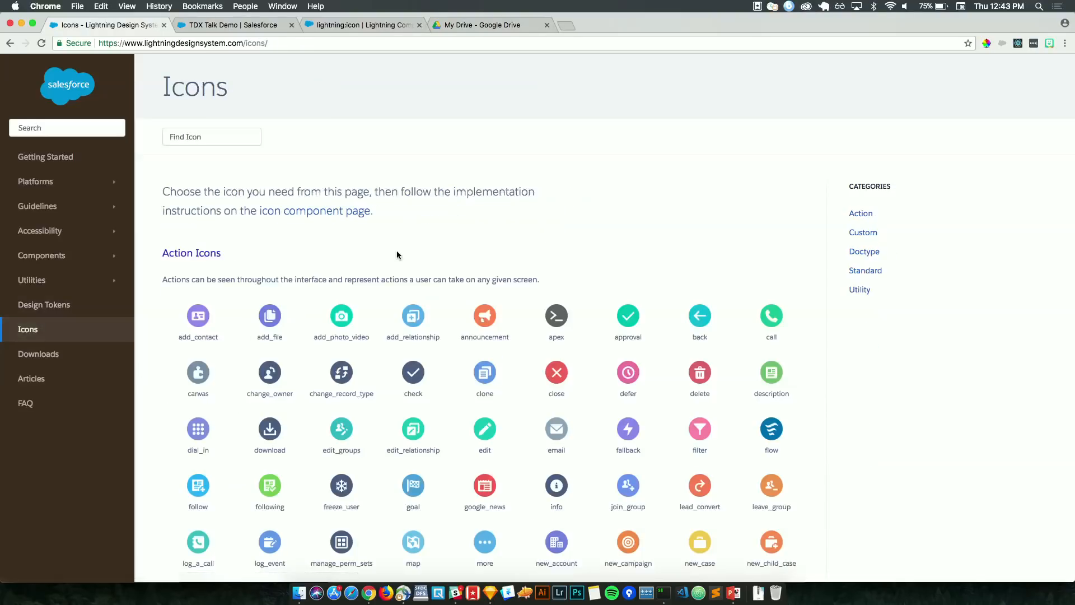
scroll(down, 3)
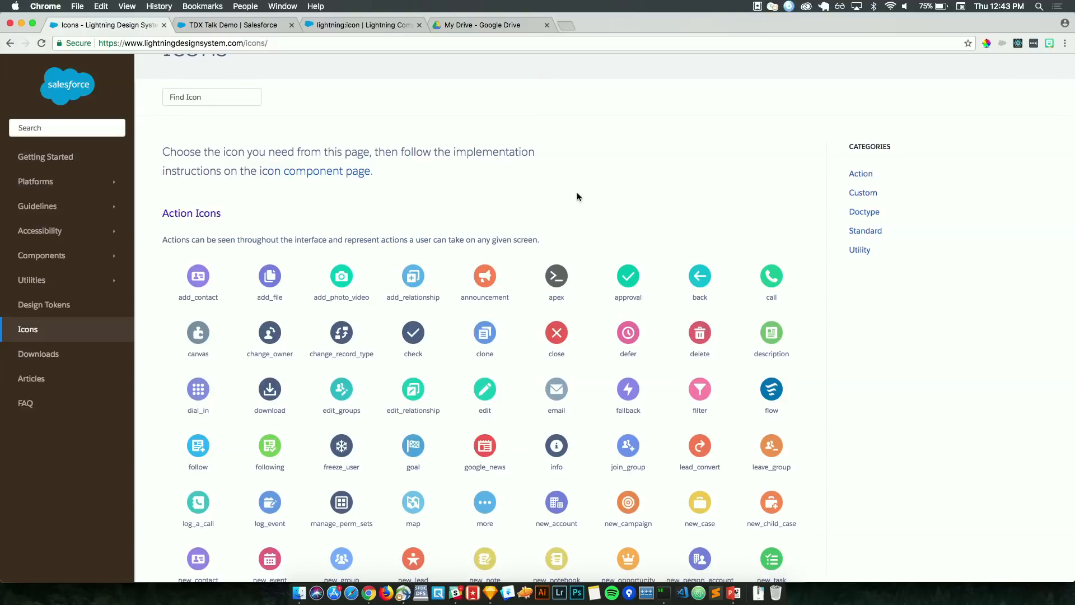
click(211, 97)
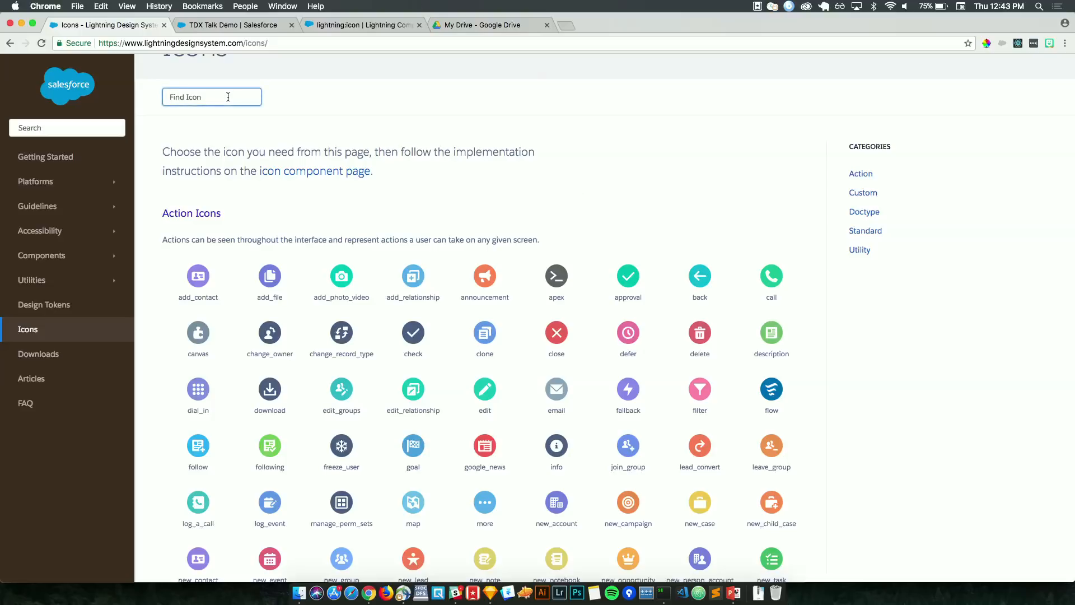
text(contact)
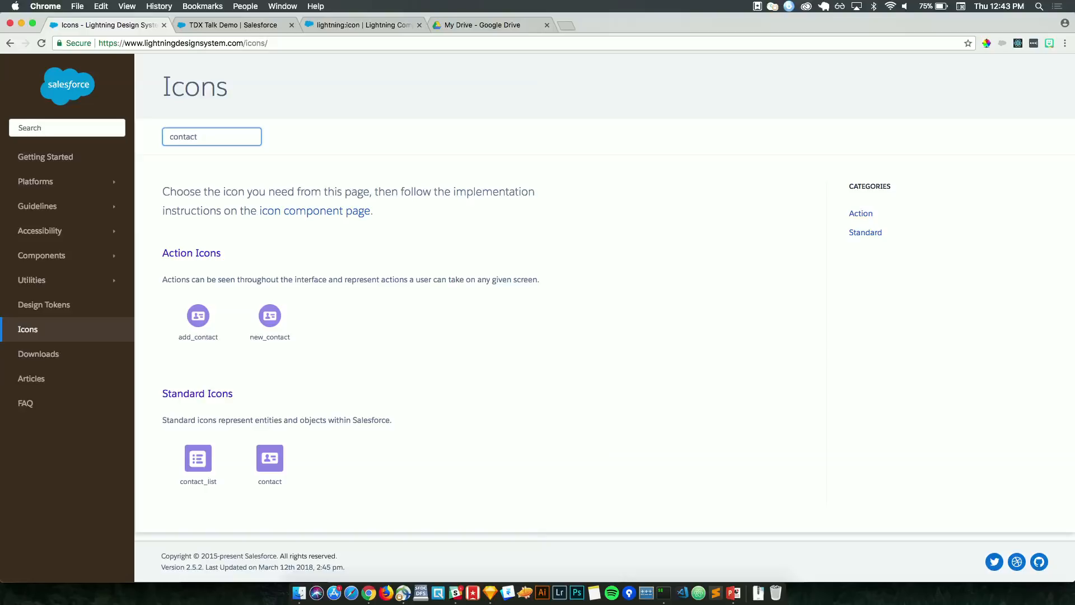
mouse_move(242, 74)
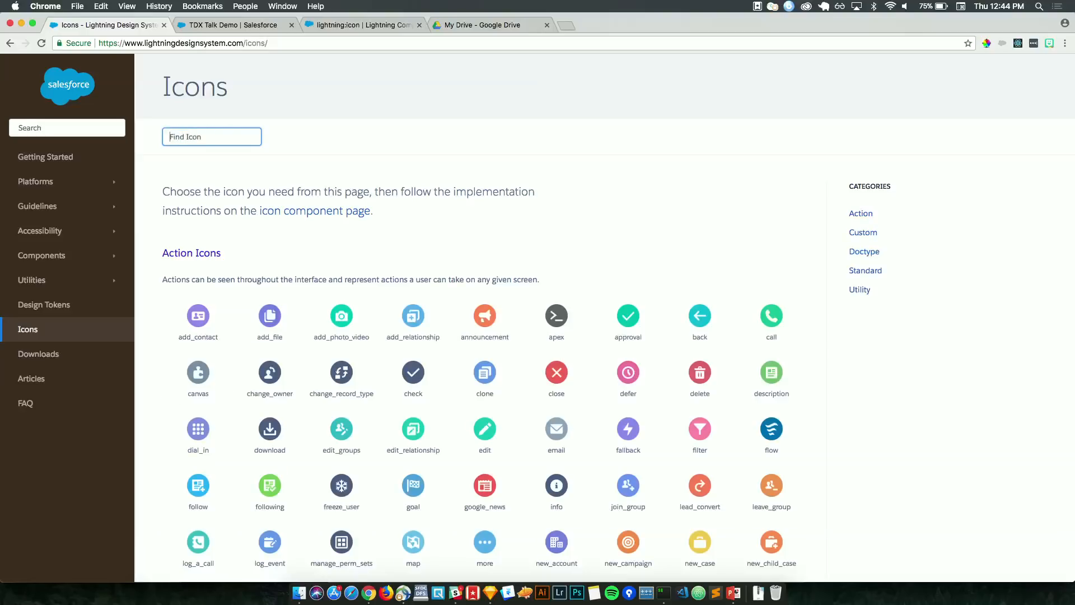
click(39, 354)
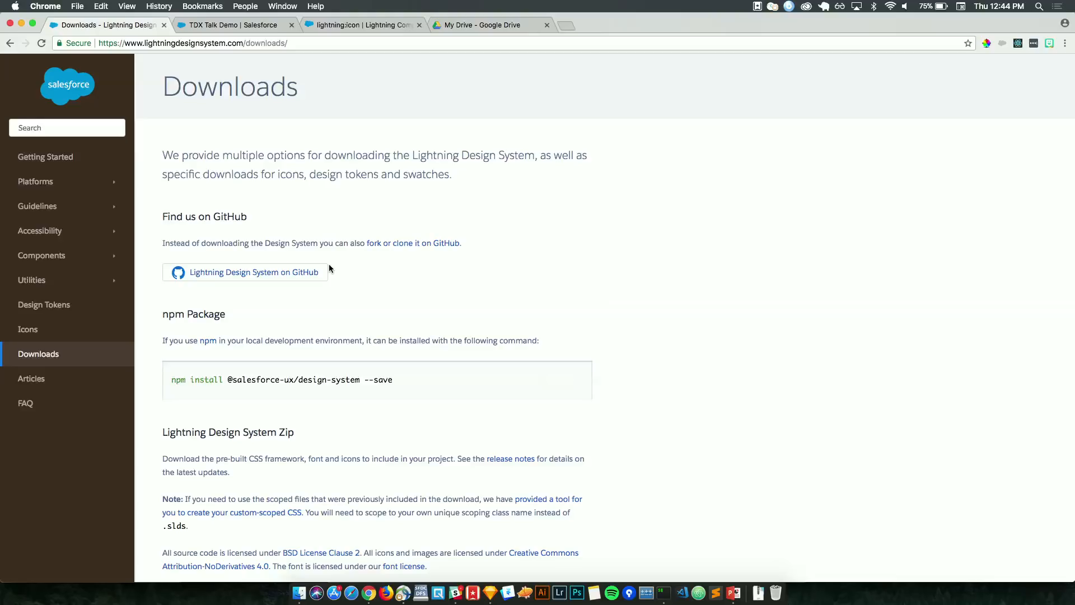
- Scroll to the Sketch UI Kit, download it, and launch Sketch from the Dock
scroll(down, 3)
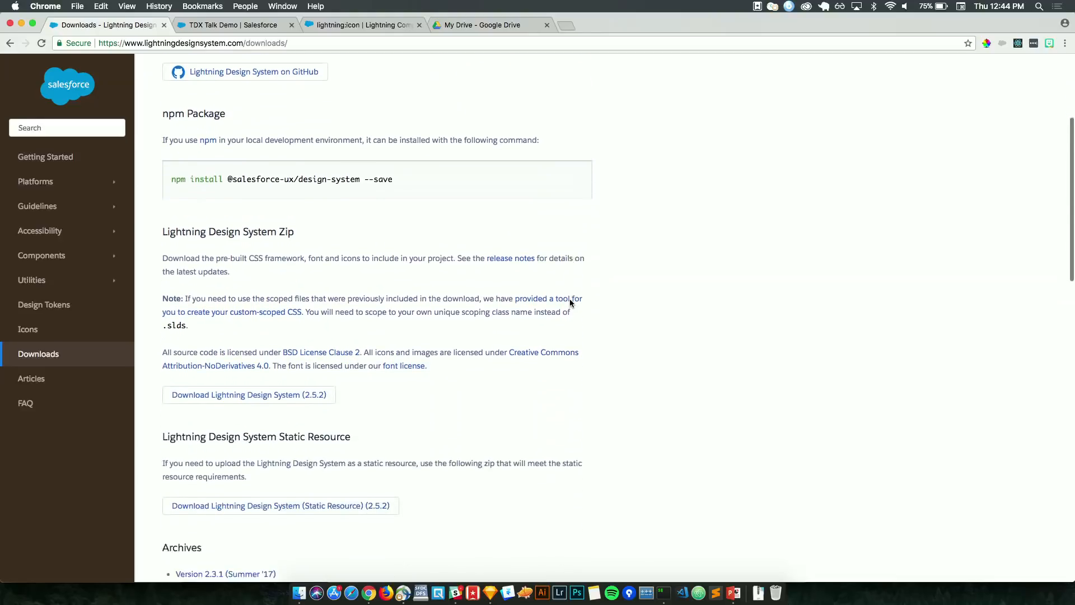
scroll(down, 3)
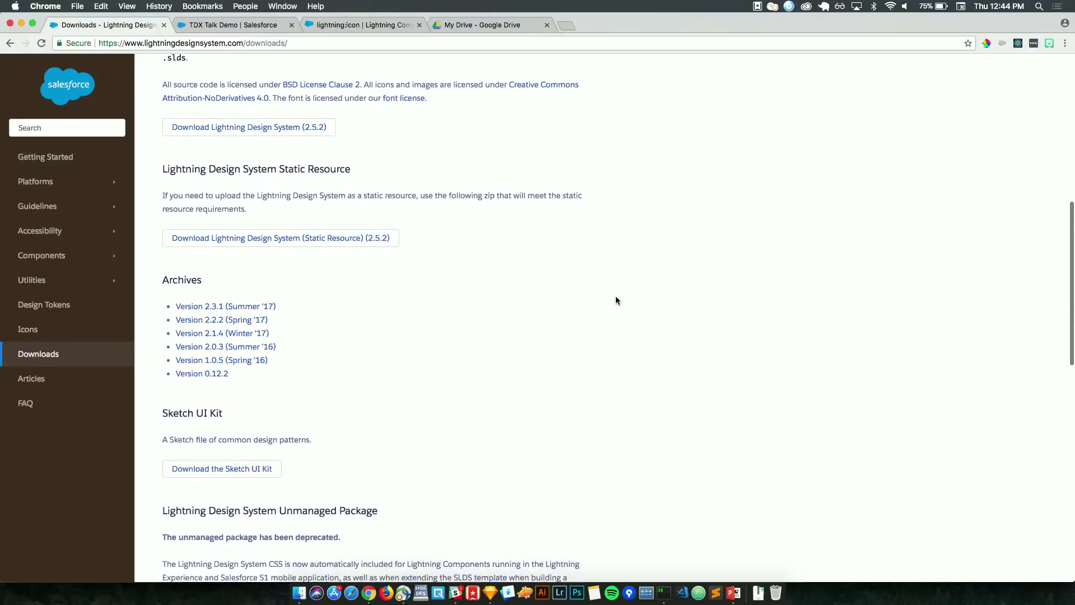
scroll(down, 3)
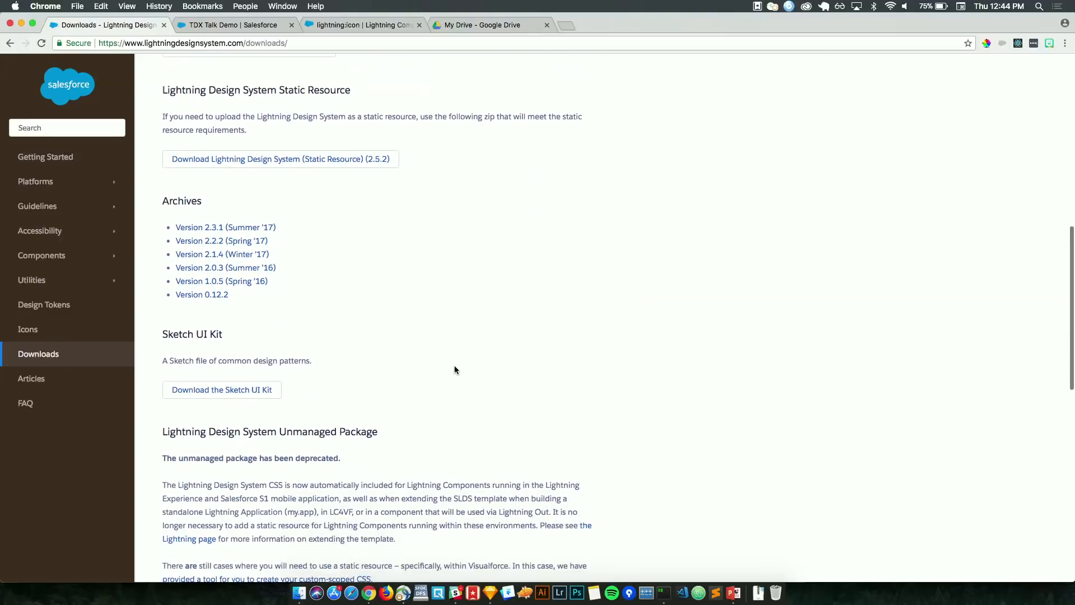
scroll(down, 3)
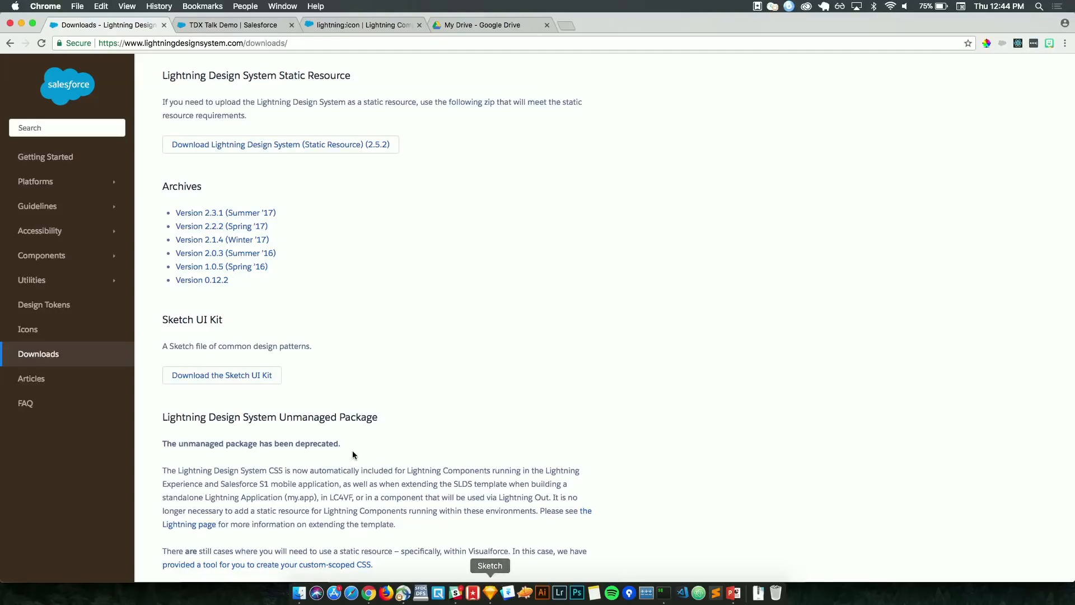
mouse_move(263, 384)
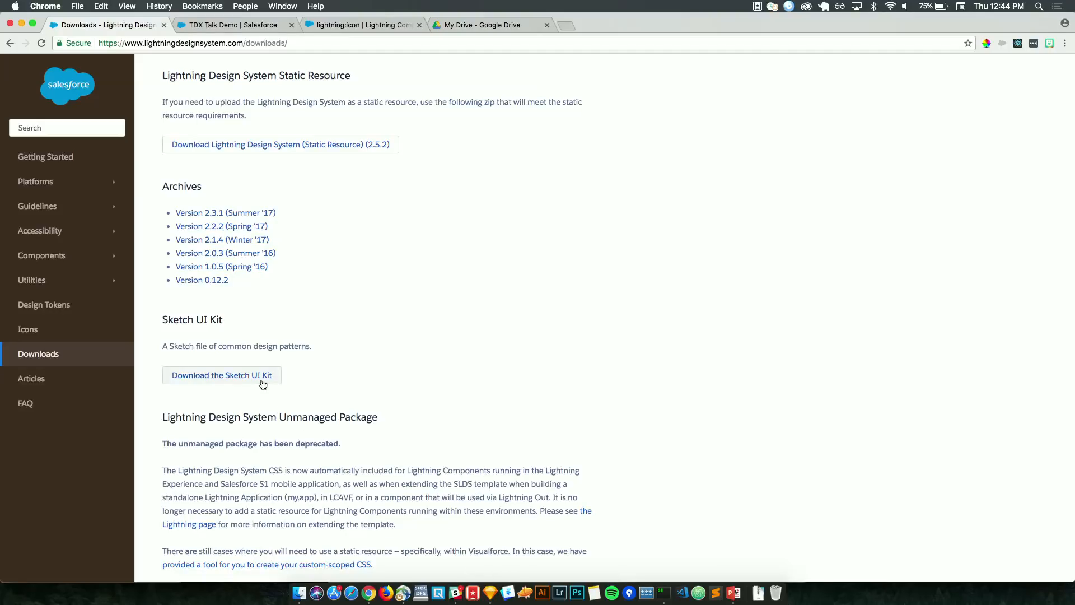
click(221, 375)
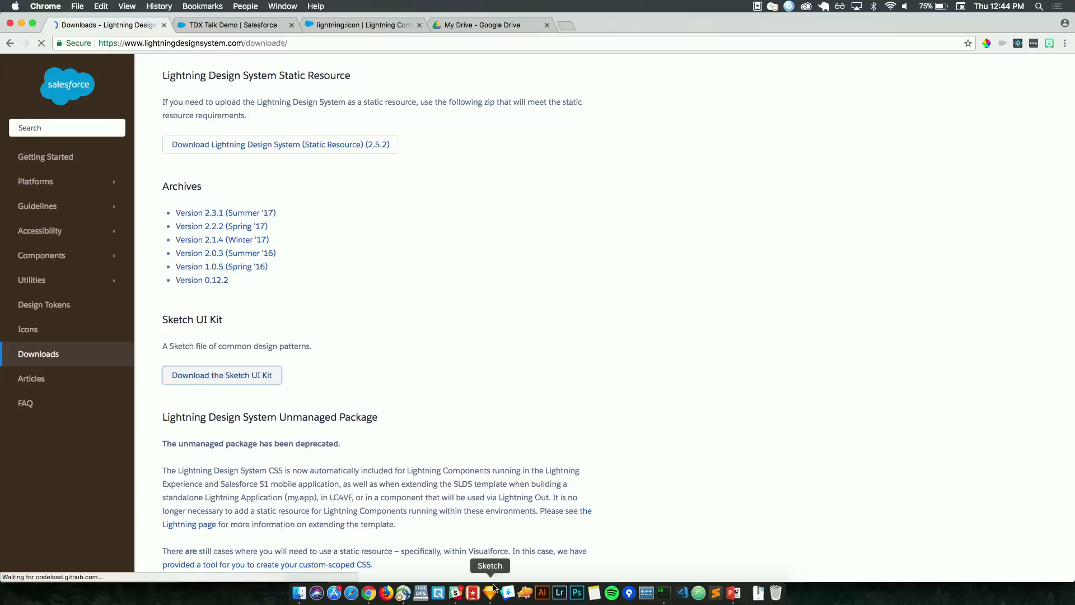
click(489, 592)
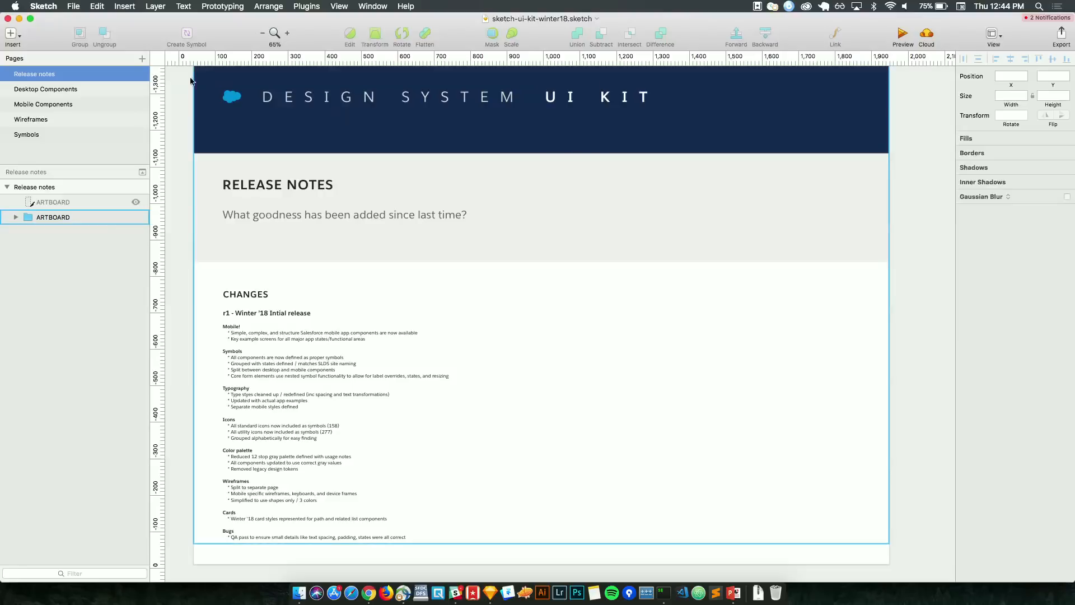
- Switch to Desktop Components, select the Simple Components artboard, and scroll toward Structure Components
click(45, 89)
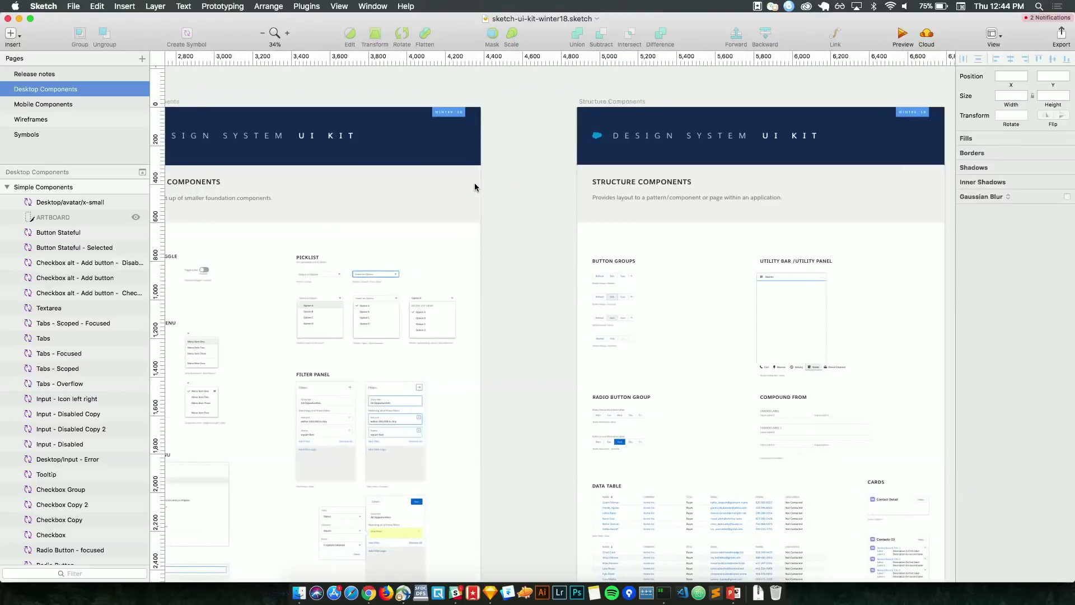
scroll(left, 3)
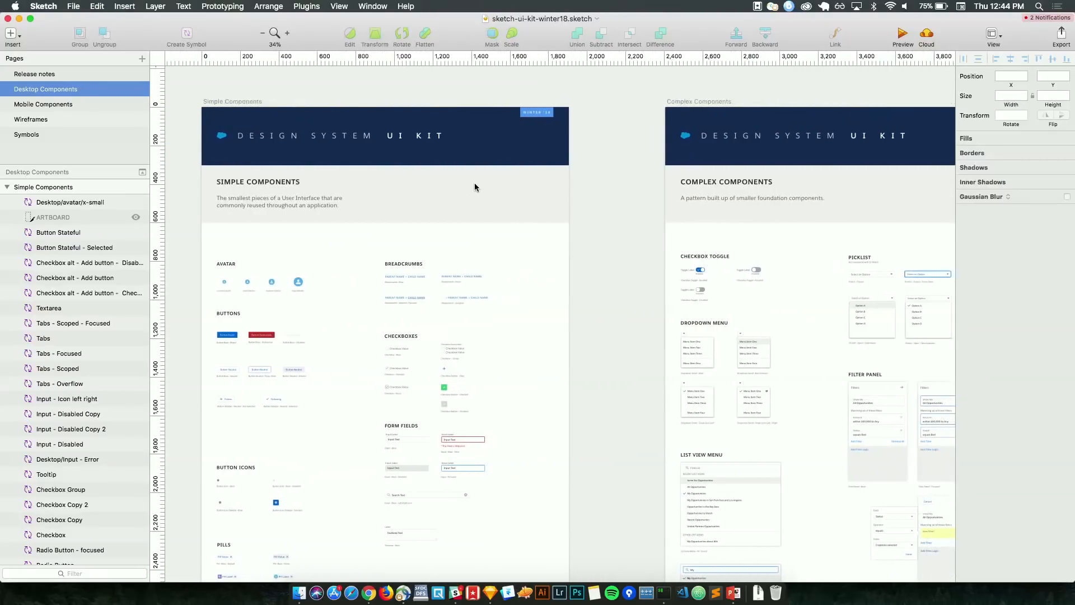
click(287, 33)
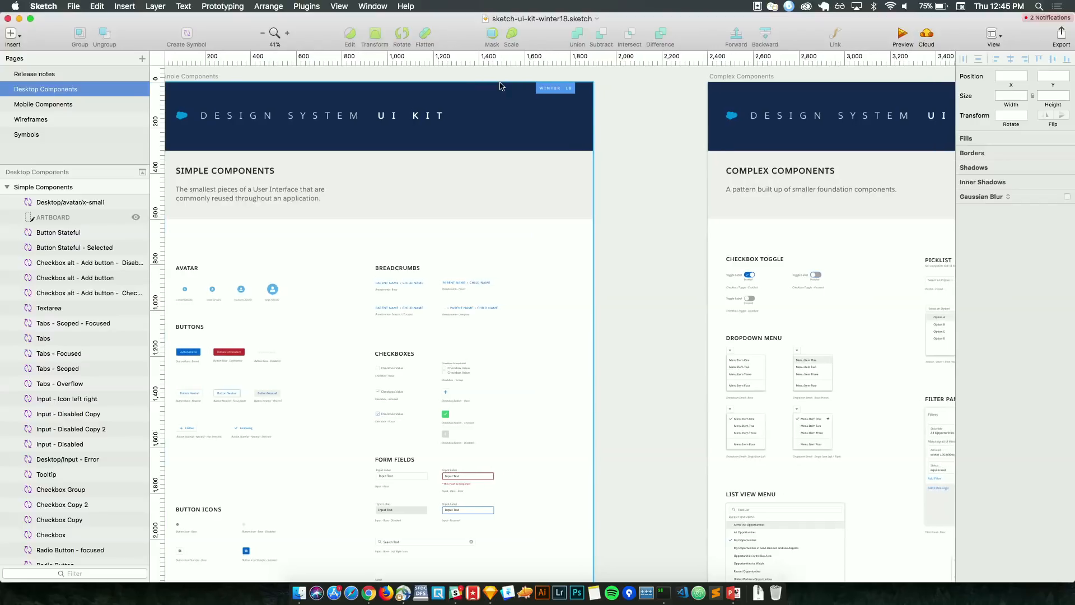
scroll(right, 3)
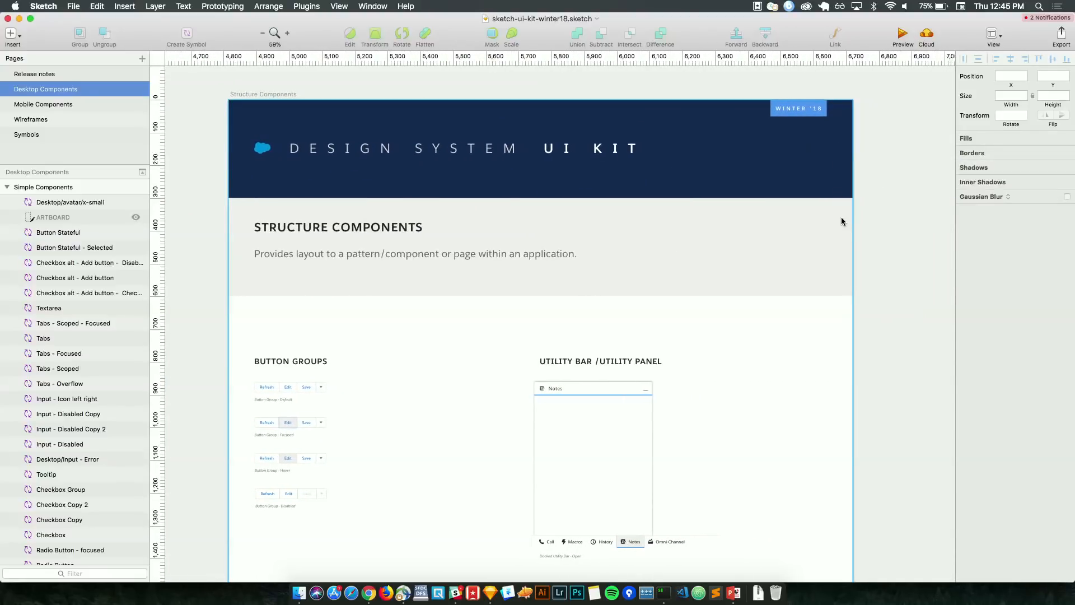
mouse_move(843, 239)
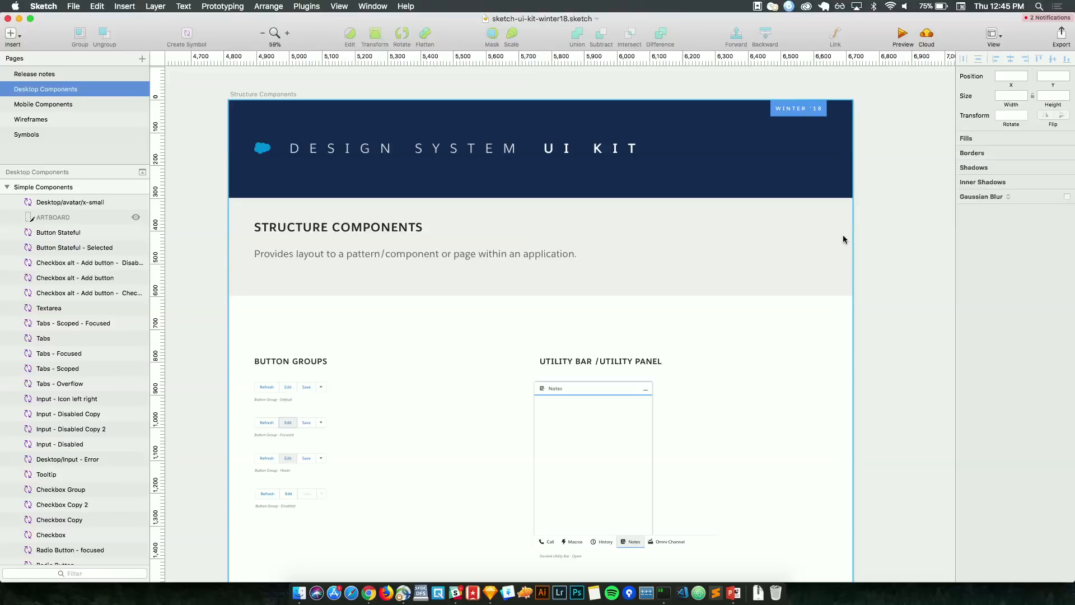
scroll(right, 3)
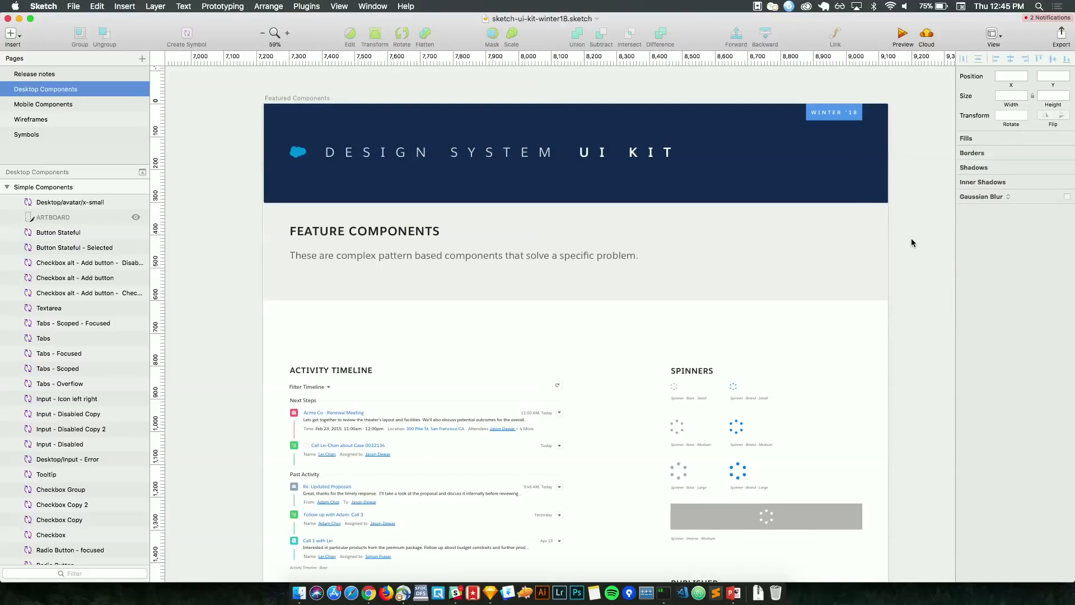
scroll(down, 3)
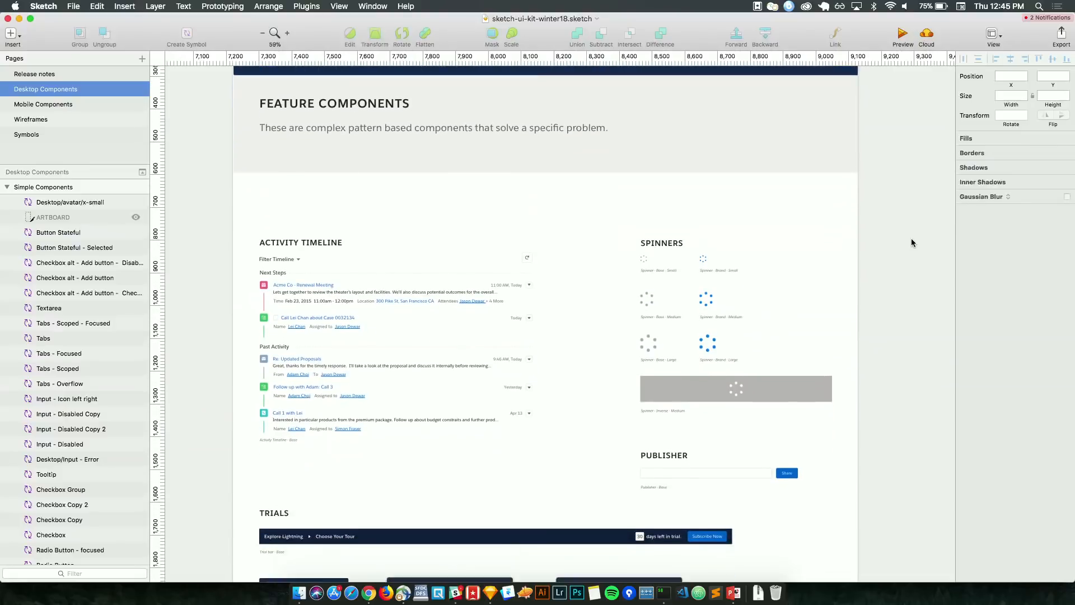
scroll(down, 3)
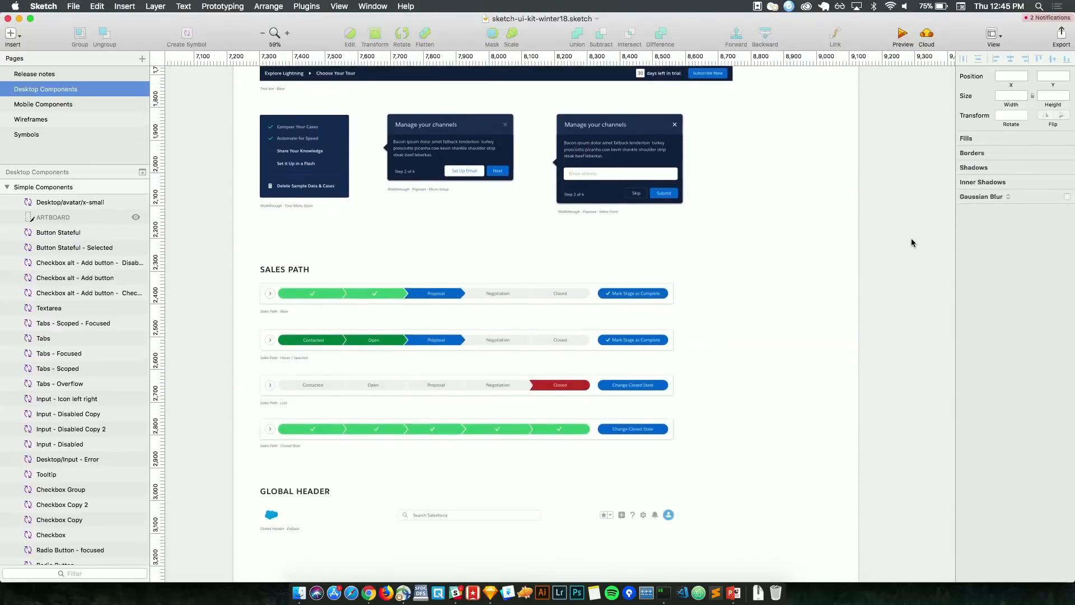
scroll(down, 3)
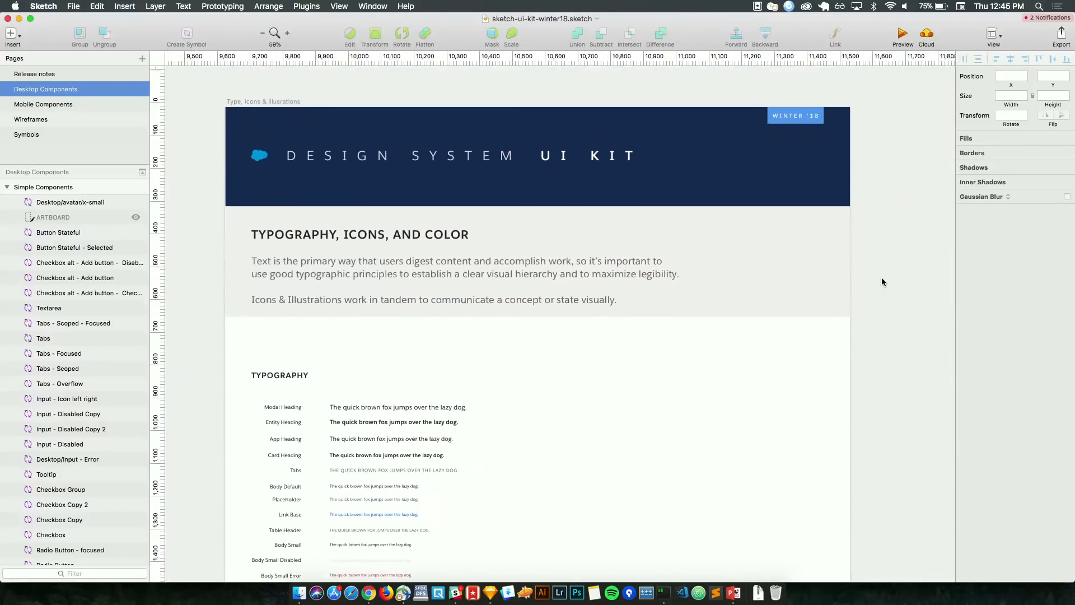
scroll(down, 3)
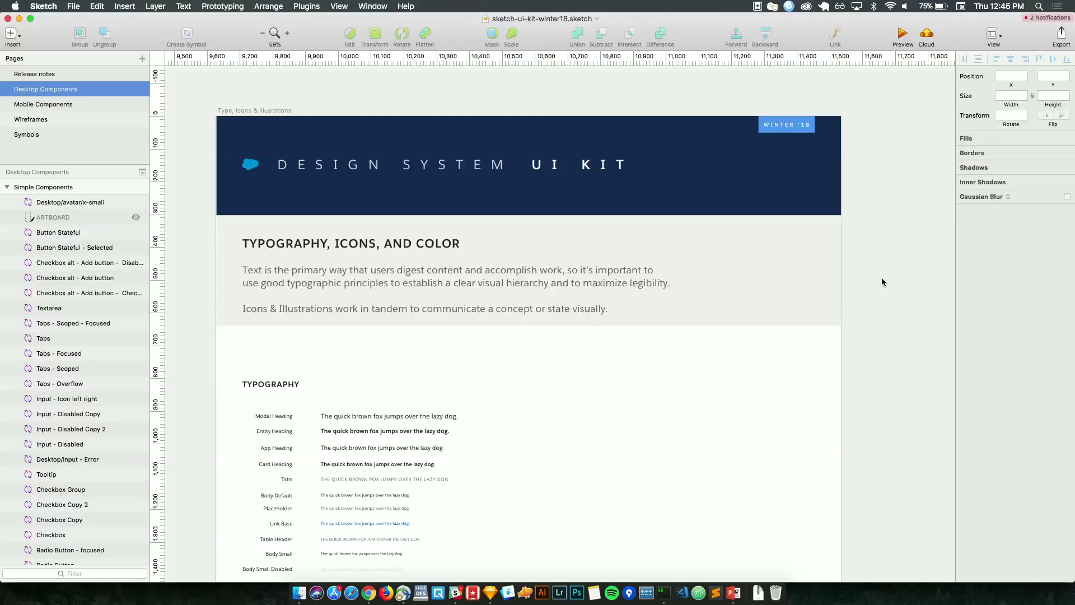
scroll(down, 3)
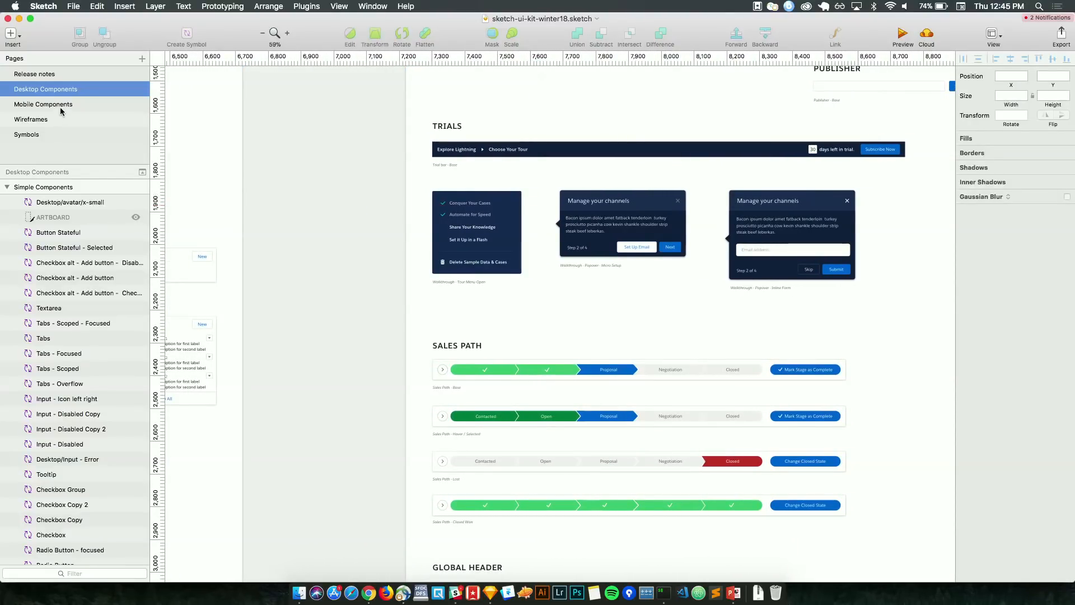
- Browse the kit's Mobile Components and Wireframes pages, then open the Symbols page
click(43, 104)
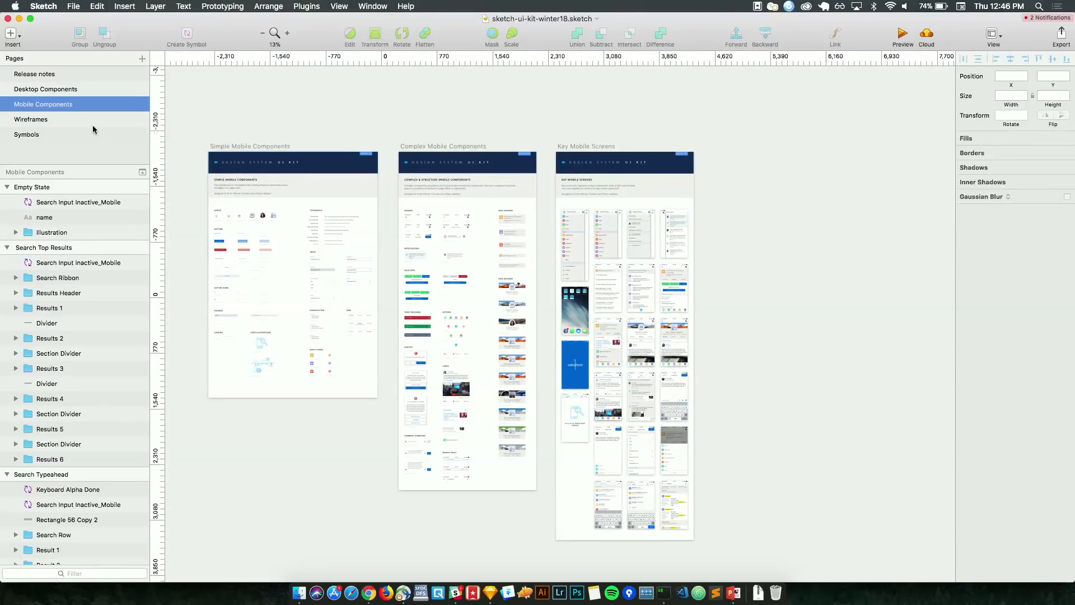
click(30, 118)
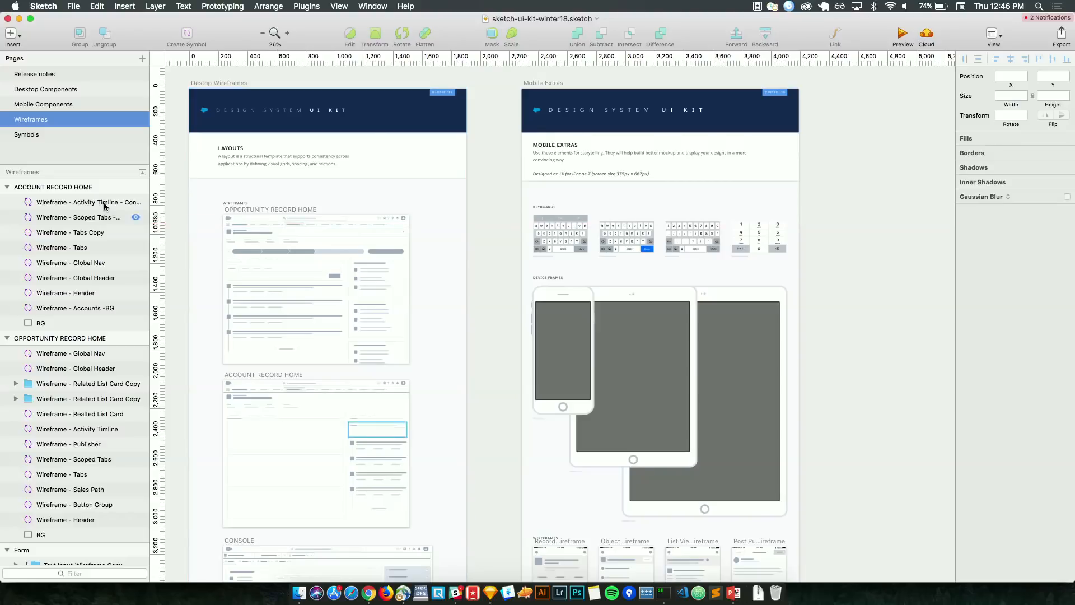
click(26, 134)
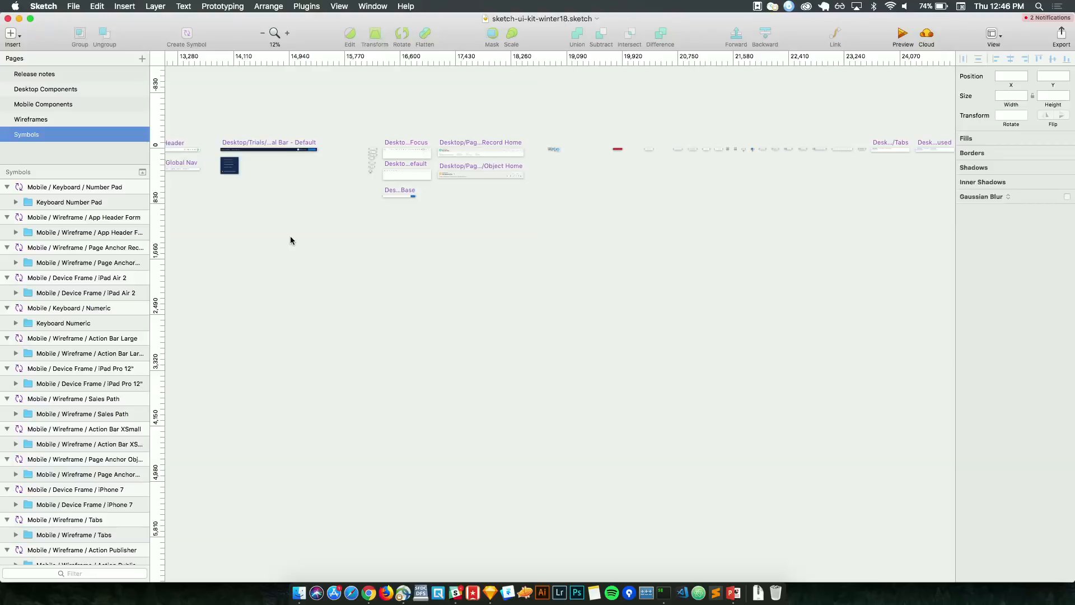
mouse_move(368, 592)
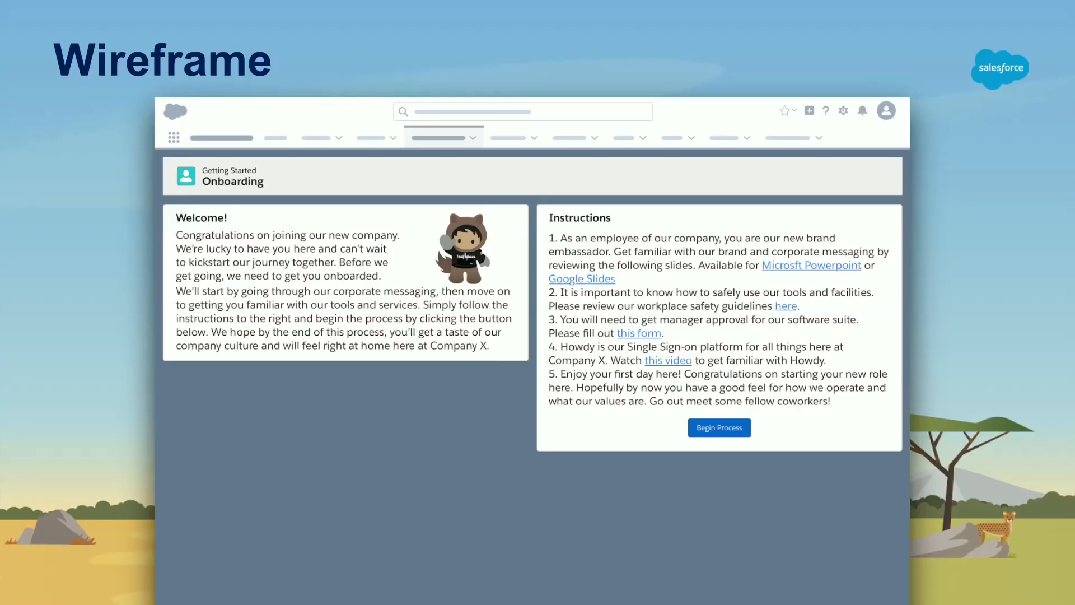
- Highlight the Begin Process button on the Wireframe slide, then advance the presentation
click(718, 427)
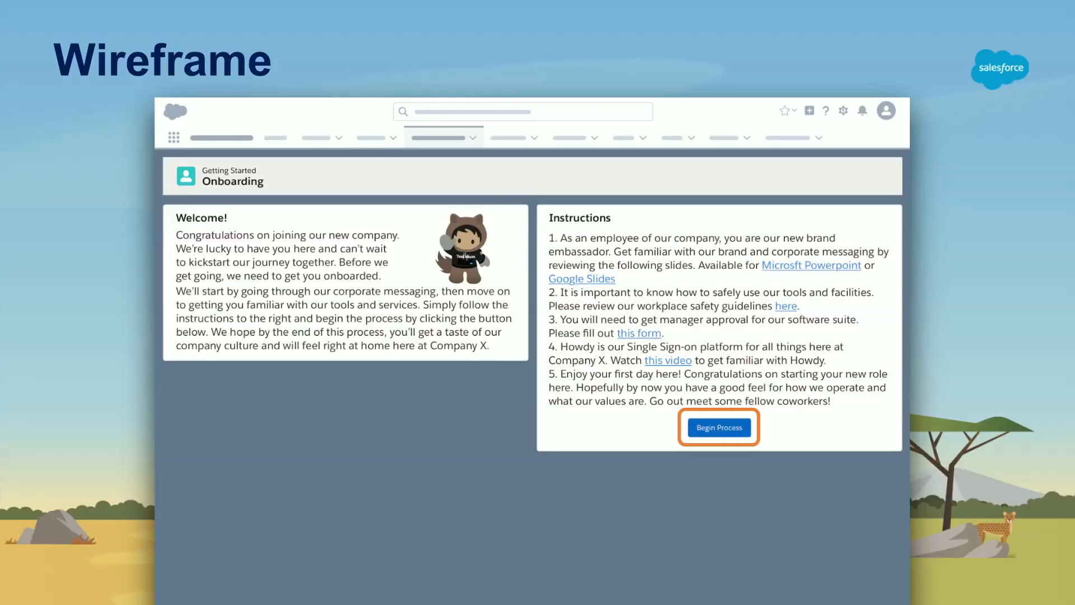
click(718, 426)
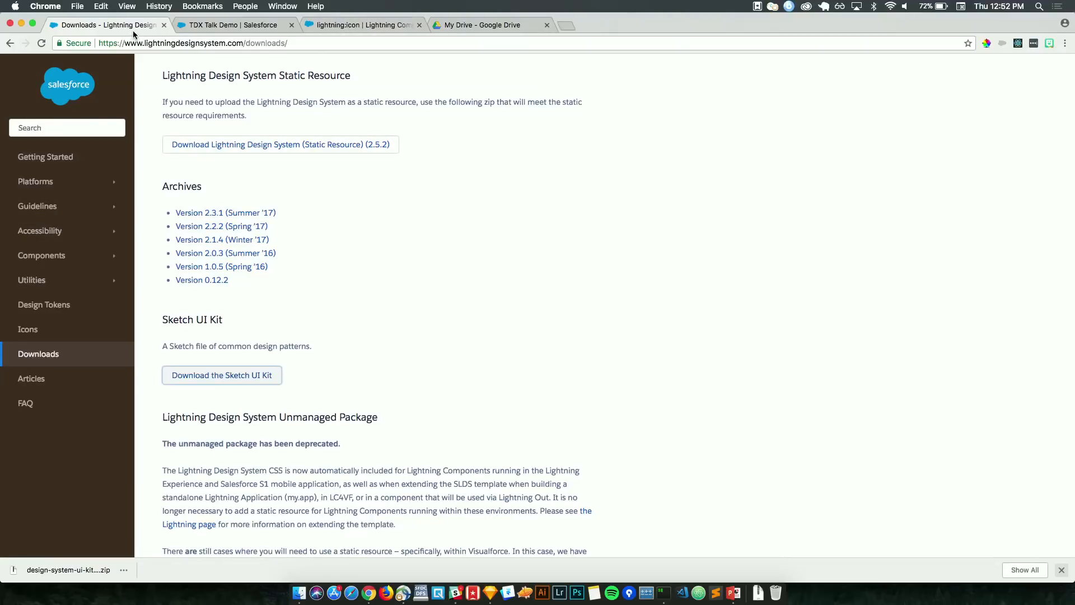
- View the lightning:icon documentation tab, then return to the Downloads tab
click(363, 25)
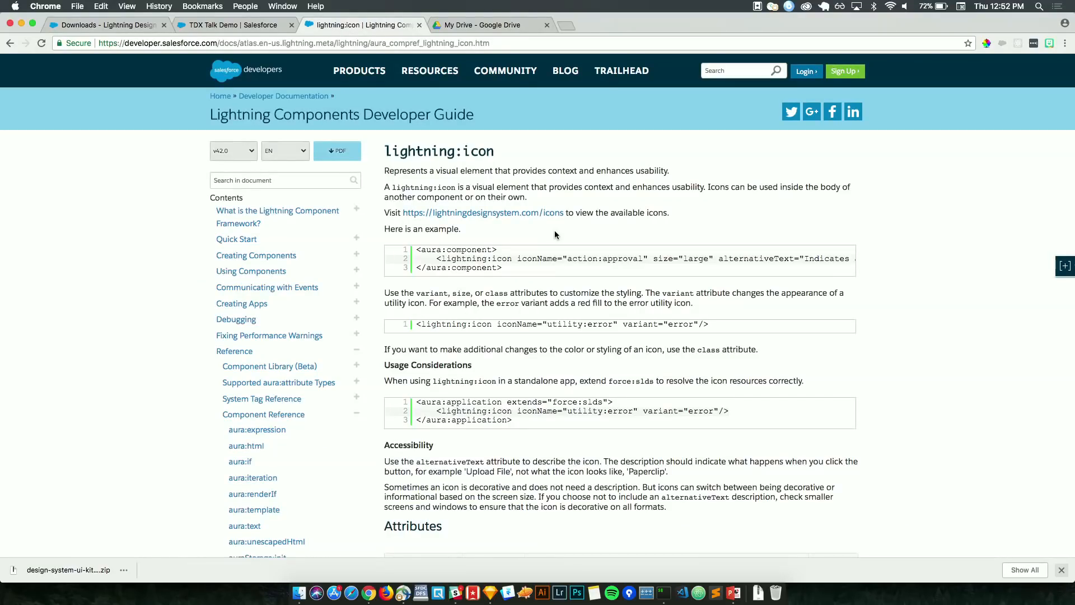
click(230, 25)
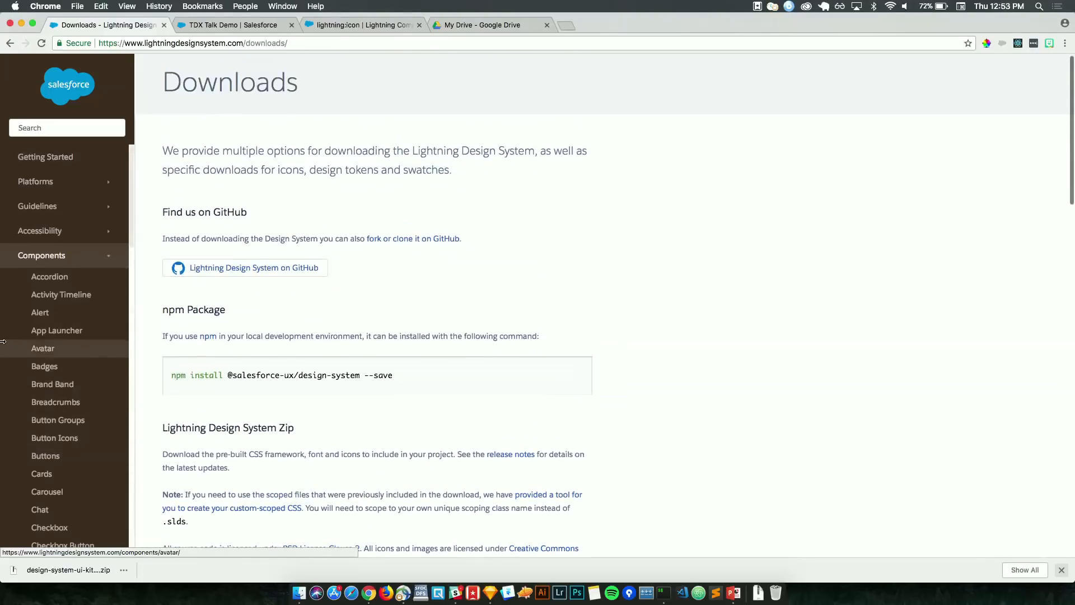
- Scroll the component list and open the Expandable Section page
scroll(down, 3)
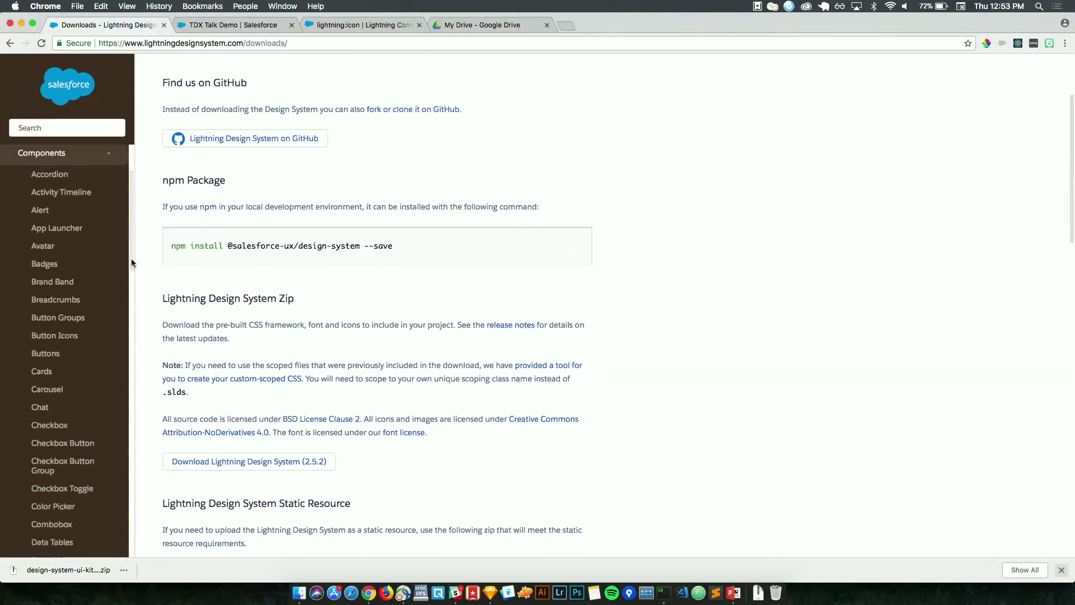
scroll(down, 3)
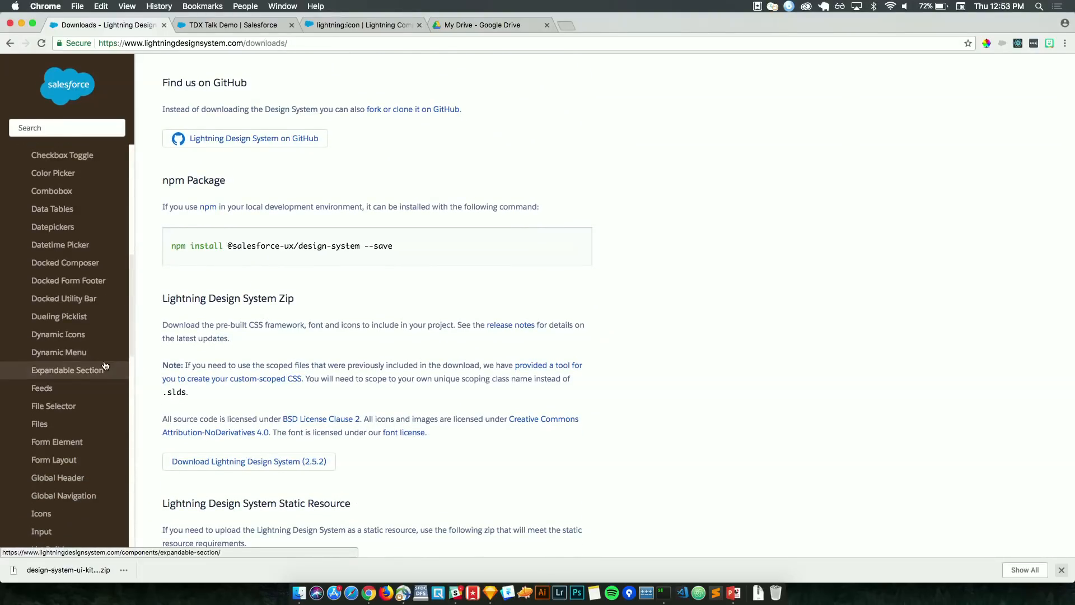
click(67, 370)
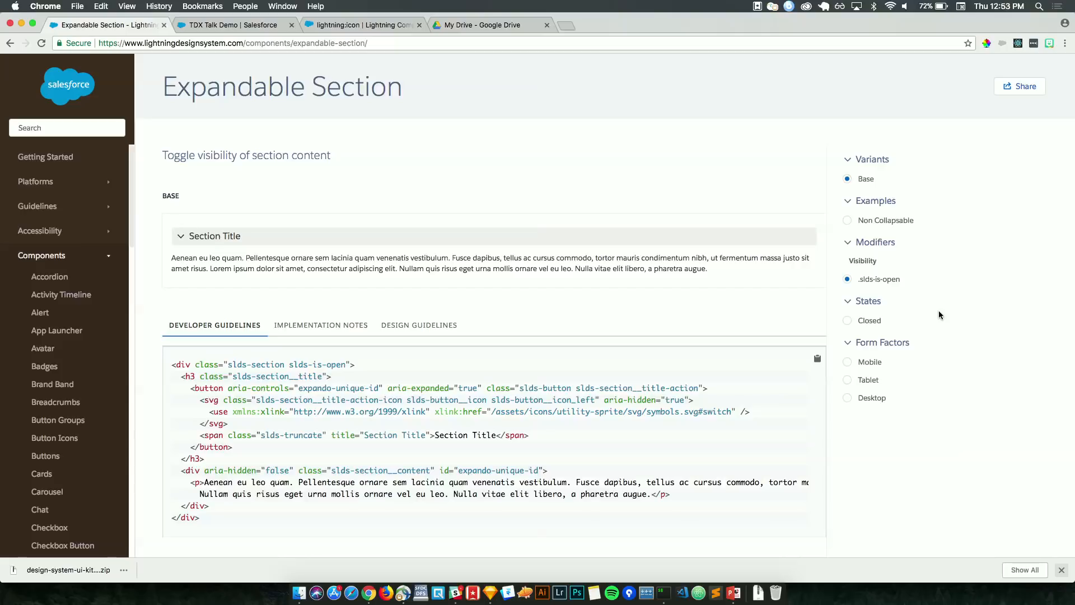
- Preview the Closed and Non Collapsable examples, then return to the base example
click(846, 320)
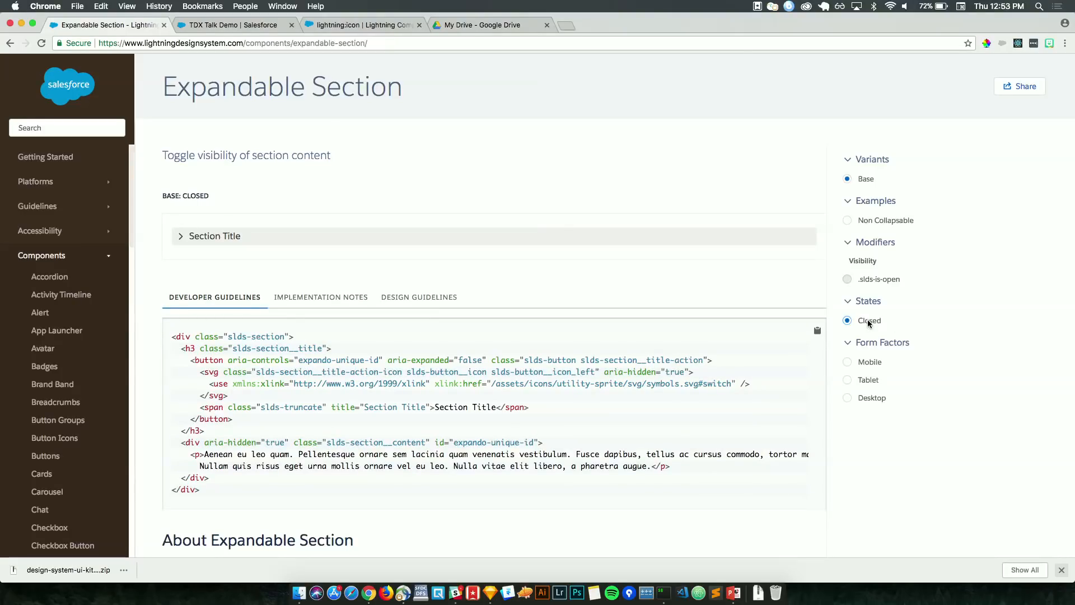
click(847, 220)
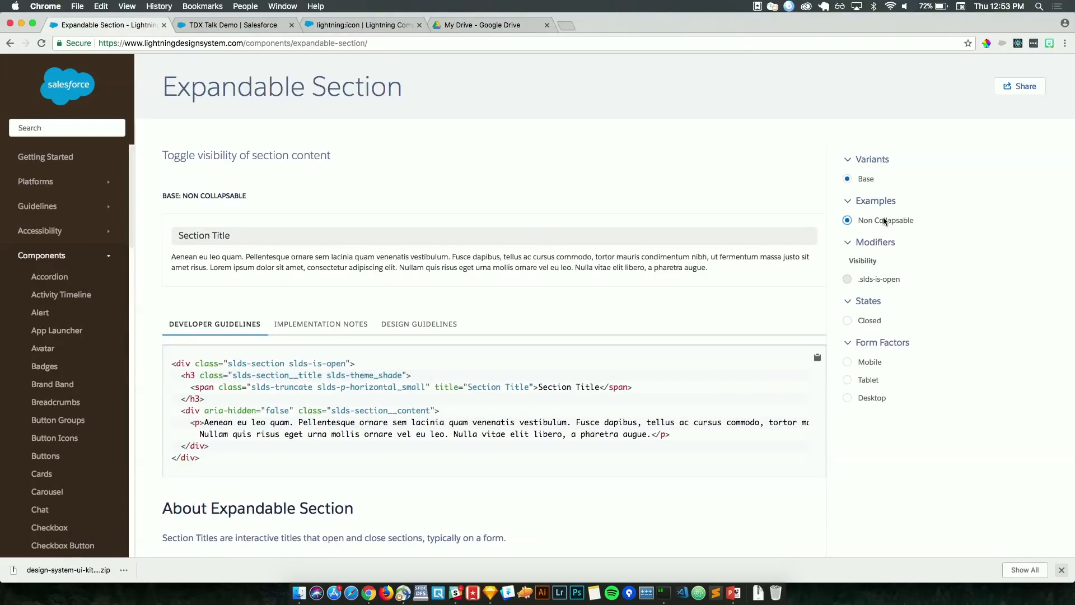
click(866, 178)
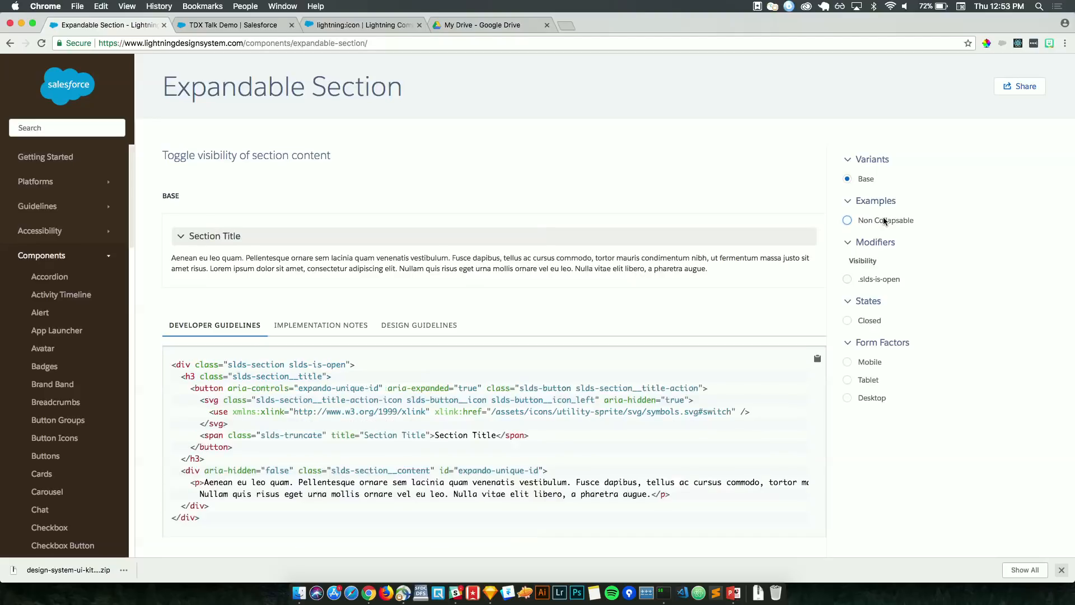
click(363, 24)
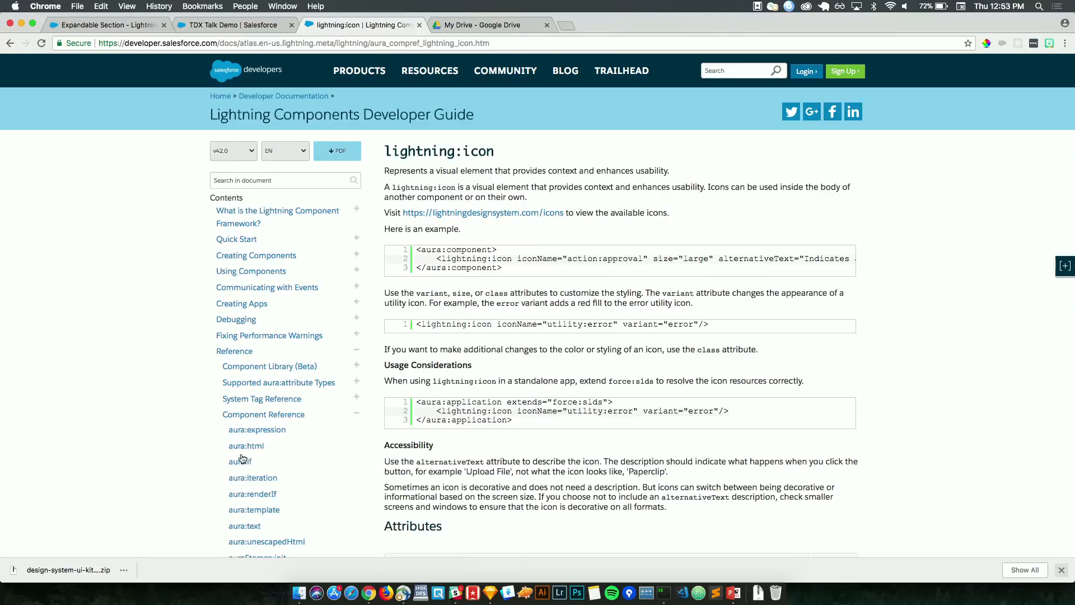
- Scroll the Component Reference toward lightning:icon, then bring back Developer Console's test.cmp
scroll(down, 3)
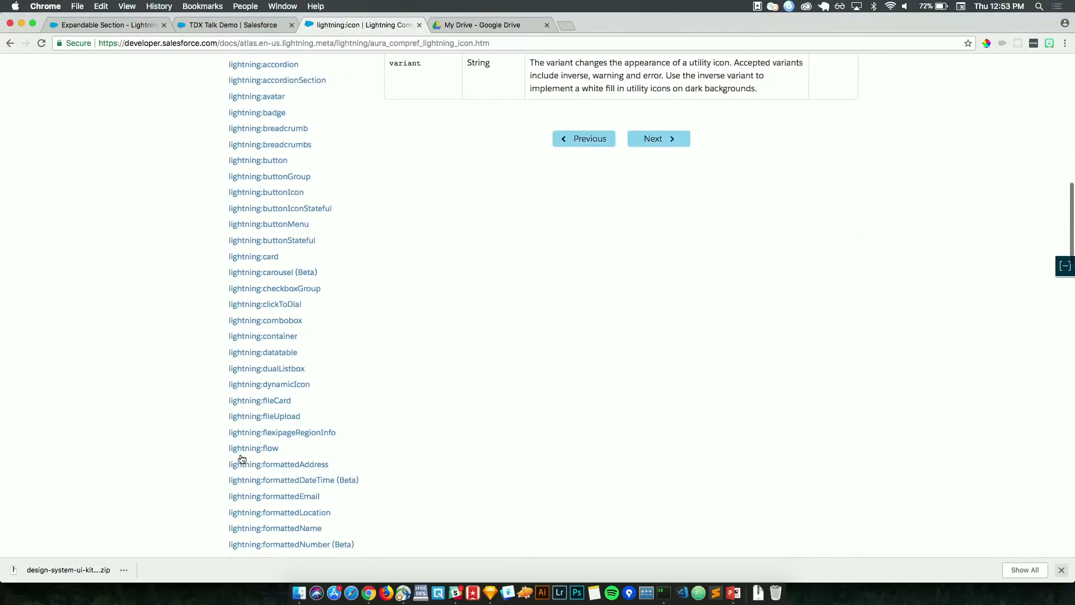
scroll(down, 3)
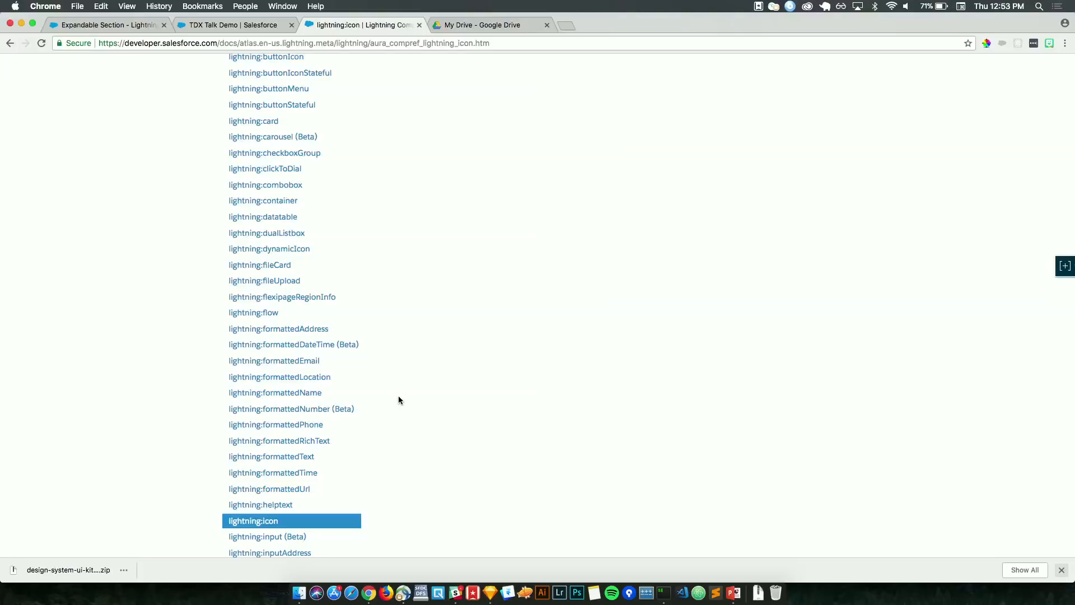
mouse_move(389, 295)
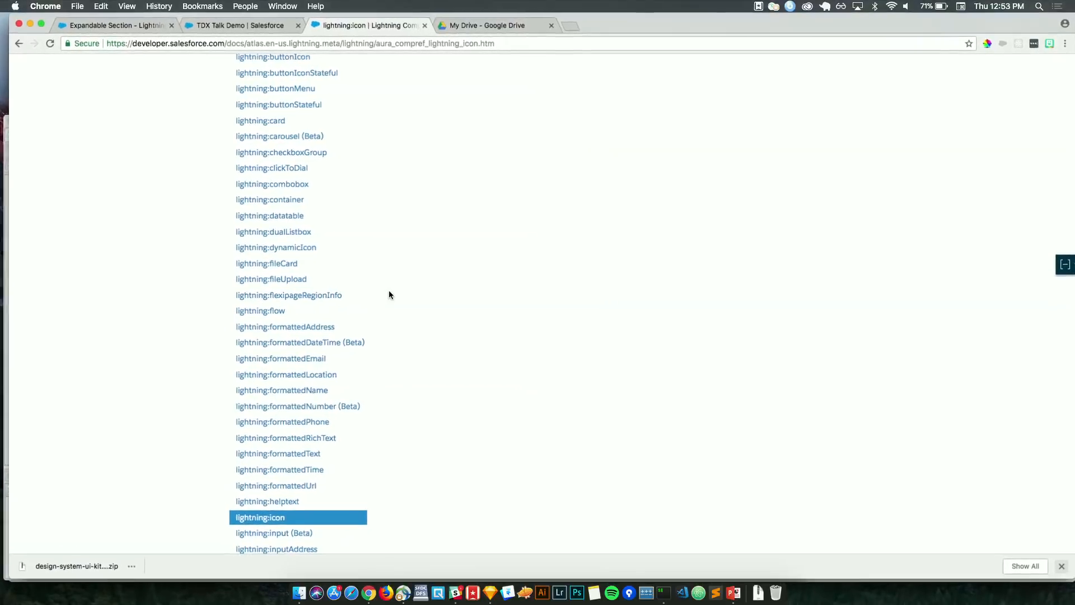
click(109, 25)
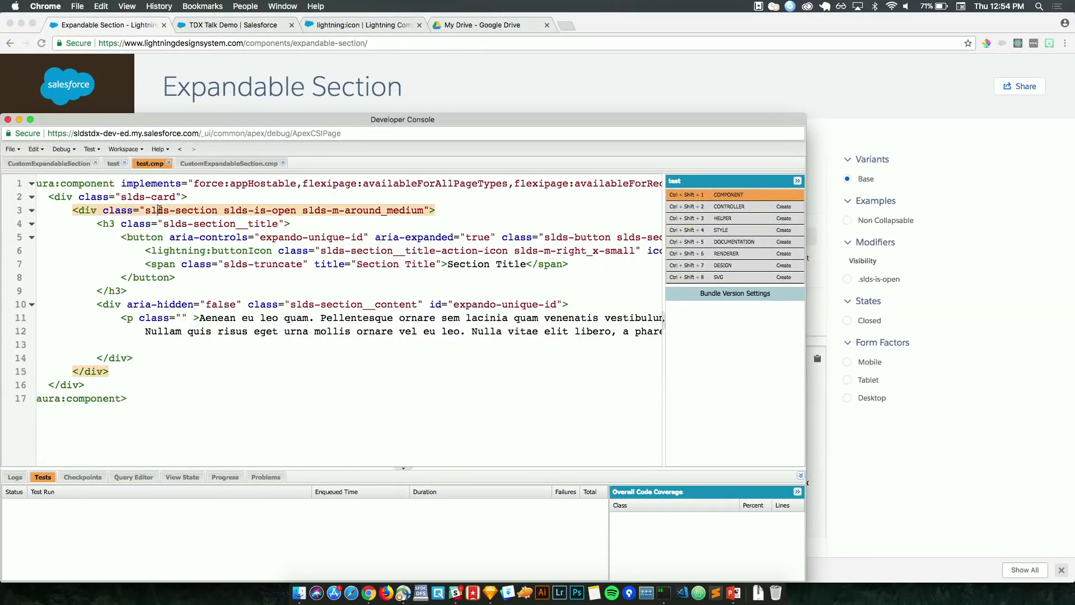
- Inspect the section div's classes in test.cmp, then bring back the Expandable Section page
click(434, 210)
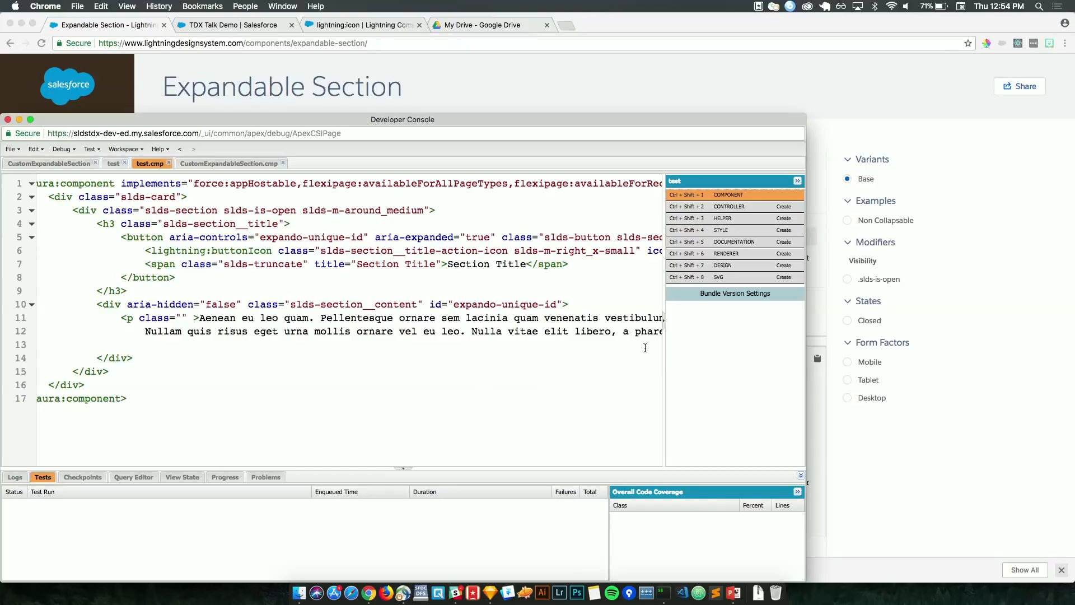
click(568, 305)
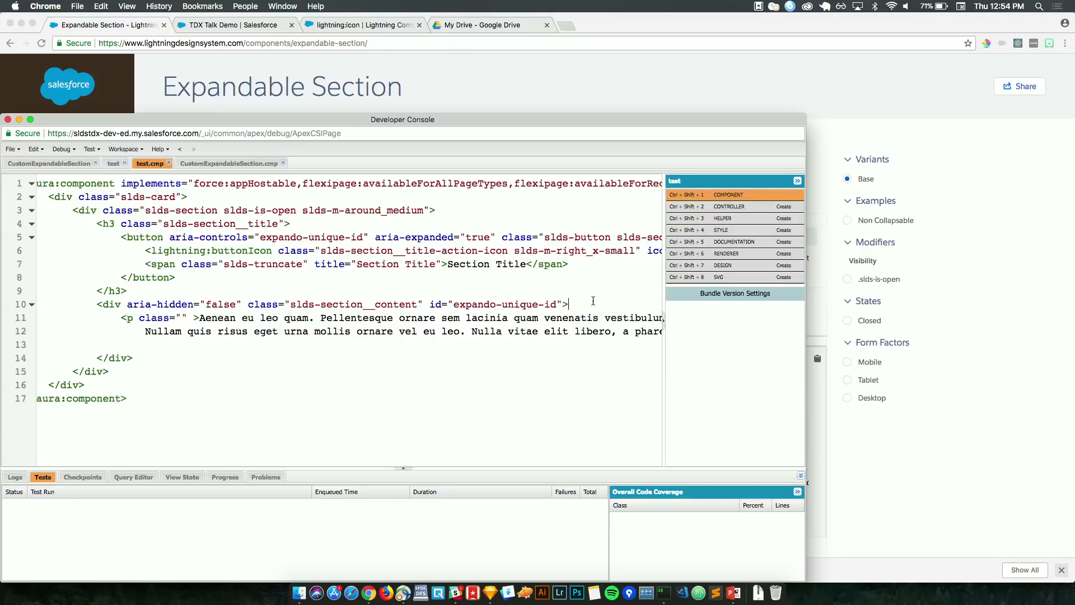
click(140, 250)
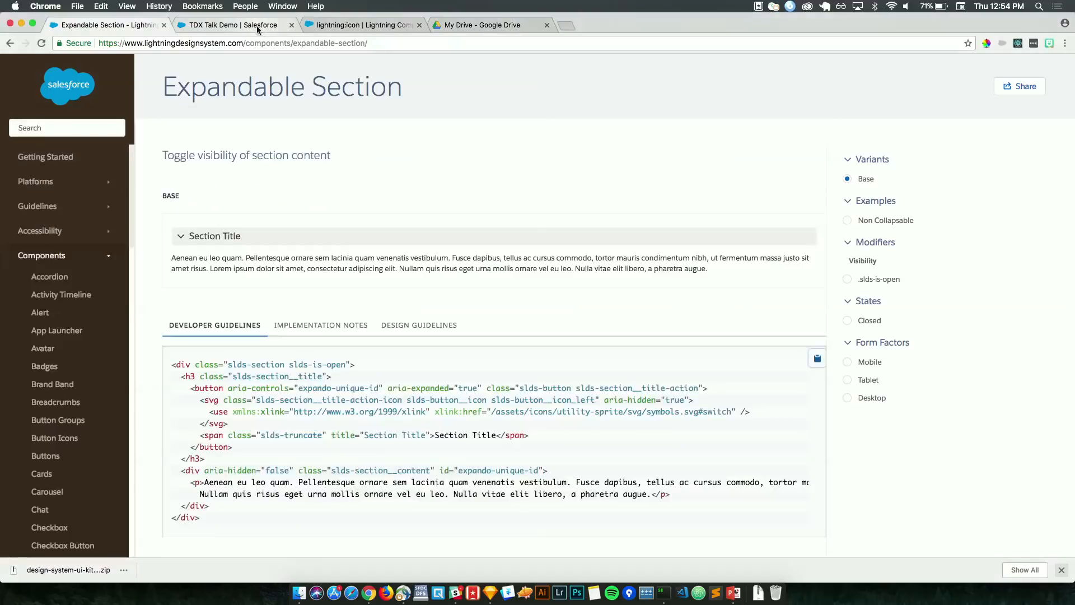
- Check the TDX Talk Demo, open the Scoped Notifications Light Theme example, and begin typing <lightning
click(233, 24)
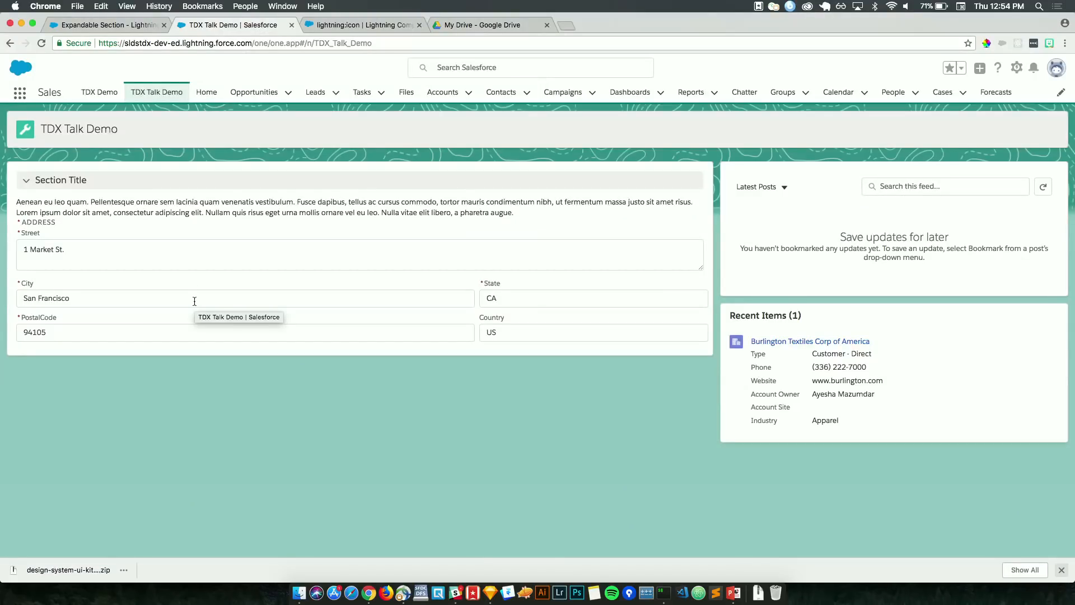
click(106, 25)
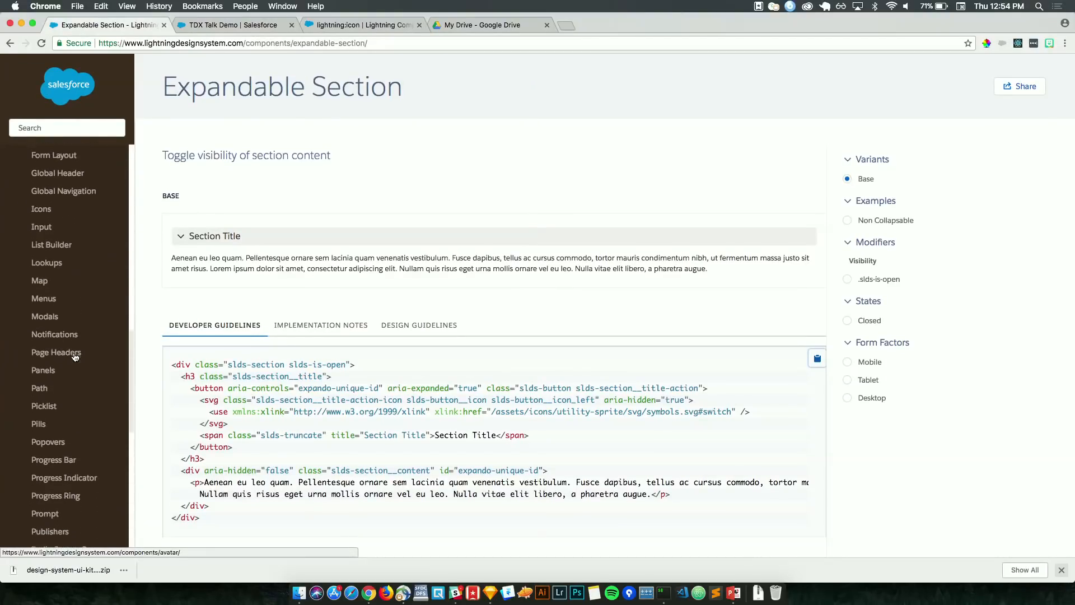
click(68, 406)
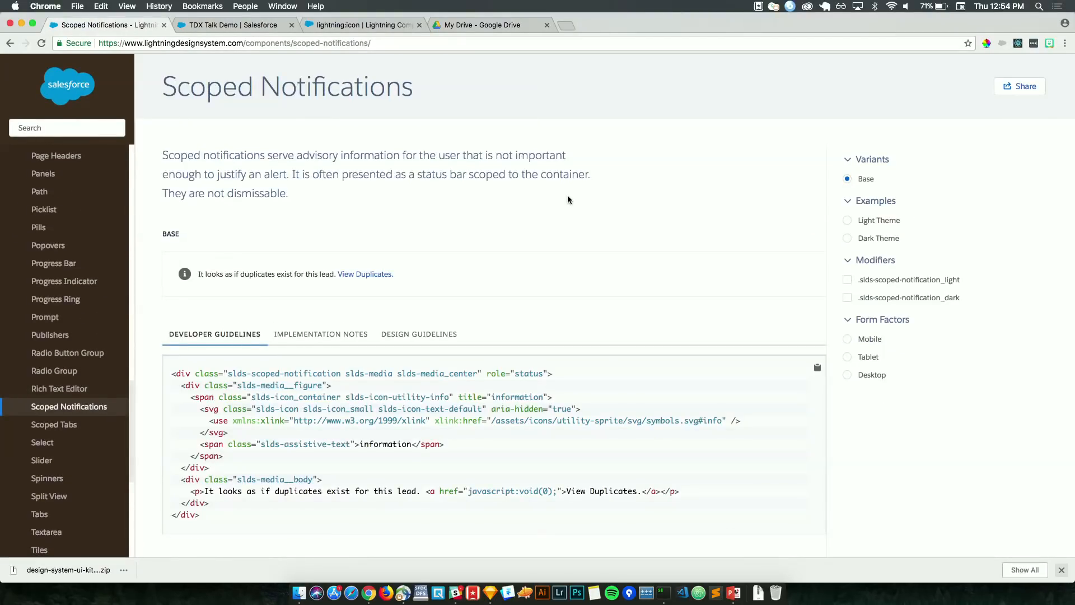
click(847, 220)
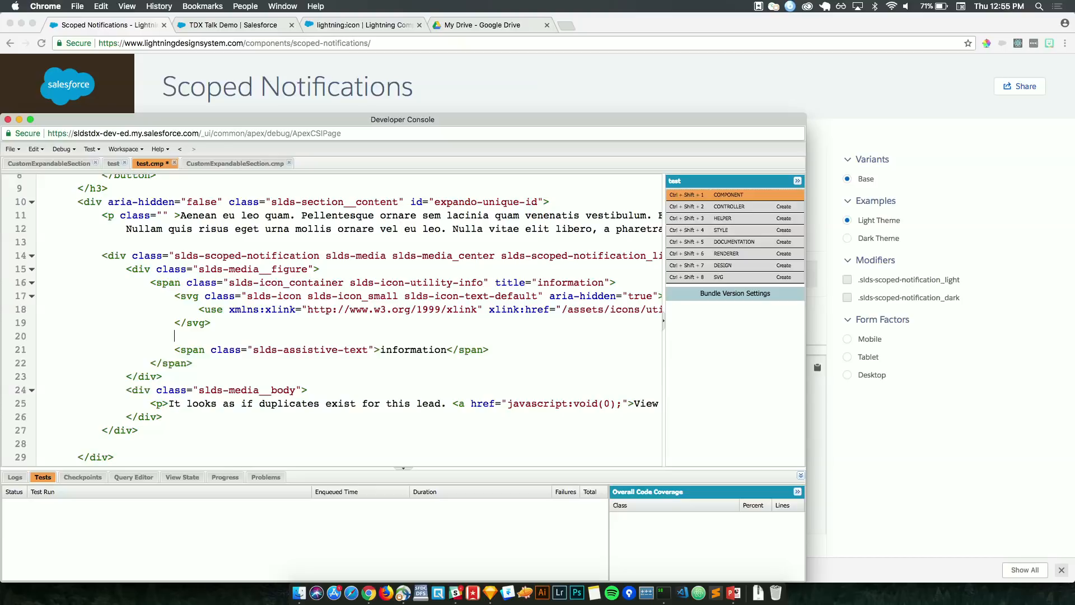
text(<lightning)
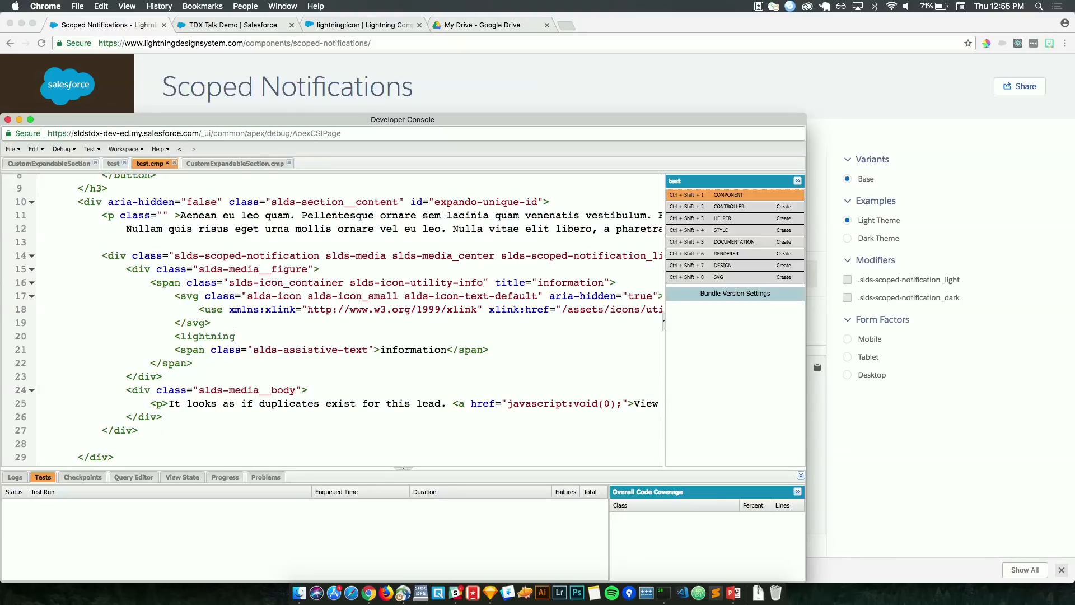
- Type <lightning:icon iconName="utility:info"/> into the notification's icon container on line 20
text(:icon iconName=")
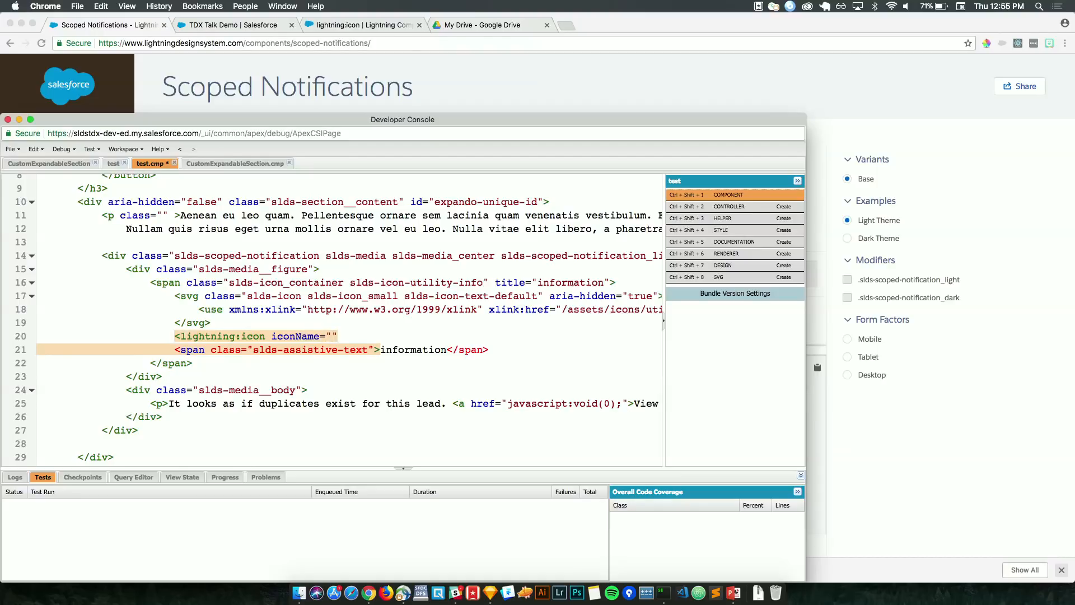
text(utility:info)
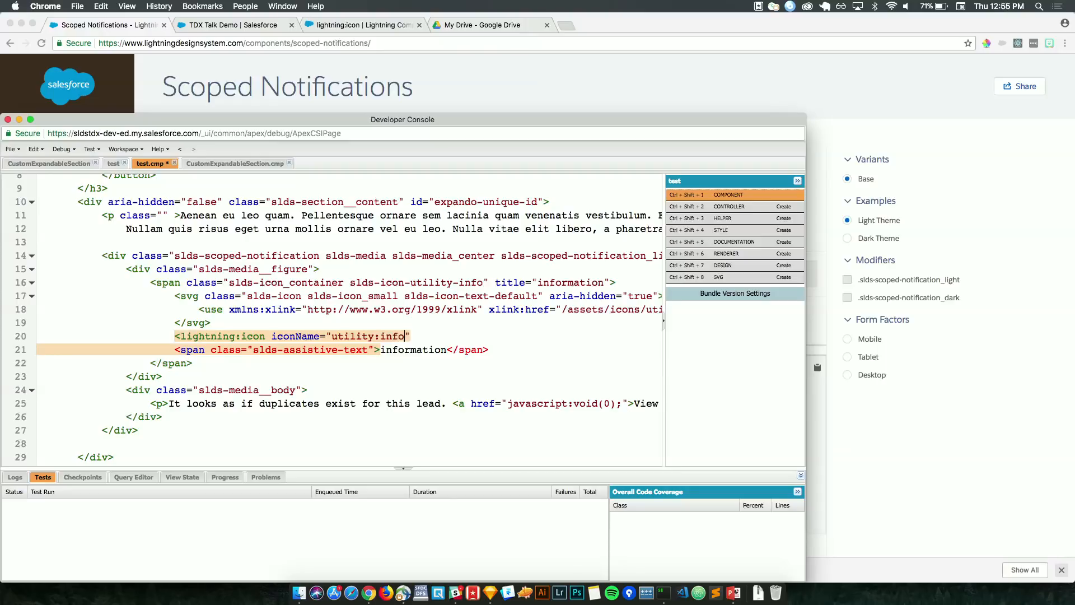
text(.<)
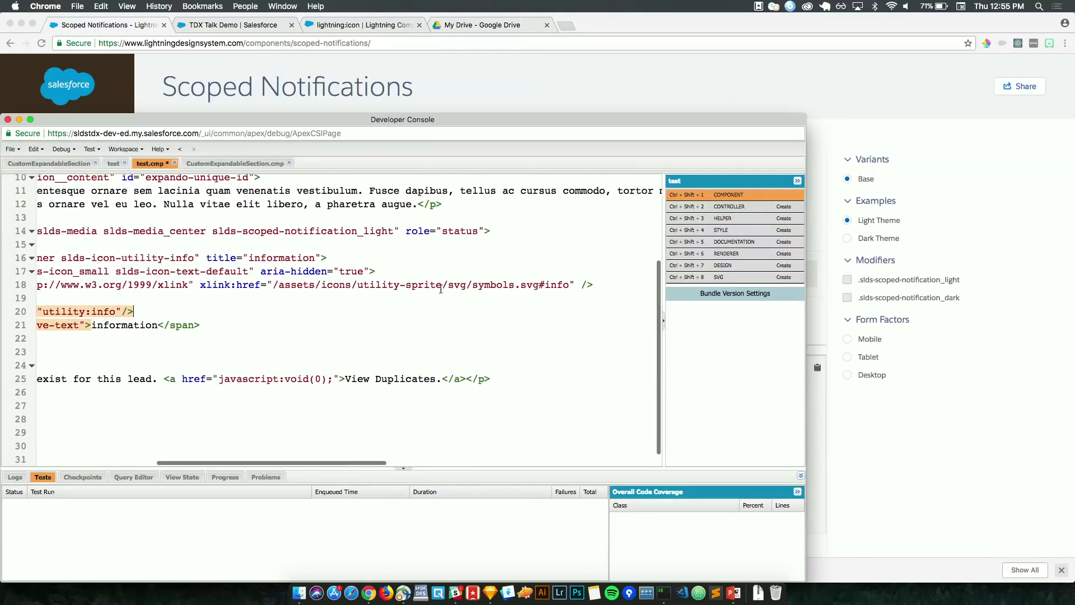
double_click(378, 284)
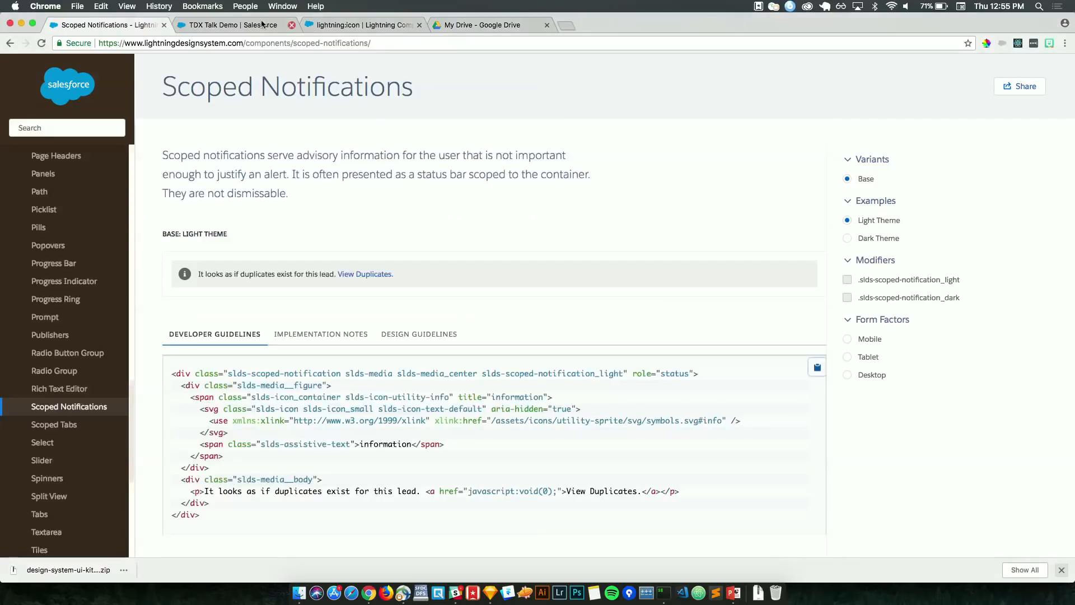
- Review the info notification on the TDX Talk Demo page, then return to Scoped Notifications docs
click(232, 25)
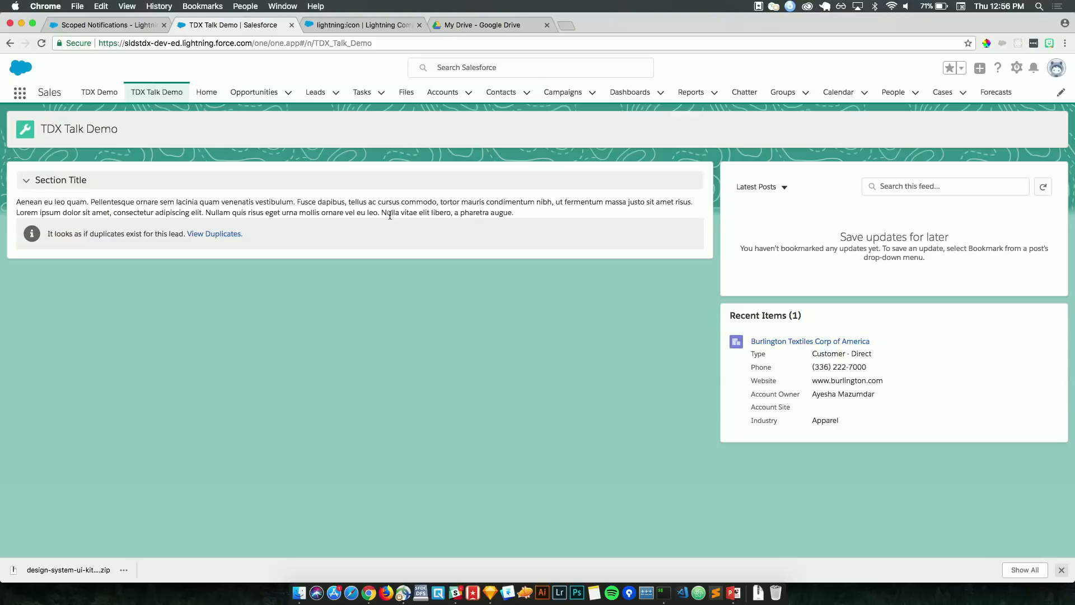
mouse_move(391, 221)
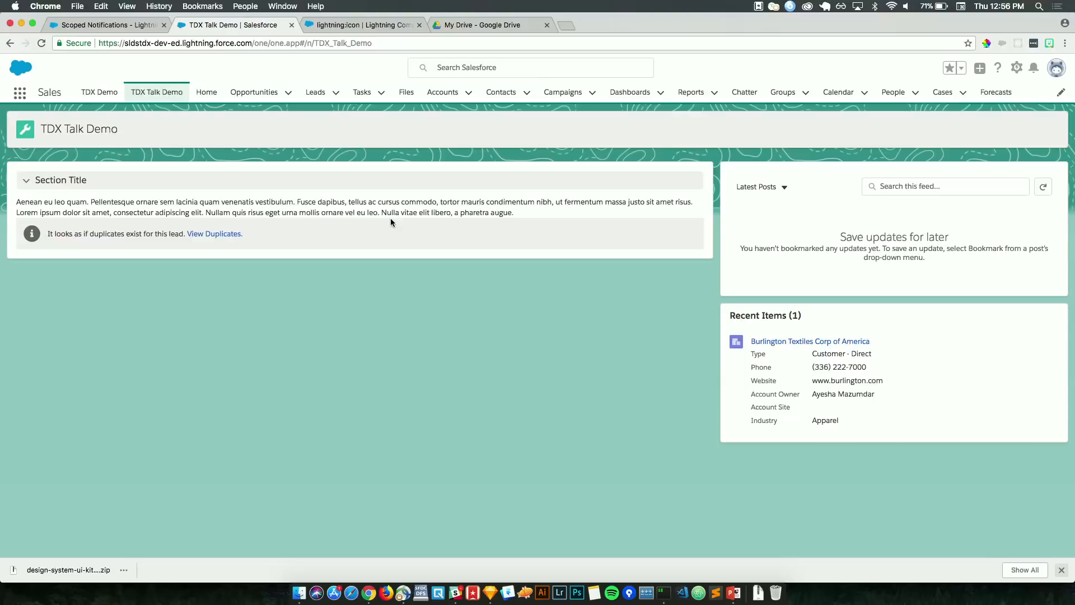
click(103, 25)
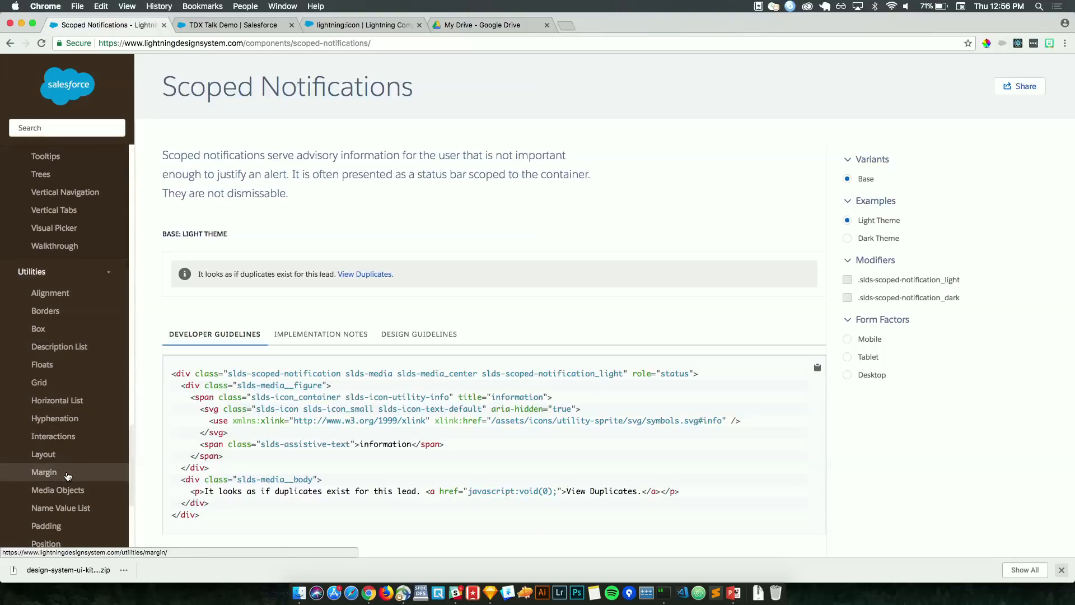
- Open the Margin utility page and select the slds-m-top_small class name
click(44, 472)
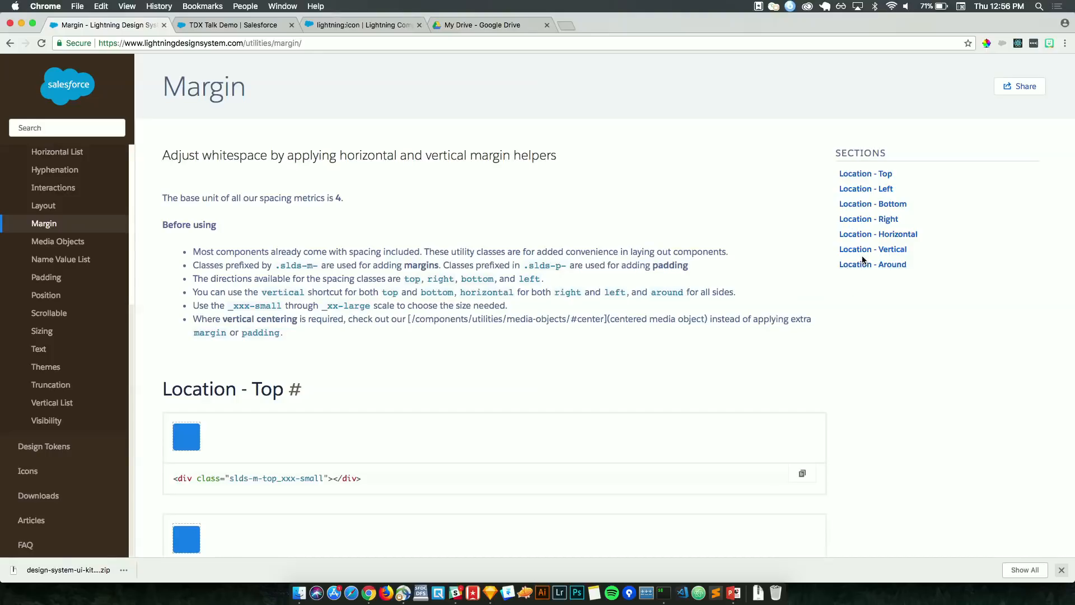
scroll(down, 3)
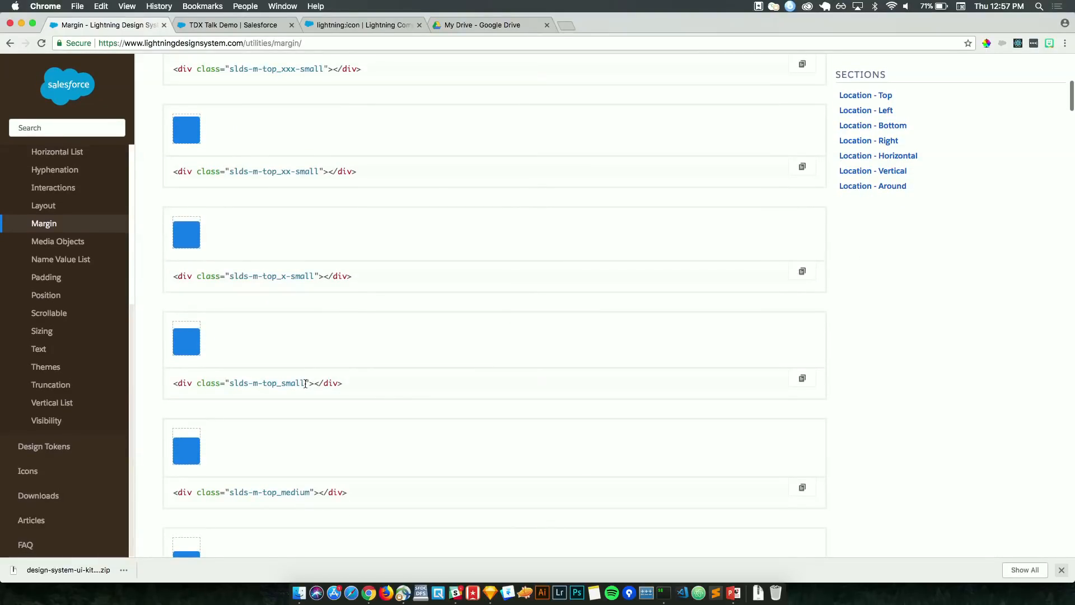
double_click(268, 383)
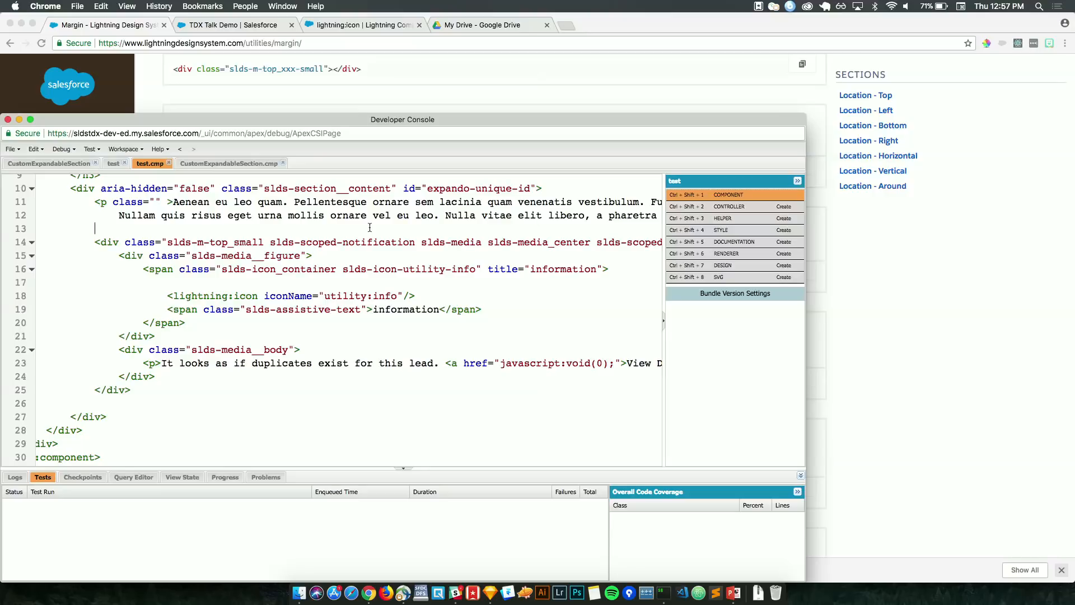
- Reload the TDX Talk Demo page to check the notification spacing, then reopen the Margin reference
click(233, 25)
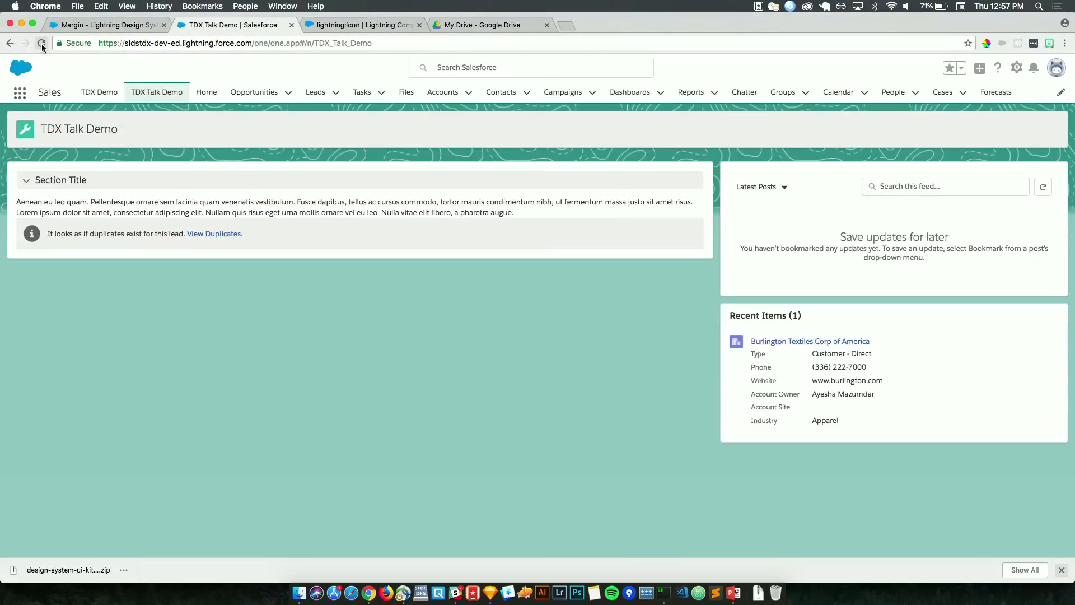
click(41, 43)
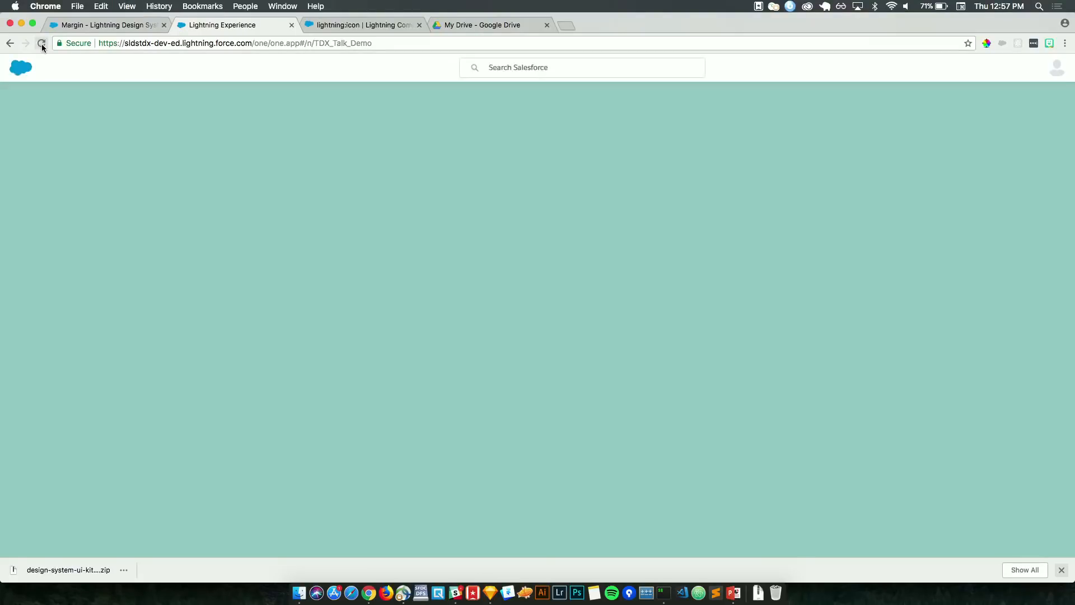
click(41, 42)
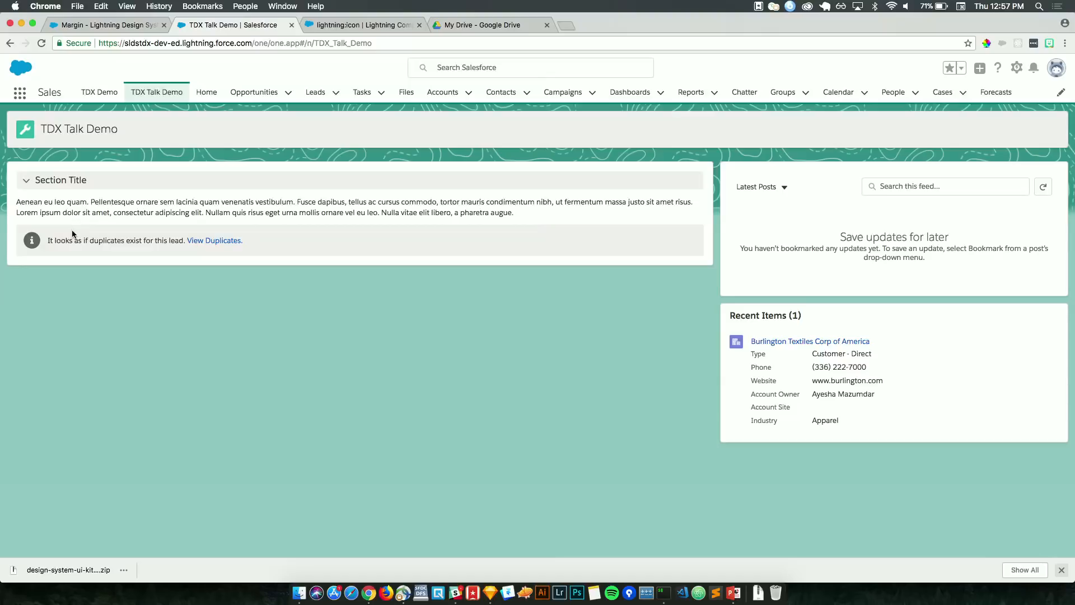
mouse_move(61, 222)
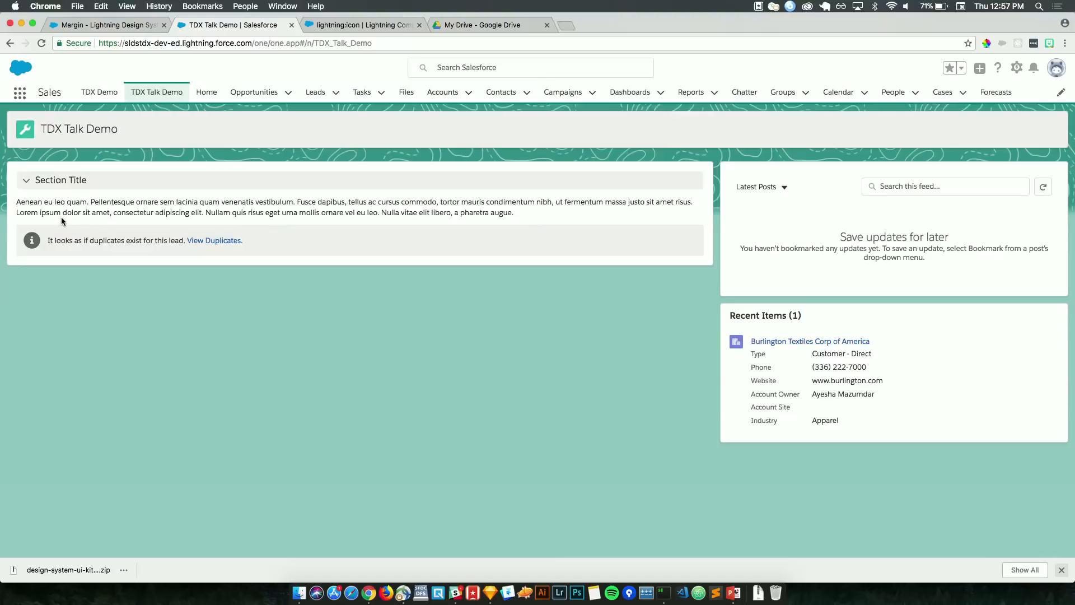
mouse_move(108, 35)
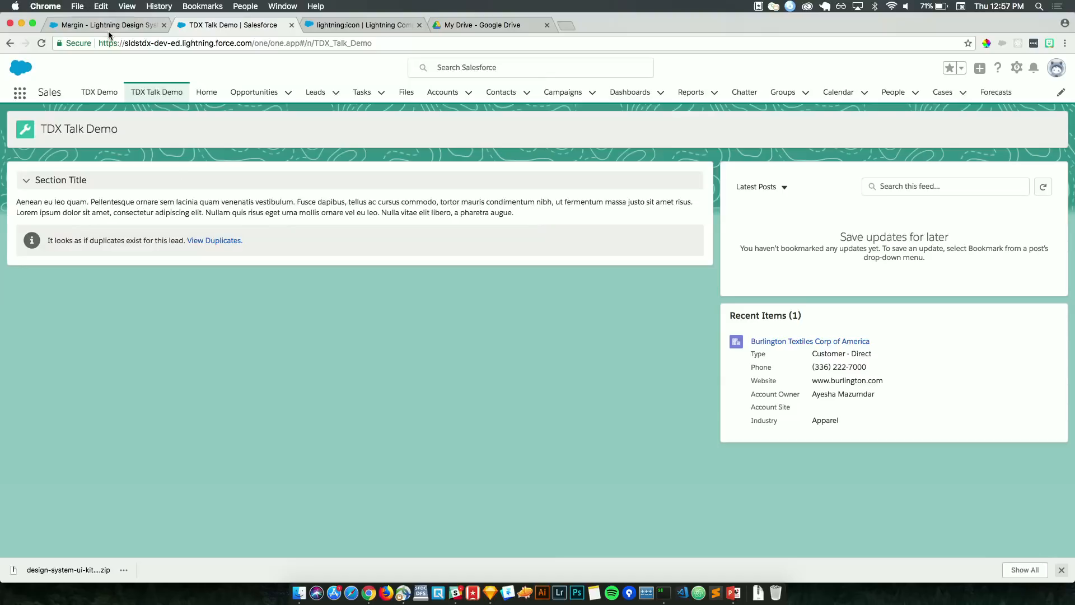
click(103, 24)
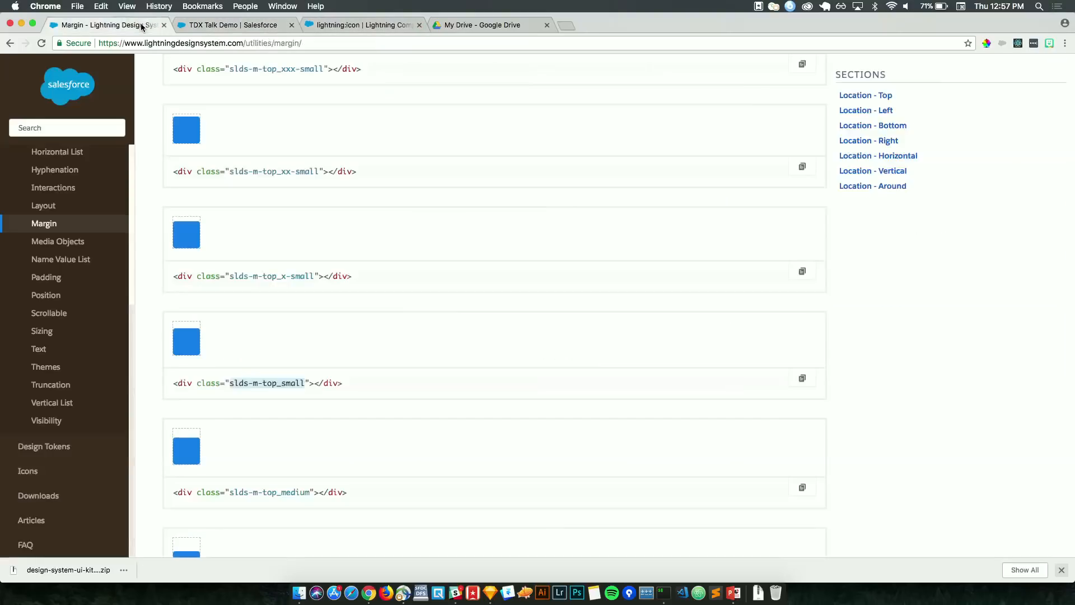
scroll(down, 3)
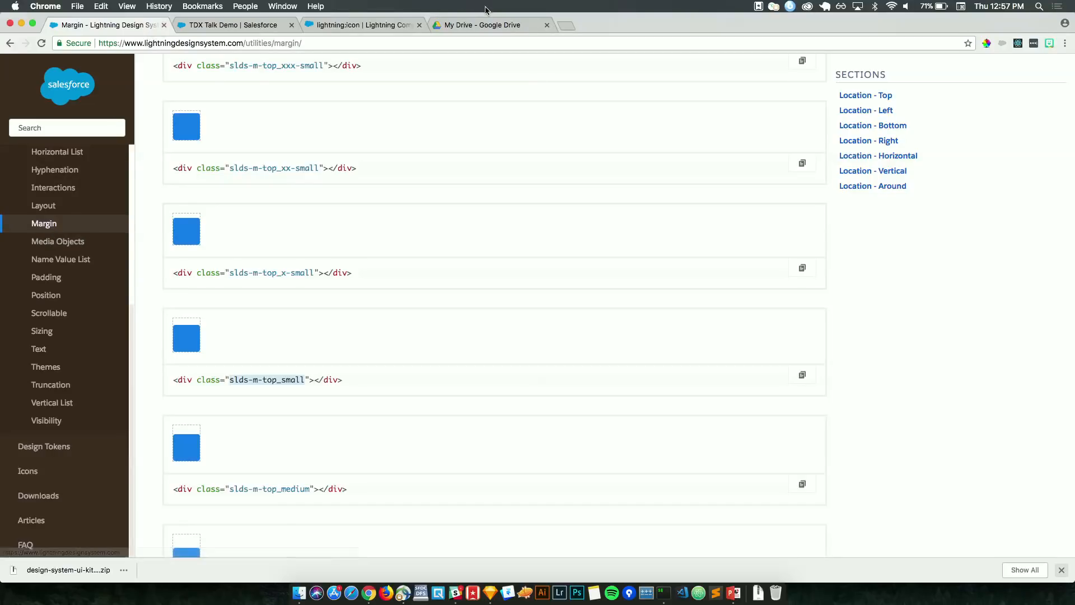
- Open the lightning:inputAddress reference and compare it with the compound Form Layout
click(362, 25)
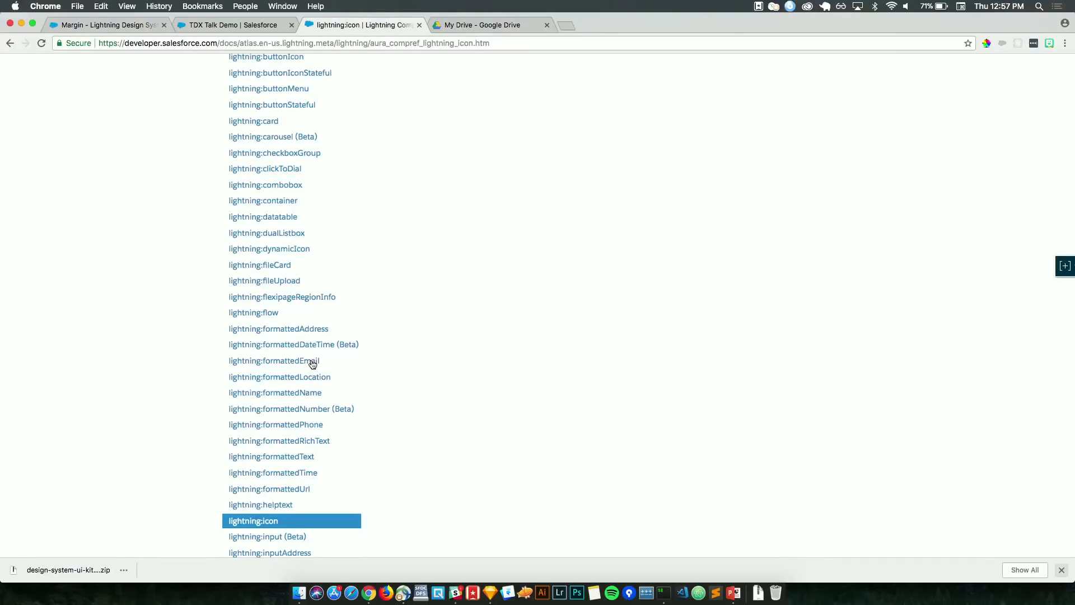
scroll(down, 3)
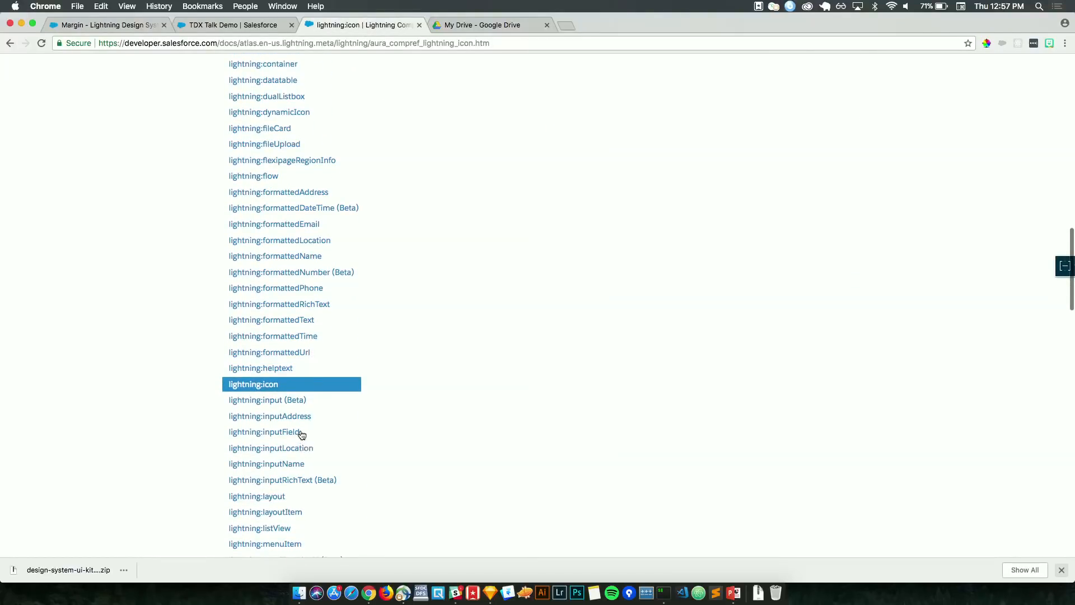
click(269, 415)
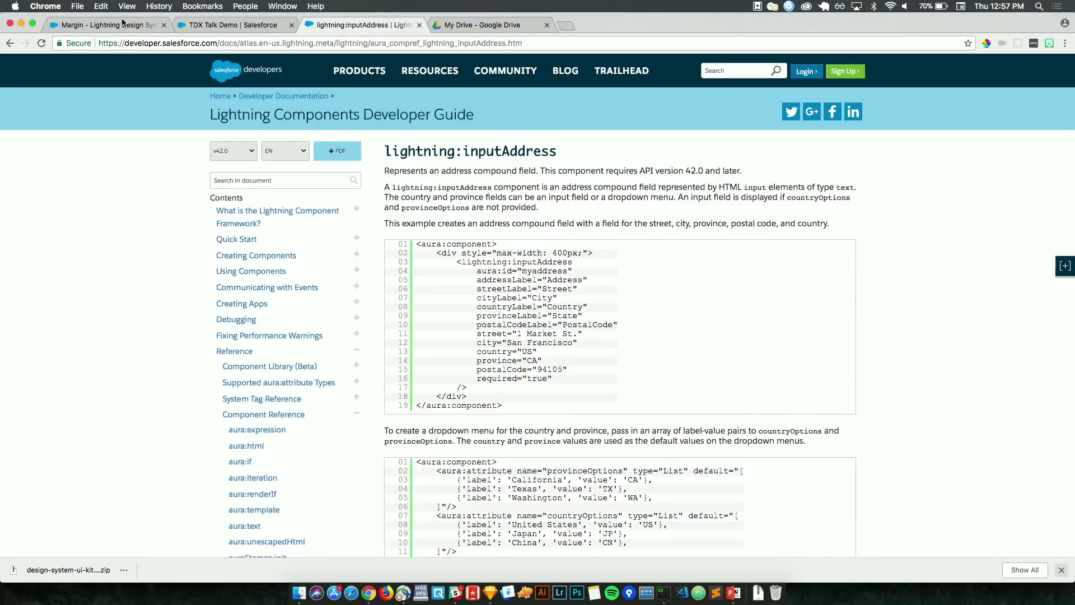
click(103, 25)
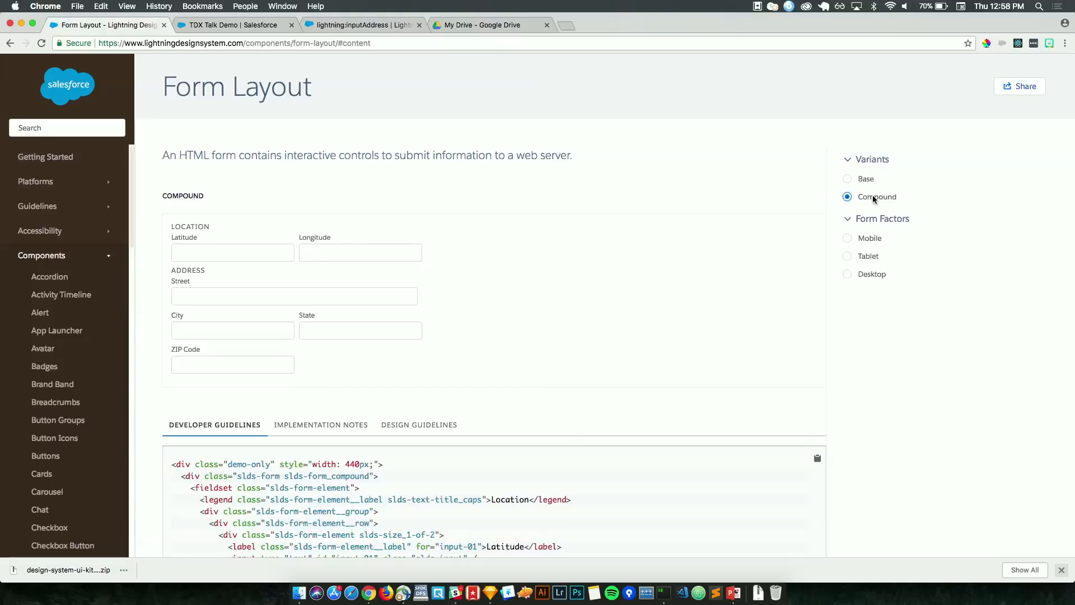
mouse_move(432, 337)
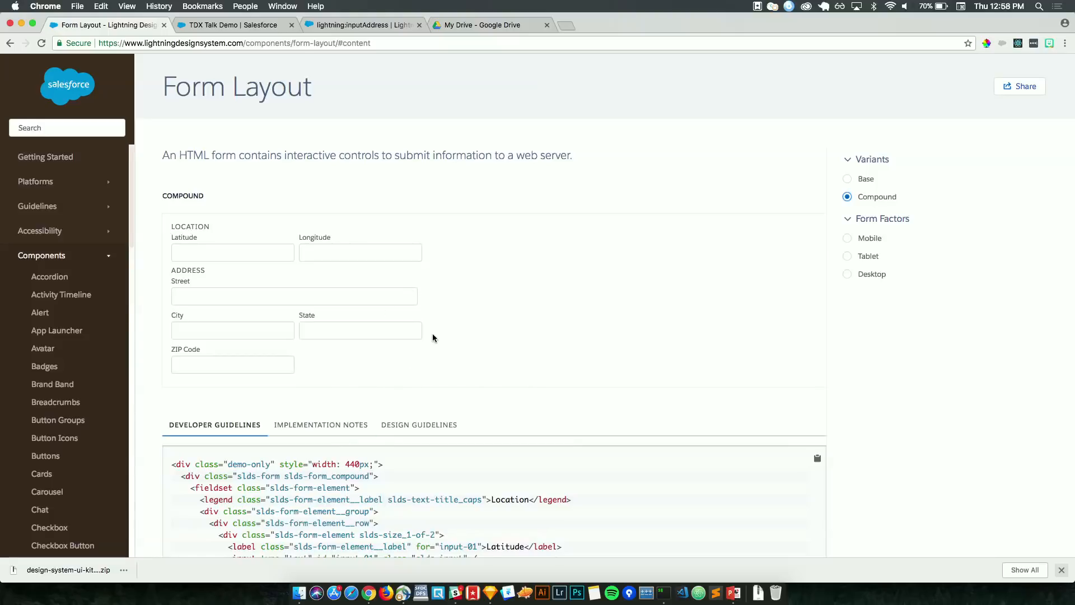
mouse_move(425, 68)
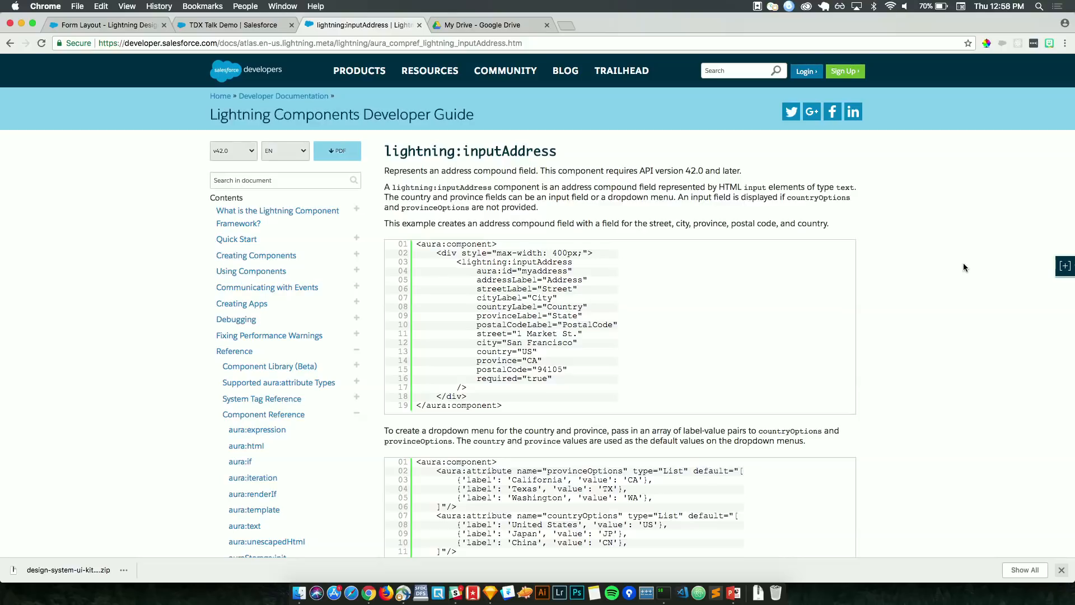
mouse_move(941, 335)
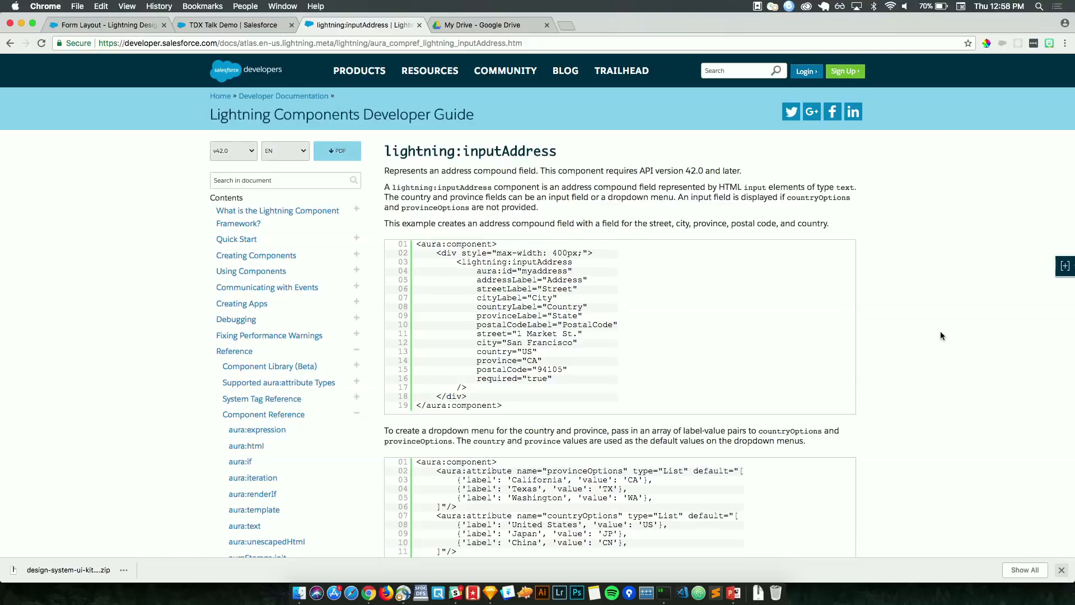
scroll(down, 3)
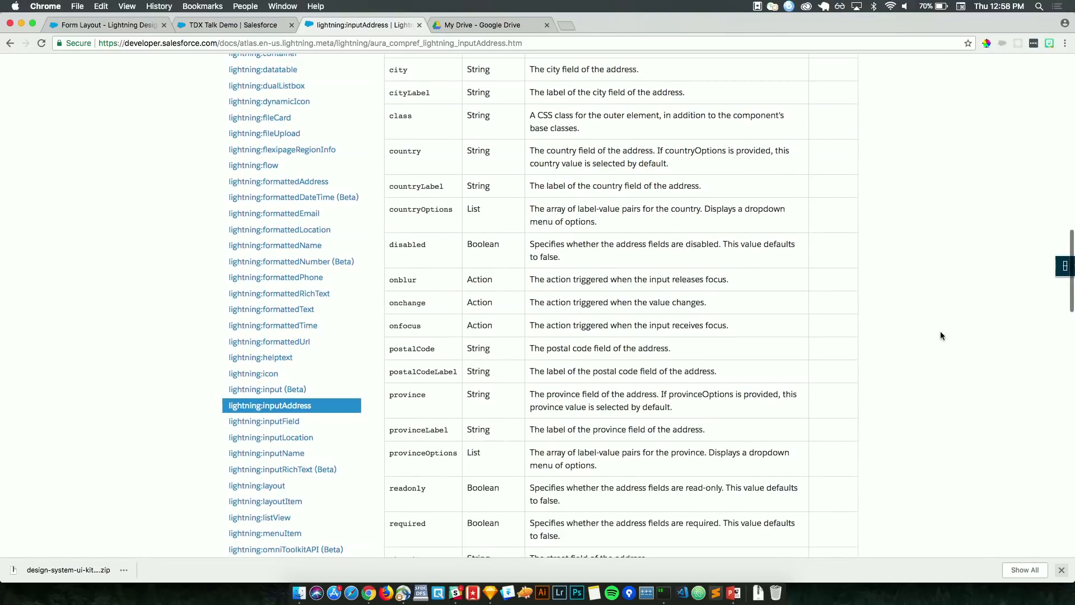
scroll(up, 3)
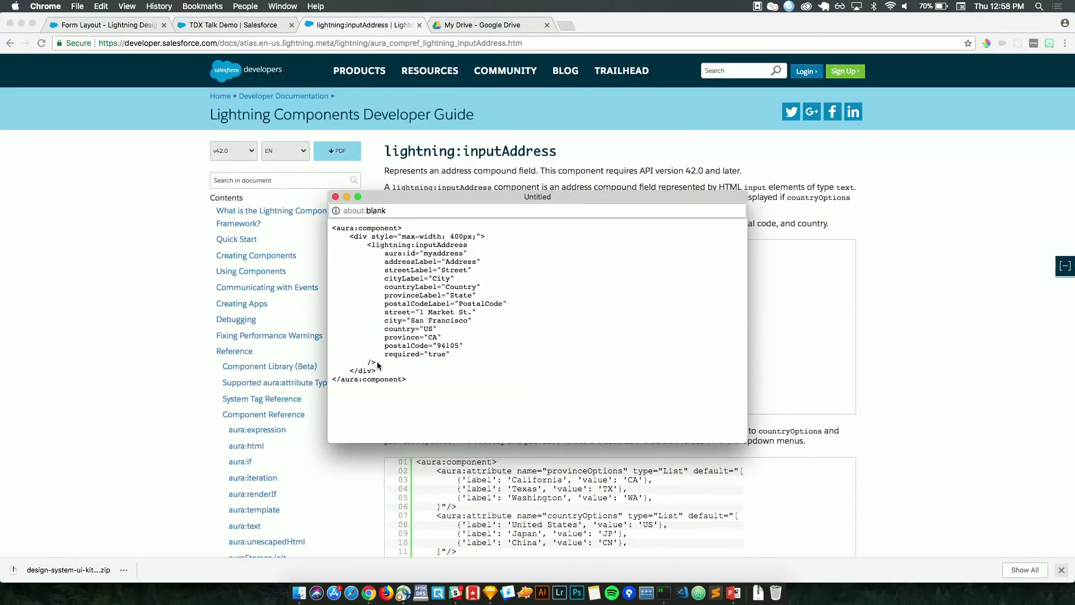
- Drop the lightning:inputAddress example markup into test.cmp and reload the TDX Talk Demo page
drag(366, 245, 375, 361)
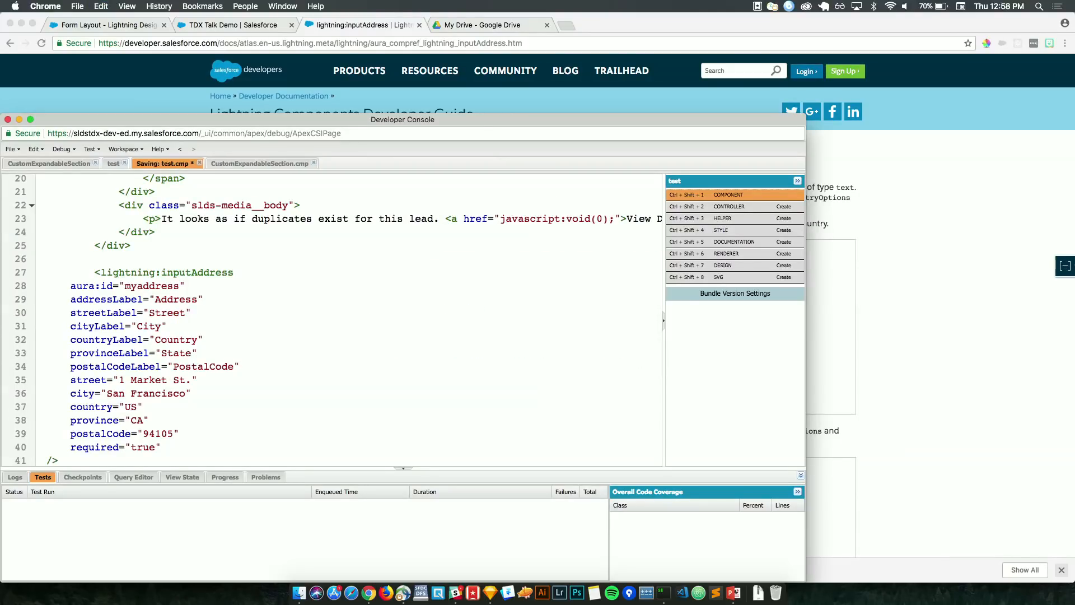
click(227, 25)
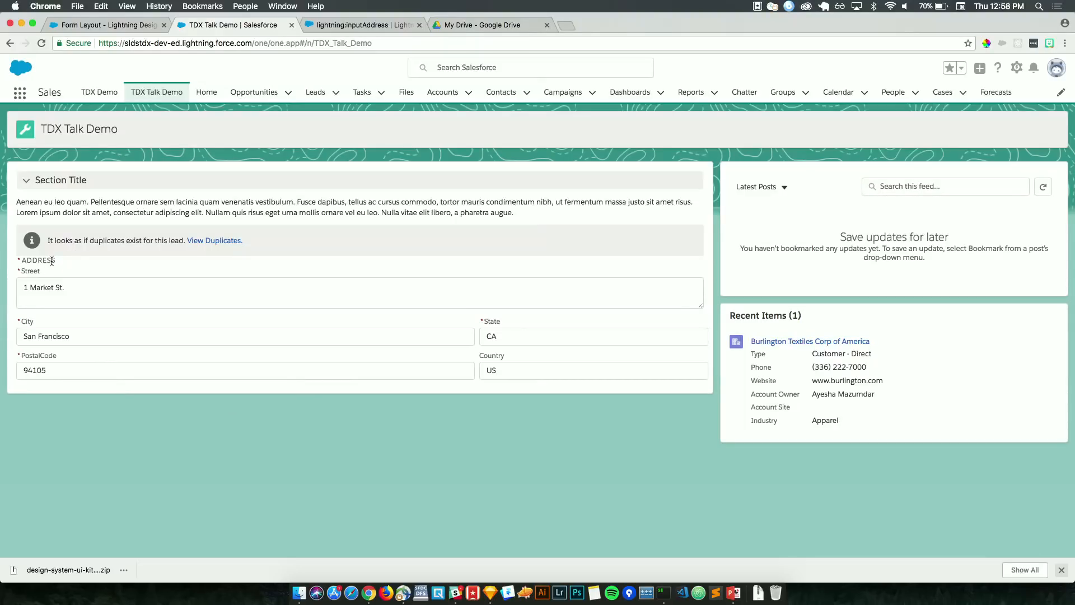
mouse_move(421, 241)
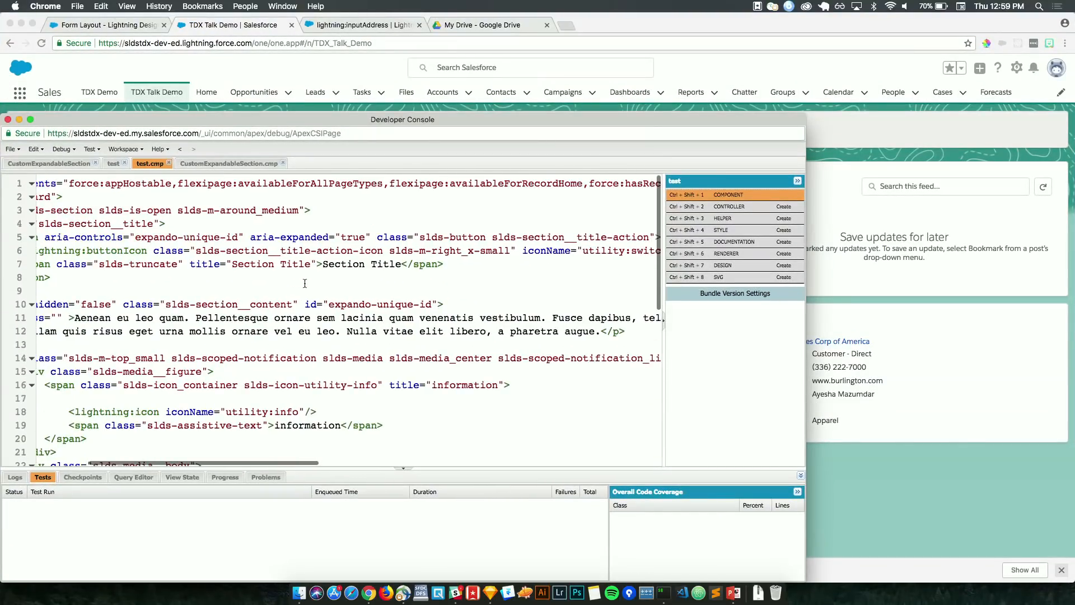
- Change the notification's slds-m-top_small class to slds-m-vertical_small in test.cmp
scroll(down, 3)
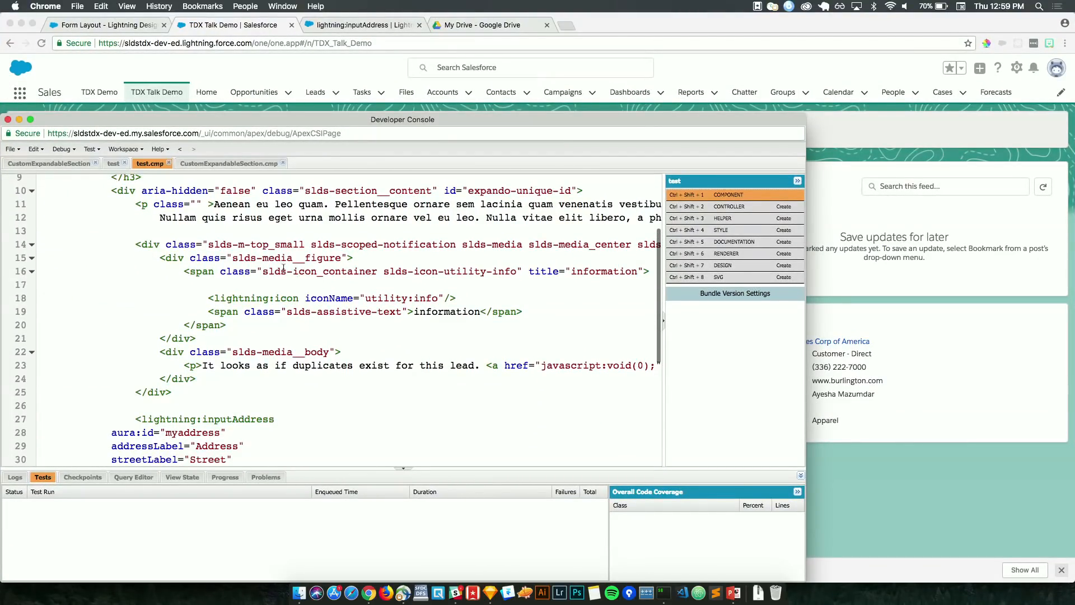
click(269, 244)
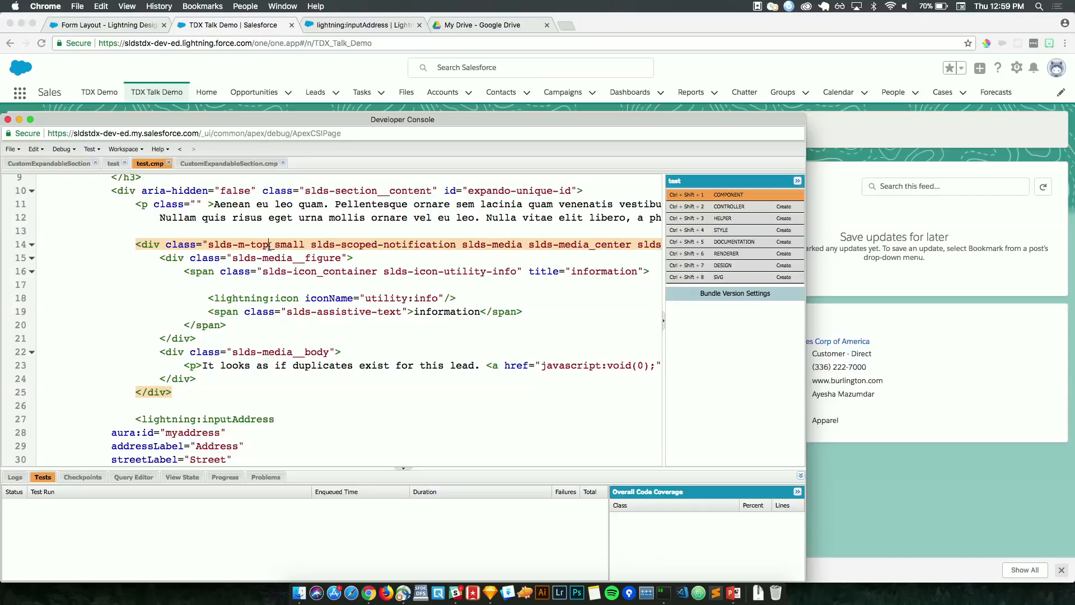
text(vertical)
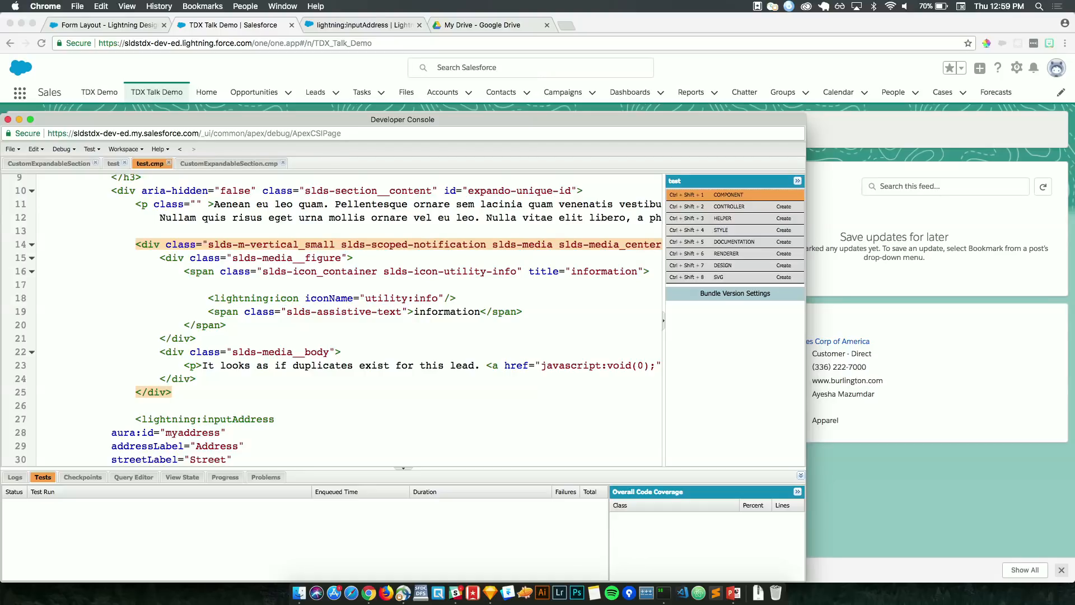
mouse_move(874, 180)
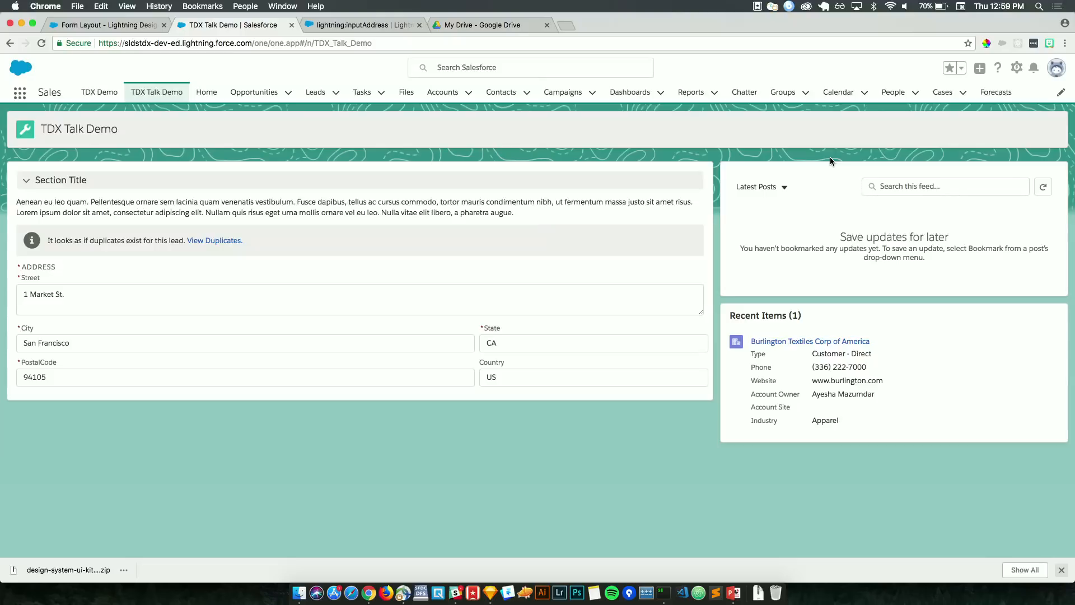
mouse_move(435, 309)
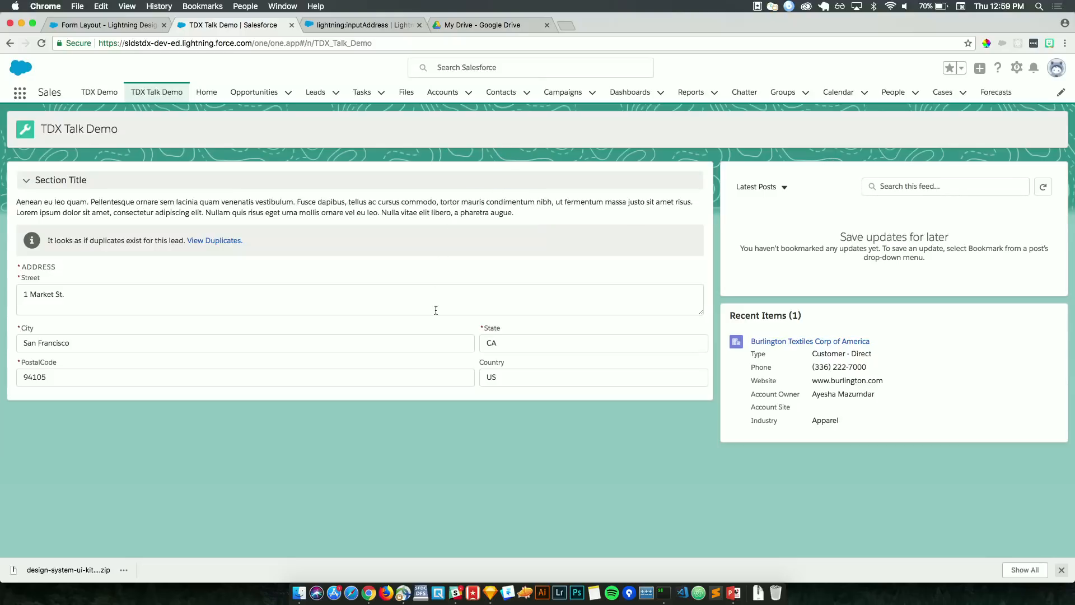